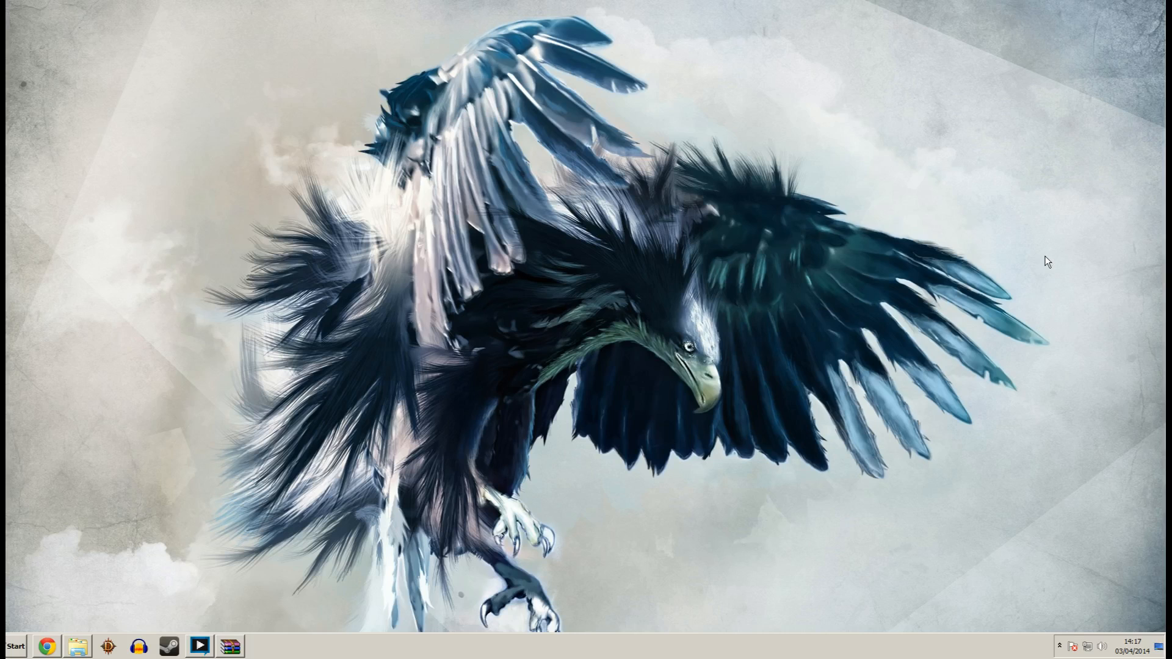
mouse_move(68, 581)
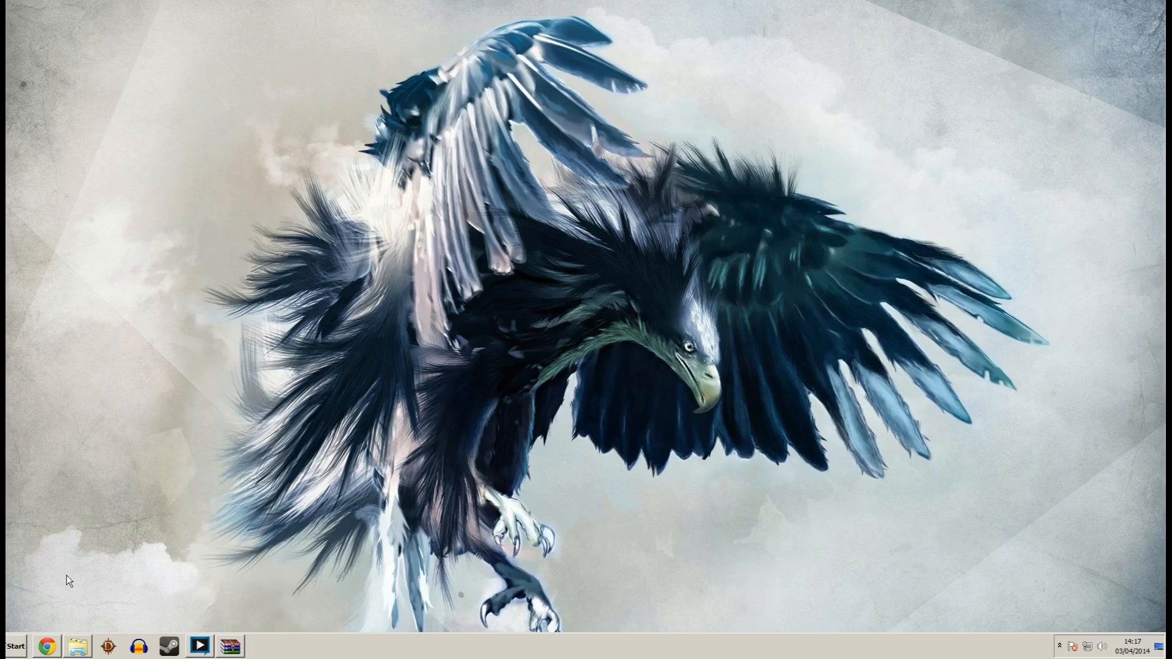
Launch Google Chrome from the taskbar to show the TacticalGinge YouTube channel page.
click(47, 645)
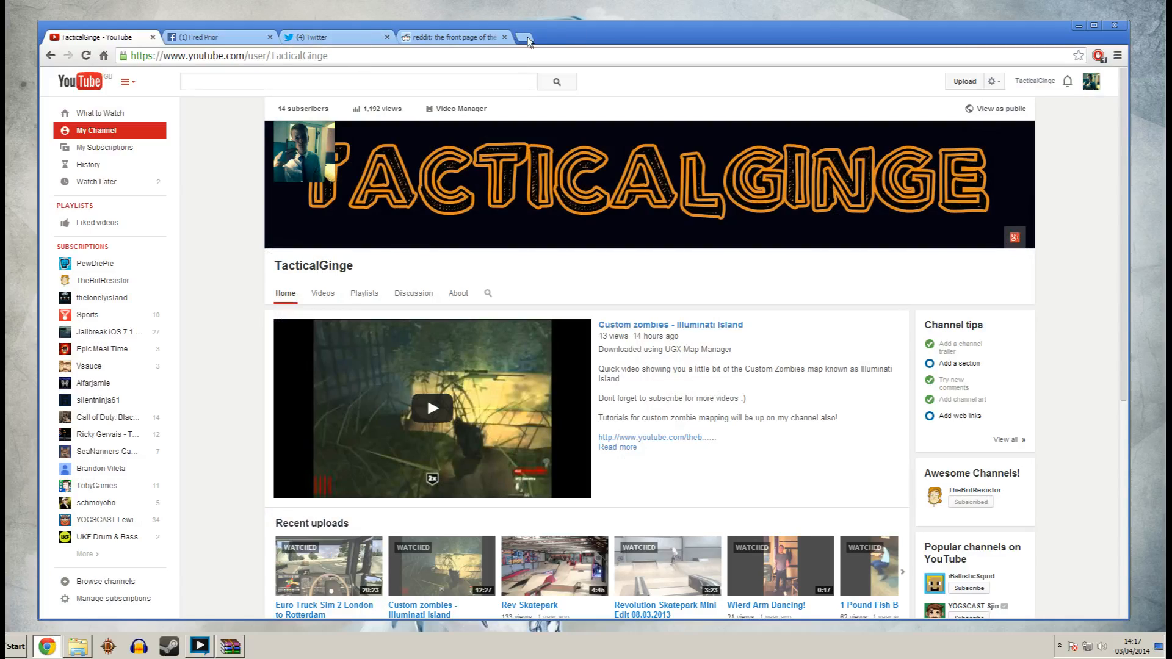
Open a new Chrome tab showing the browsing history.
click(523, 37)
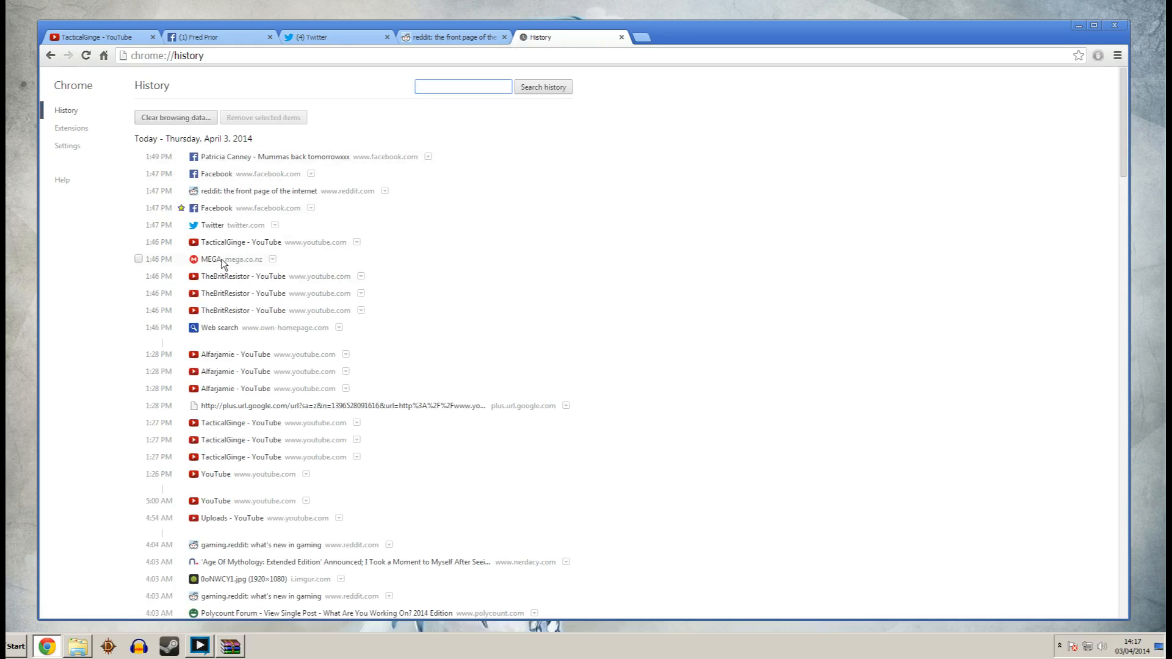
Open the MEGA page for CustomZombiesDownloads.zip (1.28 GB) from the history list.
click(233, 259)
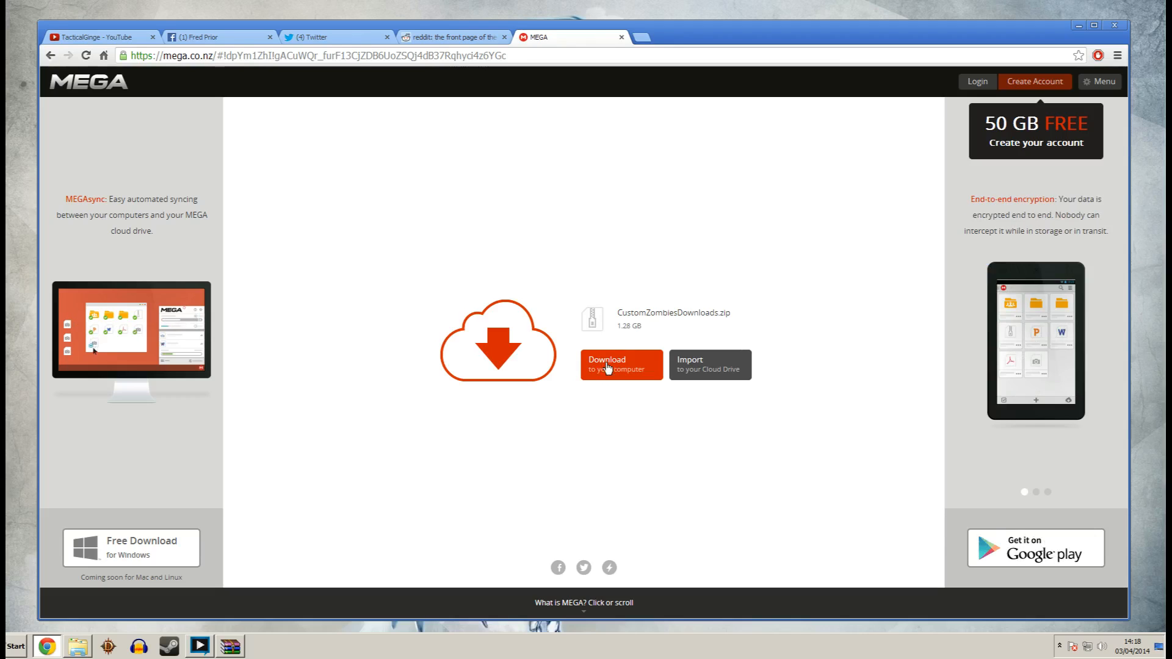
mouse_move(598, 179)
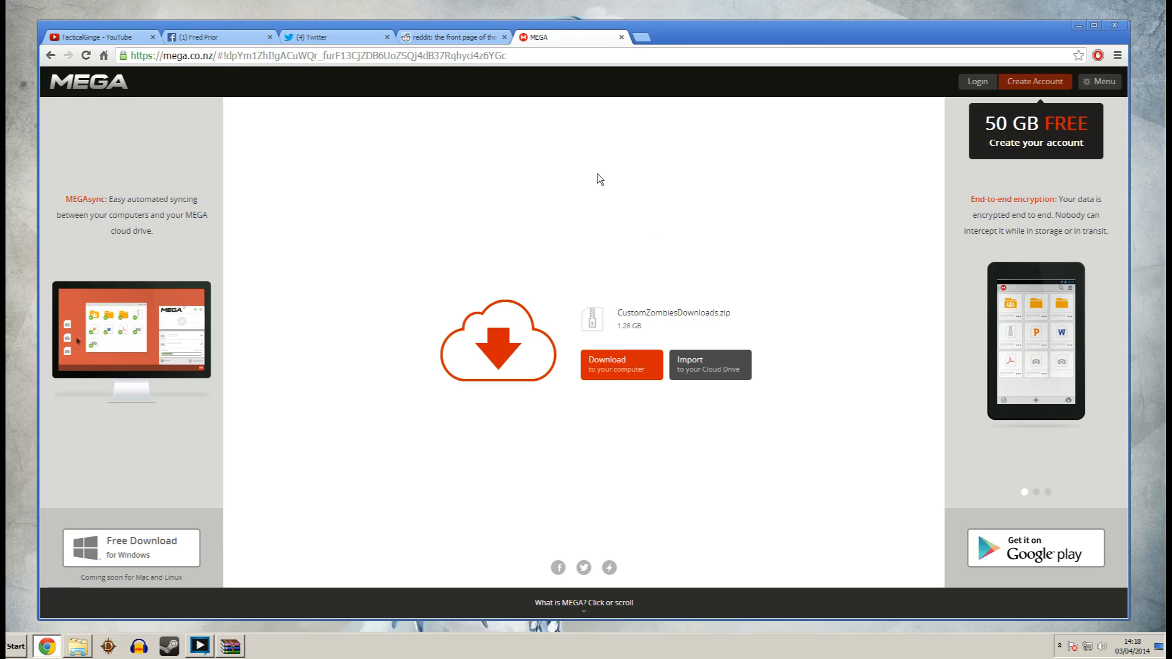
mouse_move(603, 148)
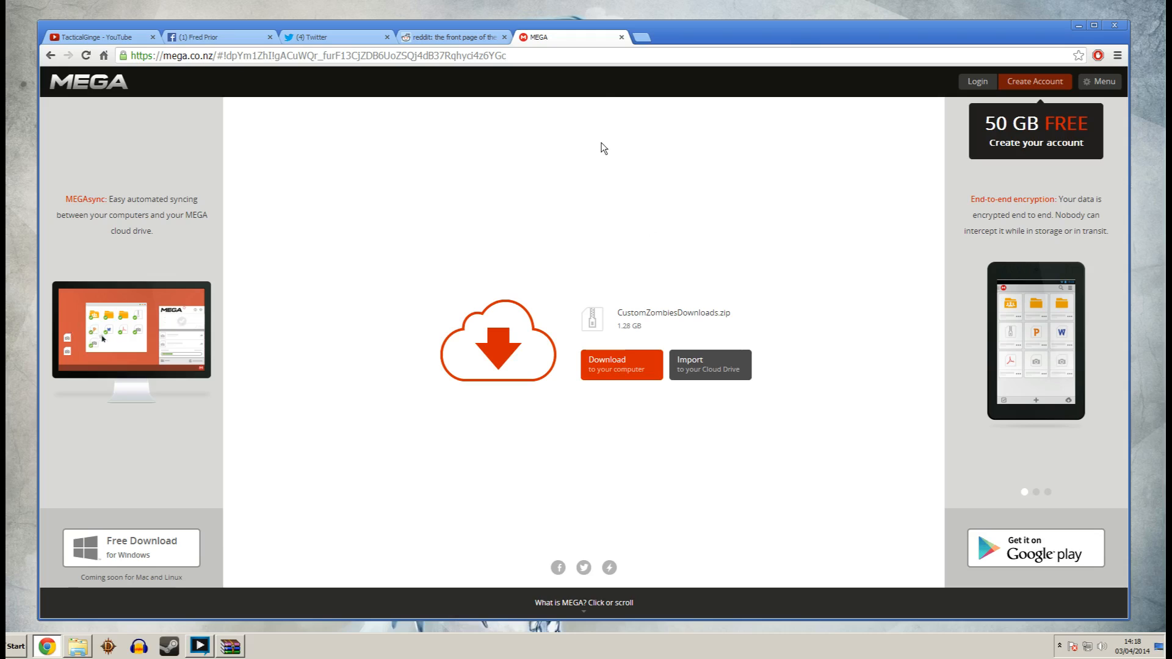
mouse_move(579, 51)
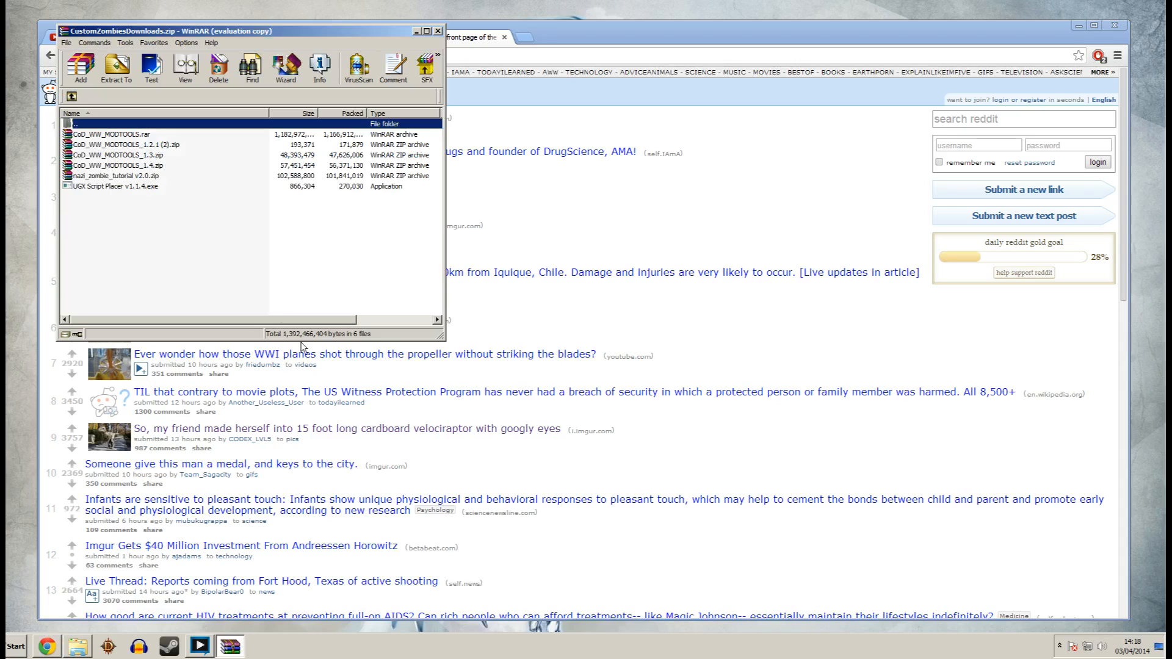
mouse_move(189, 218)
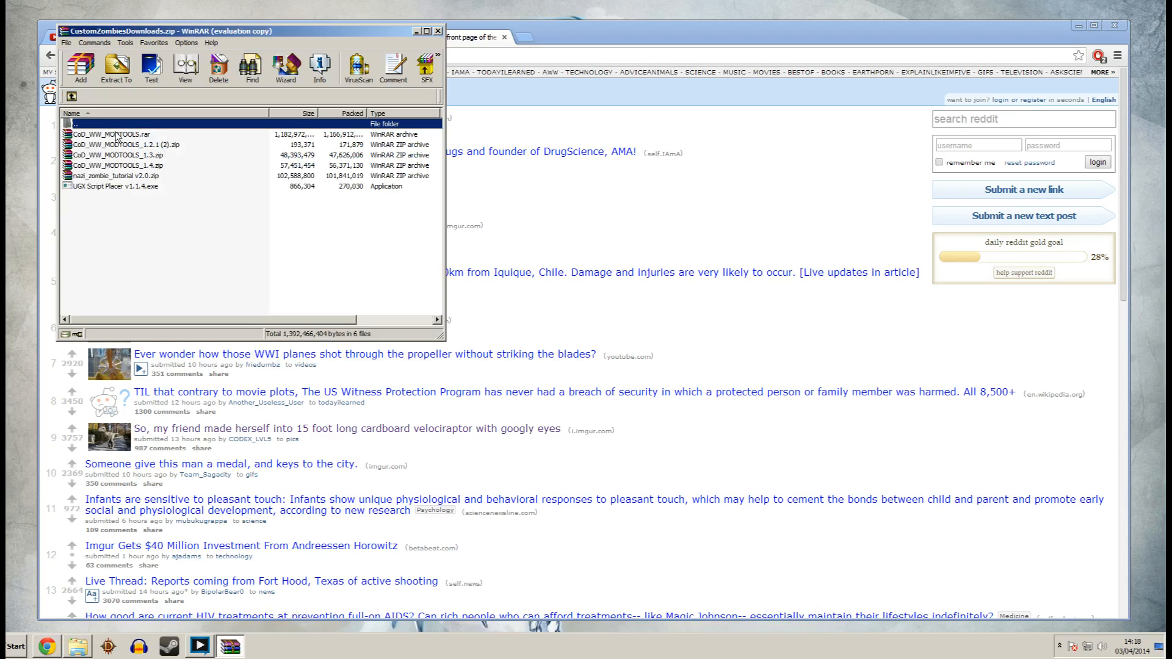
Select CoD_WW_MODTOOLS.rar inside CustomZombiesDownloads.zip in WinRAR.
click(117, 66)
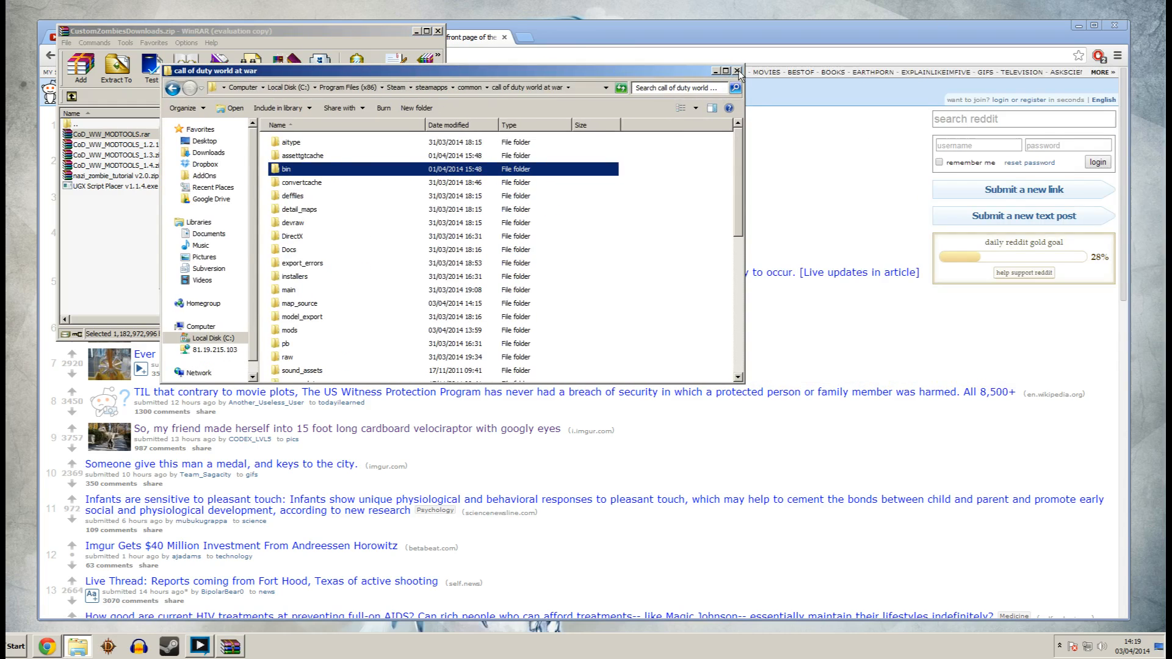
Browse to C:\Program Files (x86)\Steam\steamapps\common\call of duty world at war in Explorer.
click(10, 646)
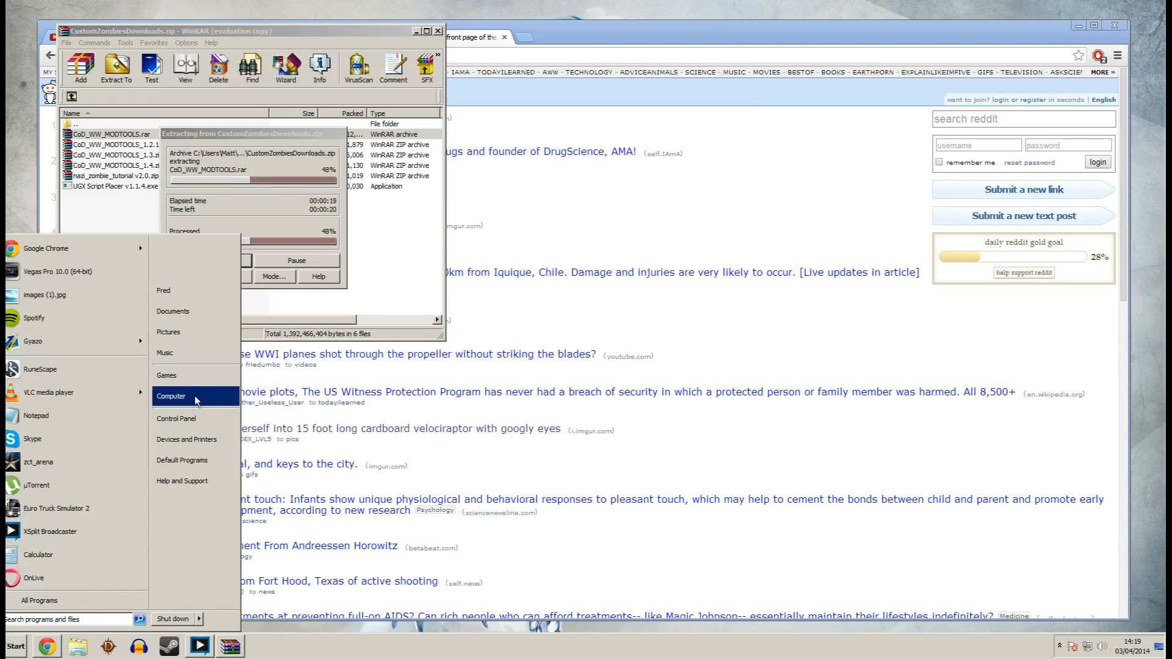
click(170, 396)
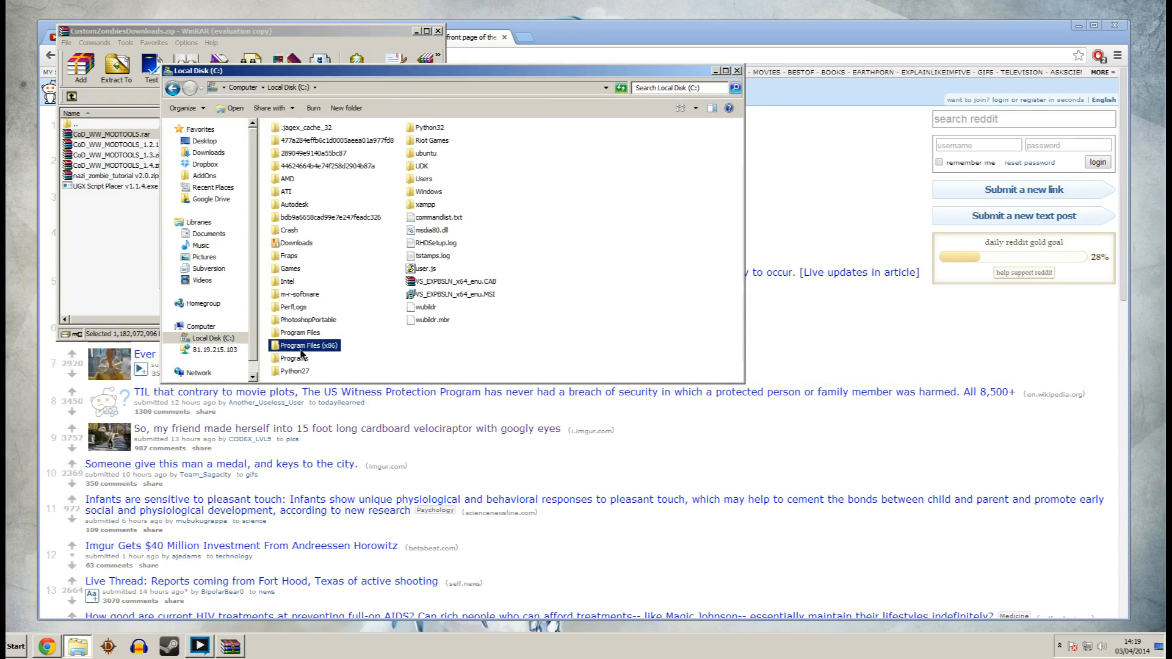
double_click(305, 346)
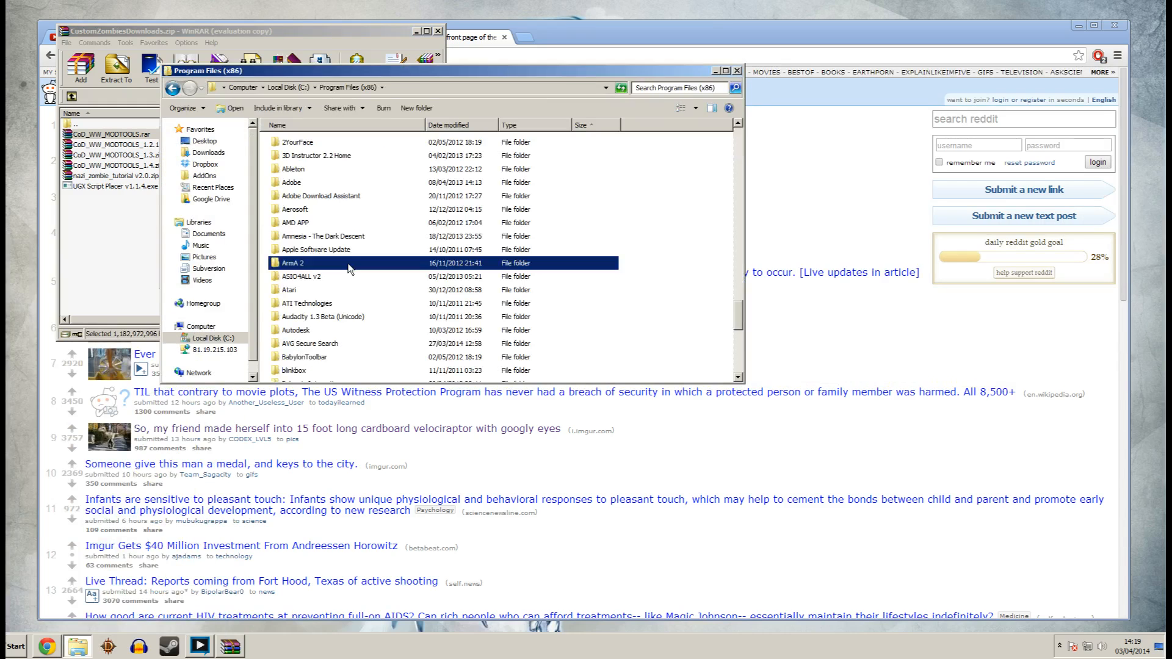
scroll(down, 3)
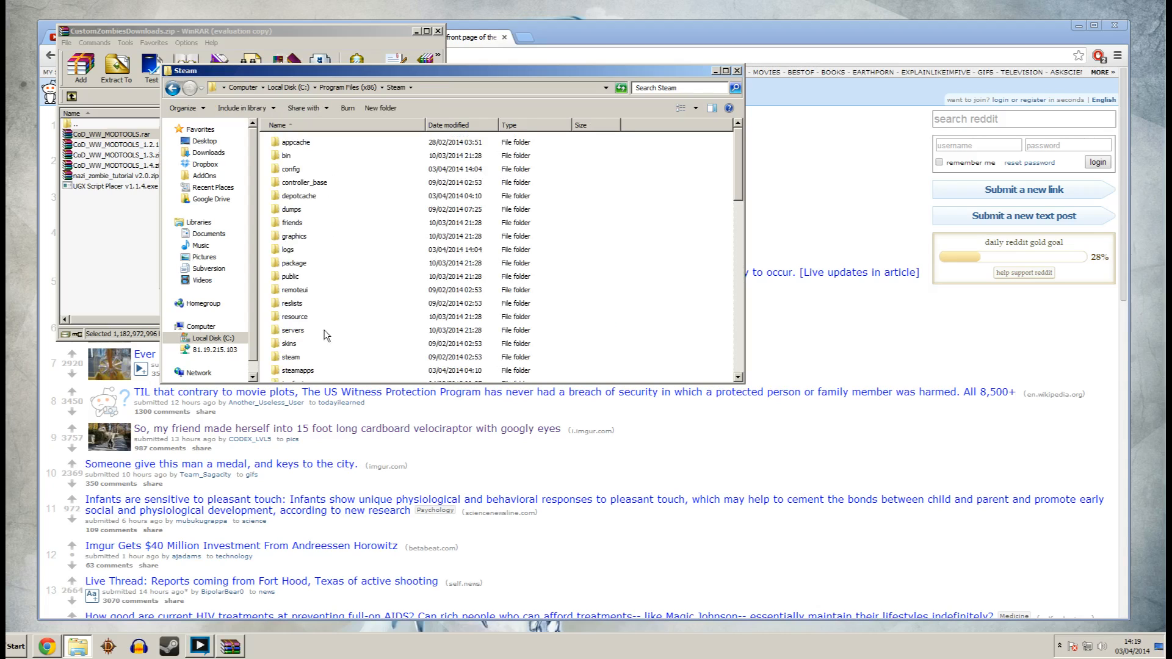
double_click(297, 370)
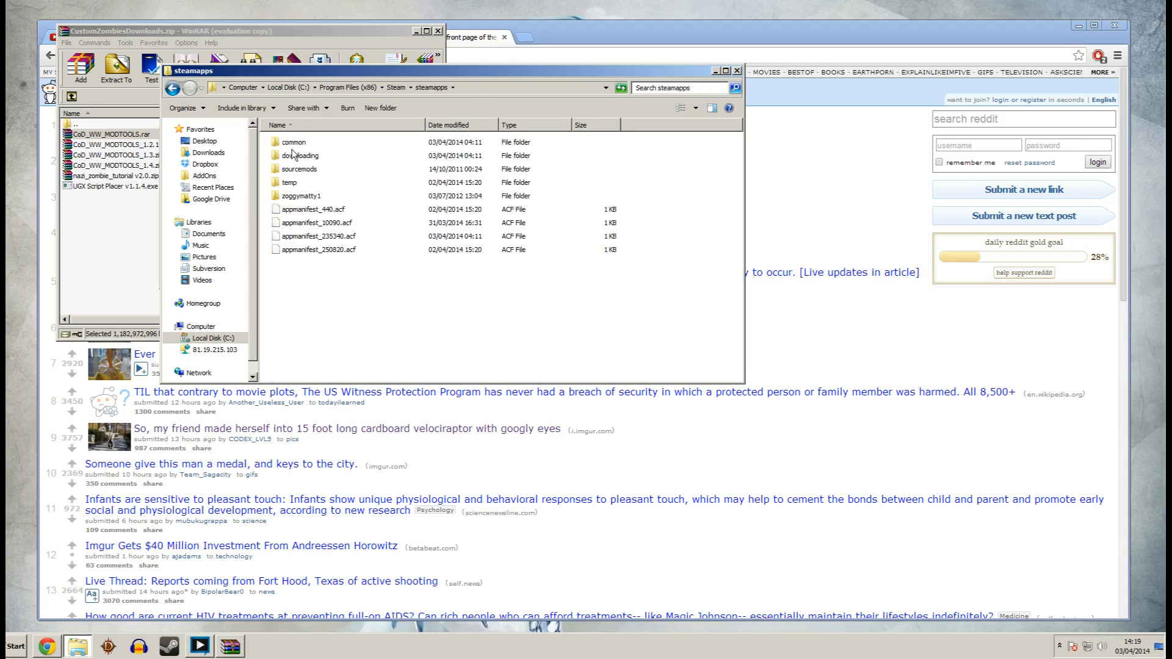
double_click(292, 142)
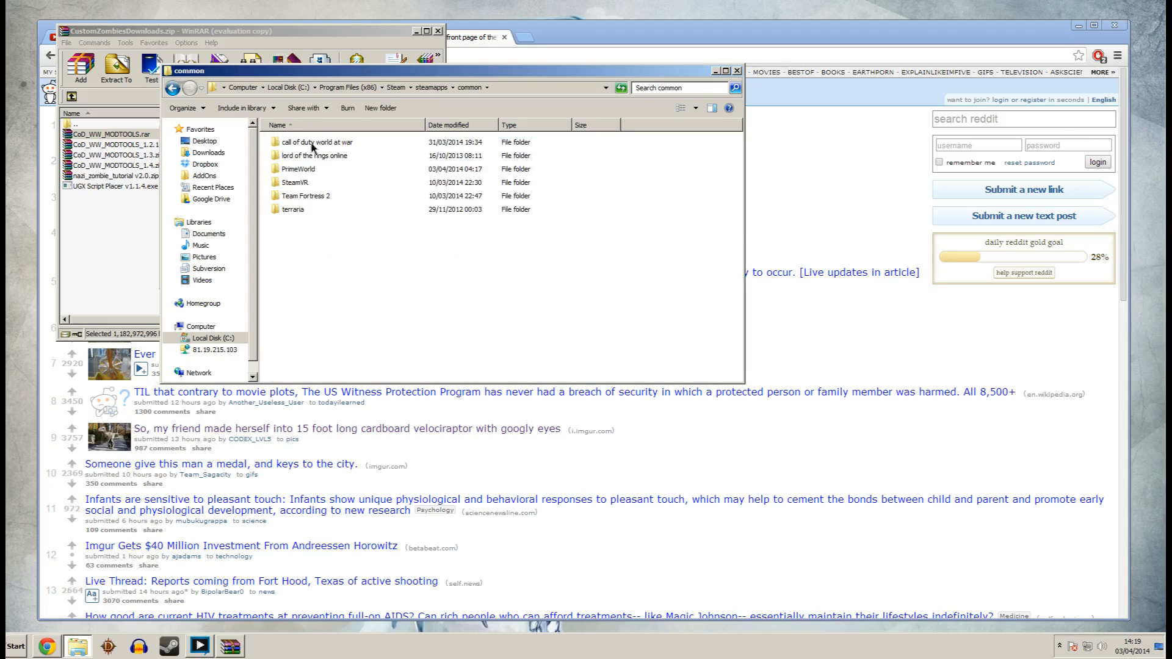
double_click(320, 142)
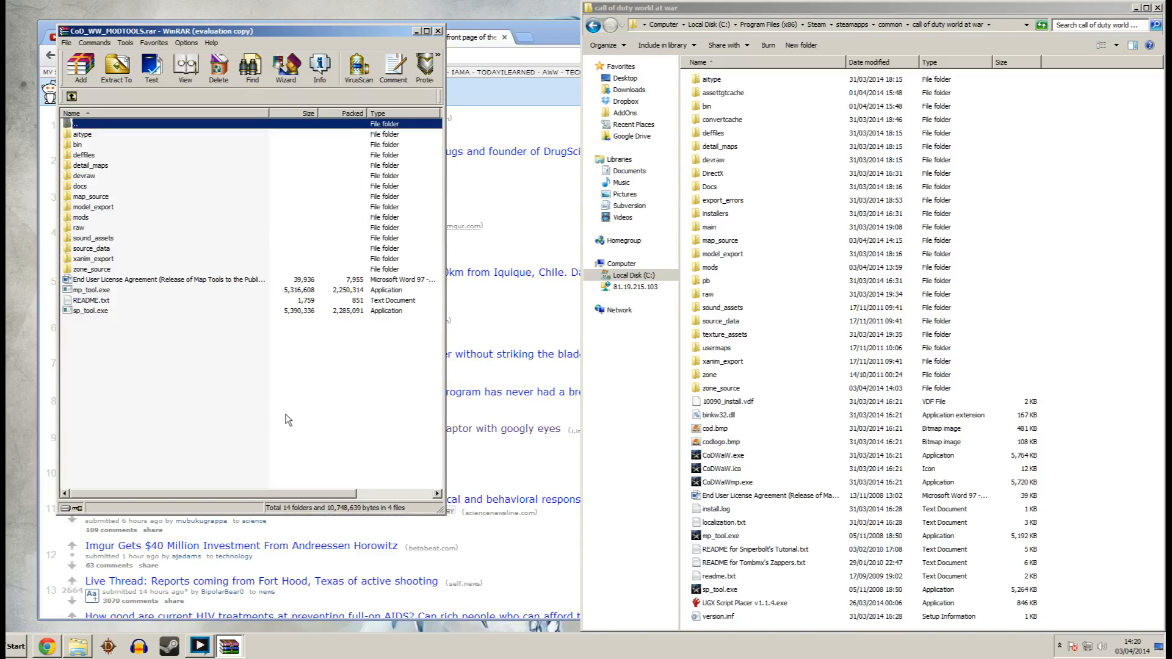
Select all archive contents, reopen CoD_WW_MODTOOLS.rar, abort reading, and open CoD_WW_MODTOOLS_1.2.1 (2).zip.
key(ctrl+a)
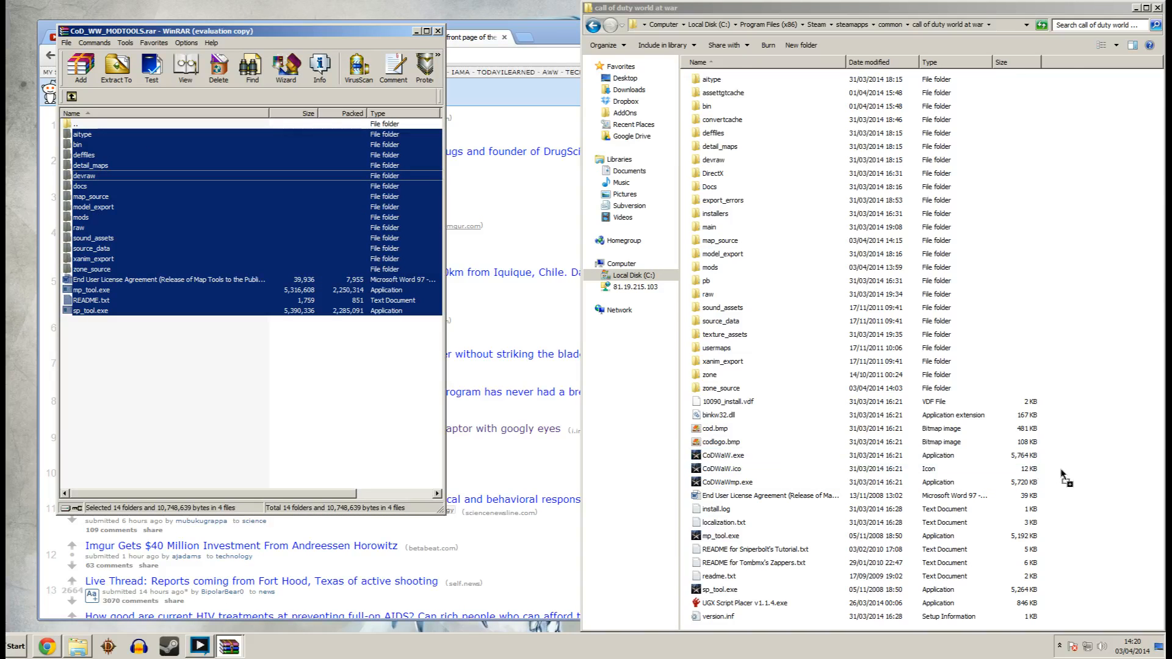
mouse_move(319, 355)
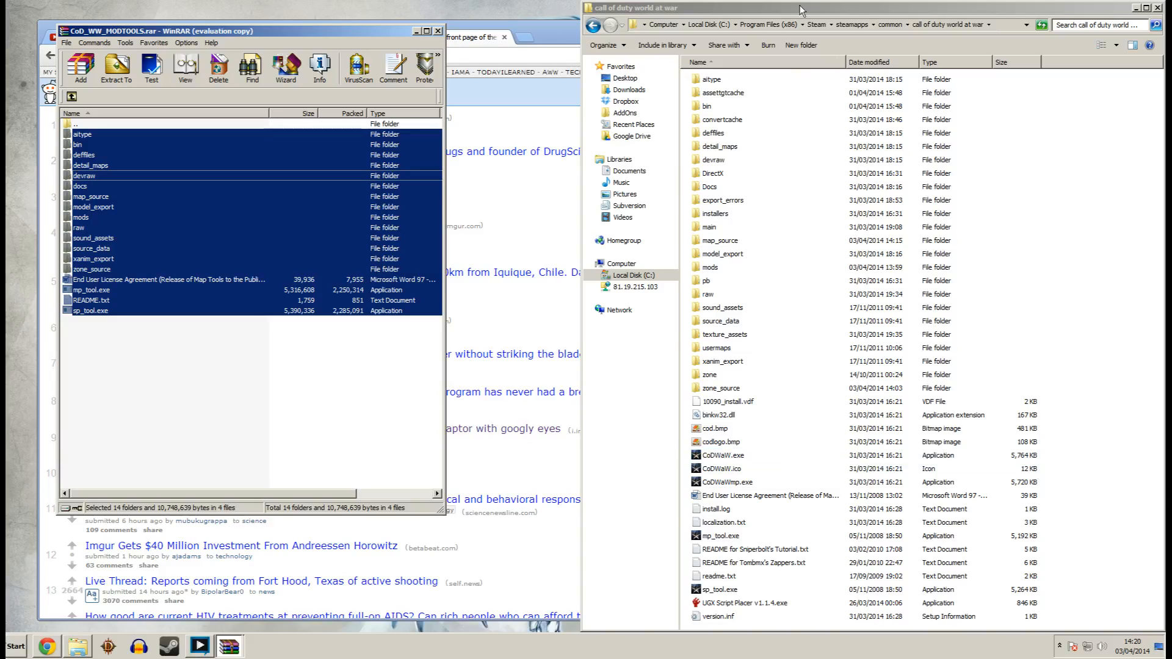
mouse_move(780, 312)
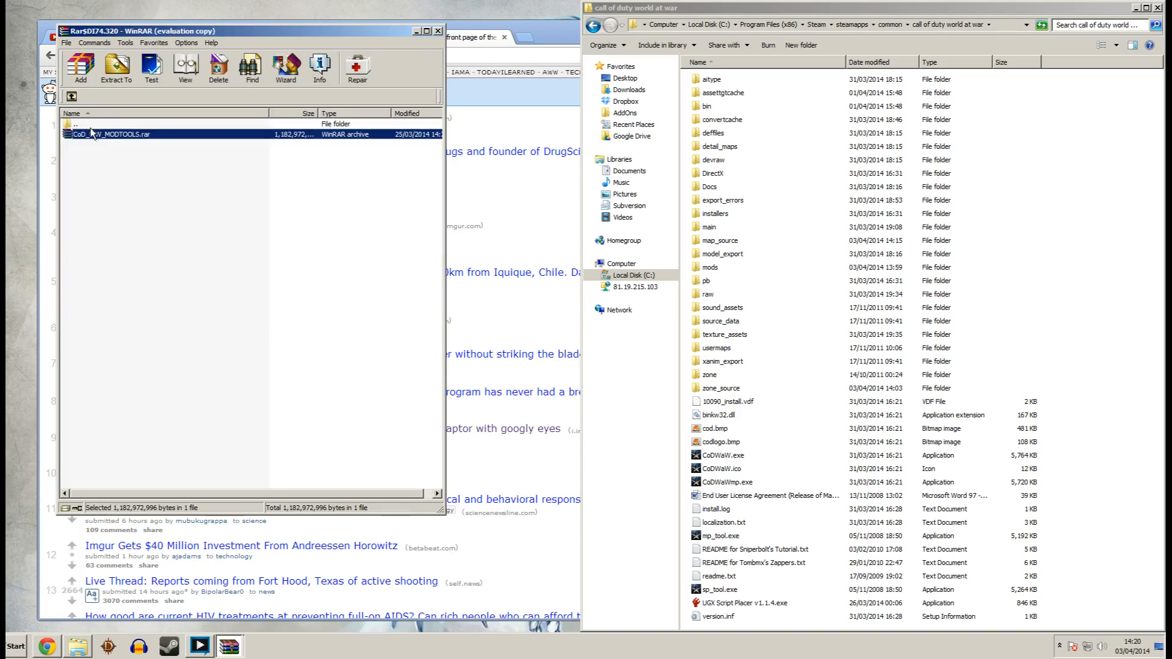
double_click(110, 133)
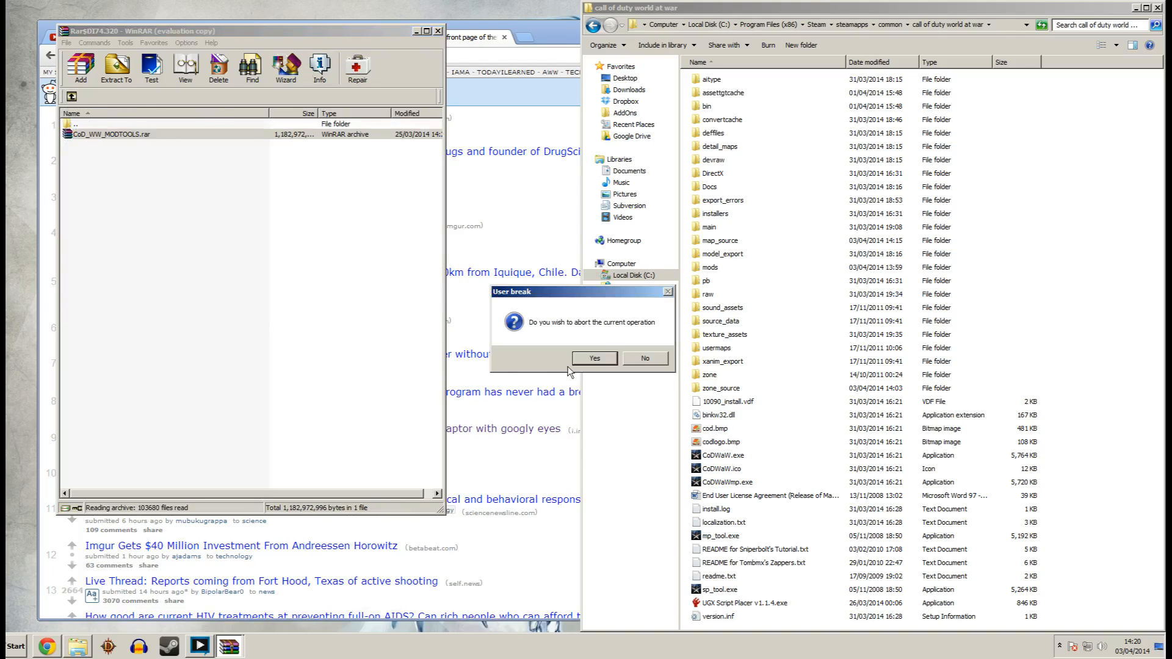
click(593, 358)
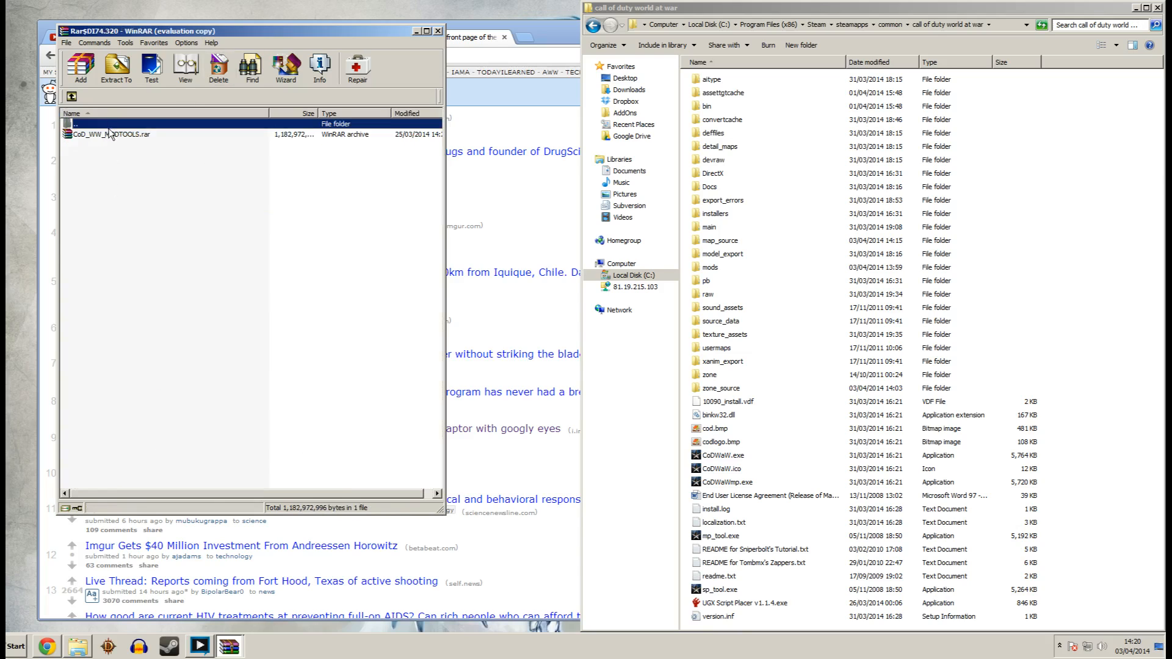
click(136, 152)
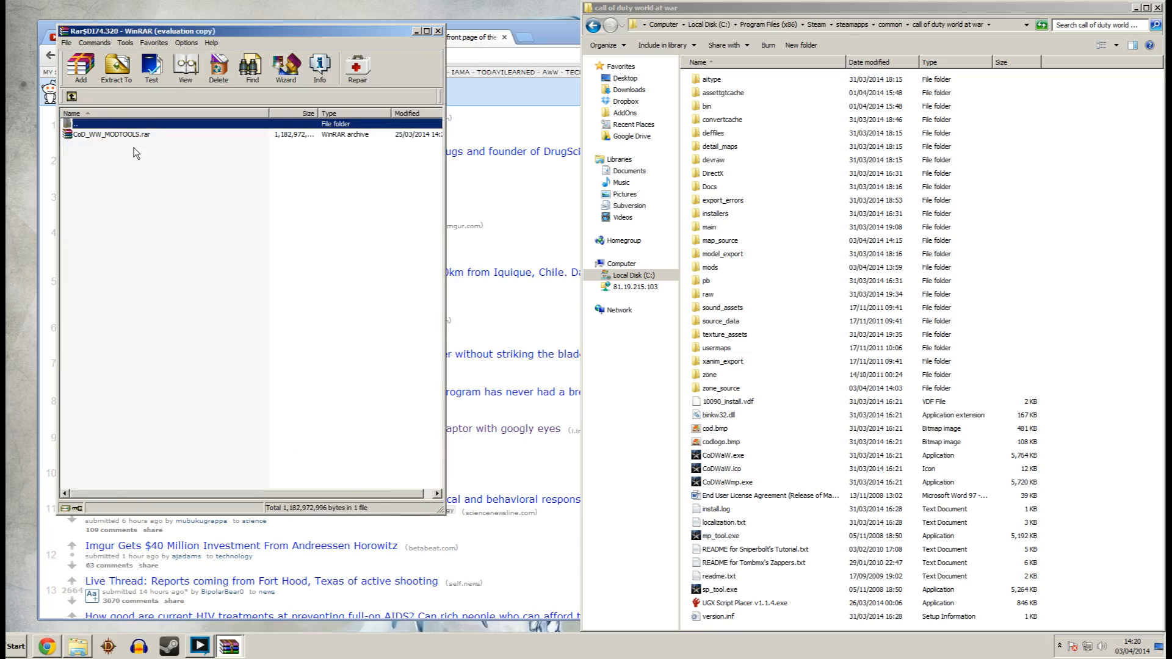
click(112, 134)
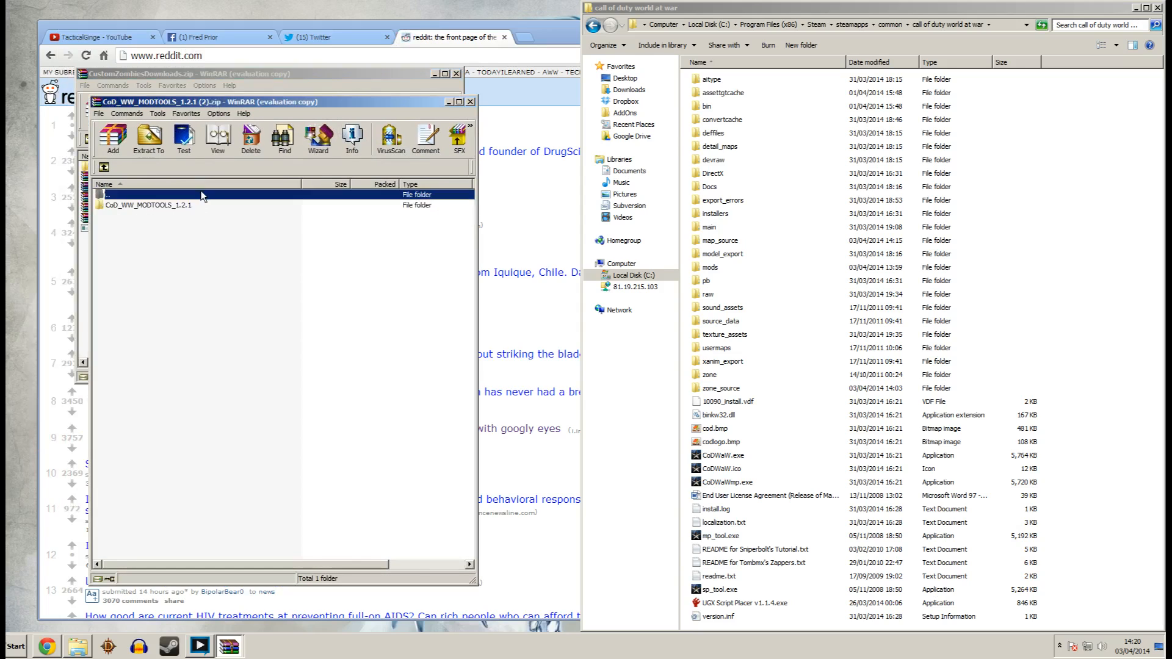
Browse the CoD_WW_MODTOOLS_1.2.1 folder, open the 1.3 zip, and dismiss the license reminder.
click(147, 205)
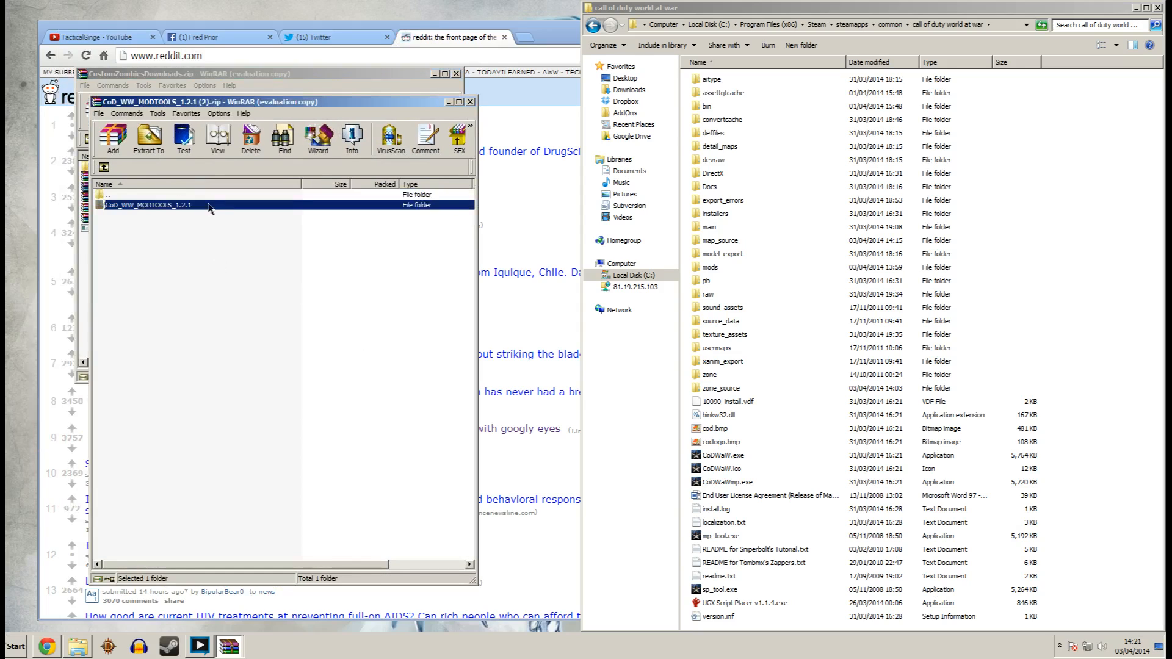
double_click(148, 205)
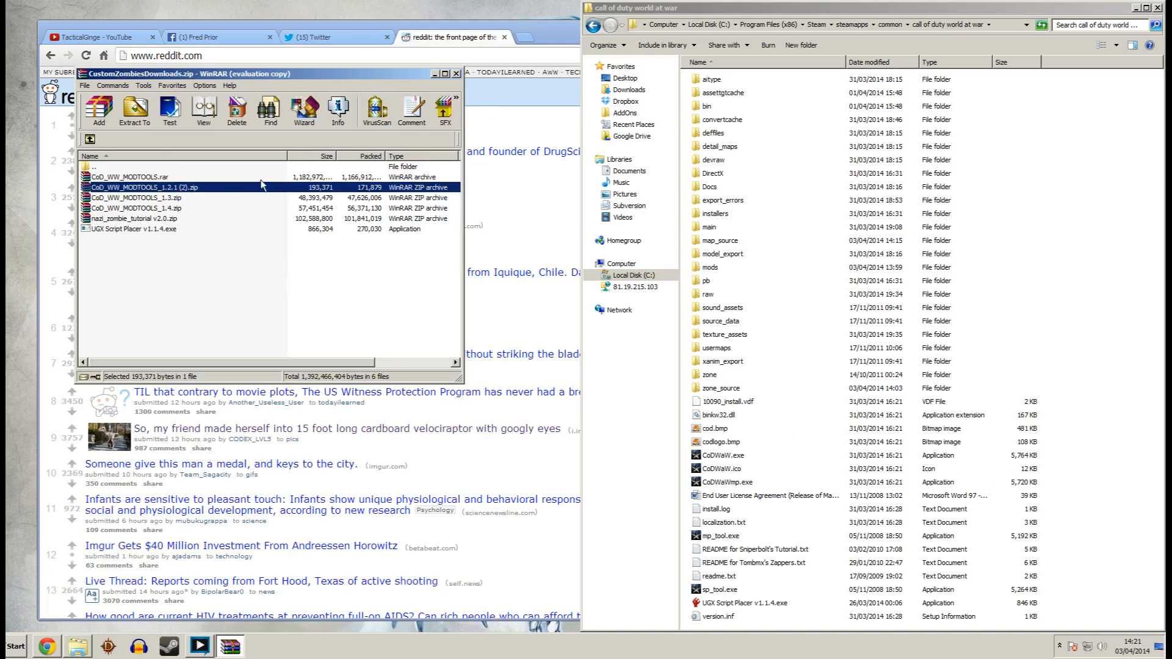
click(134, 108)
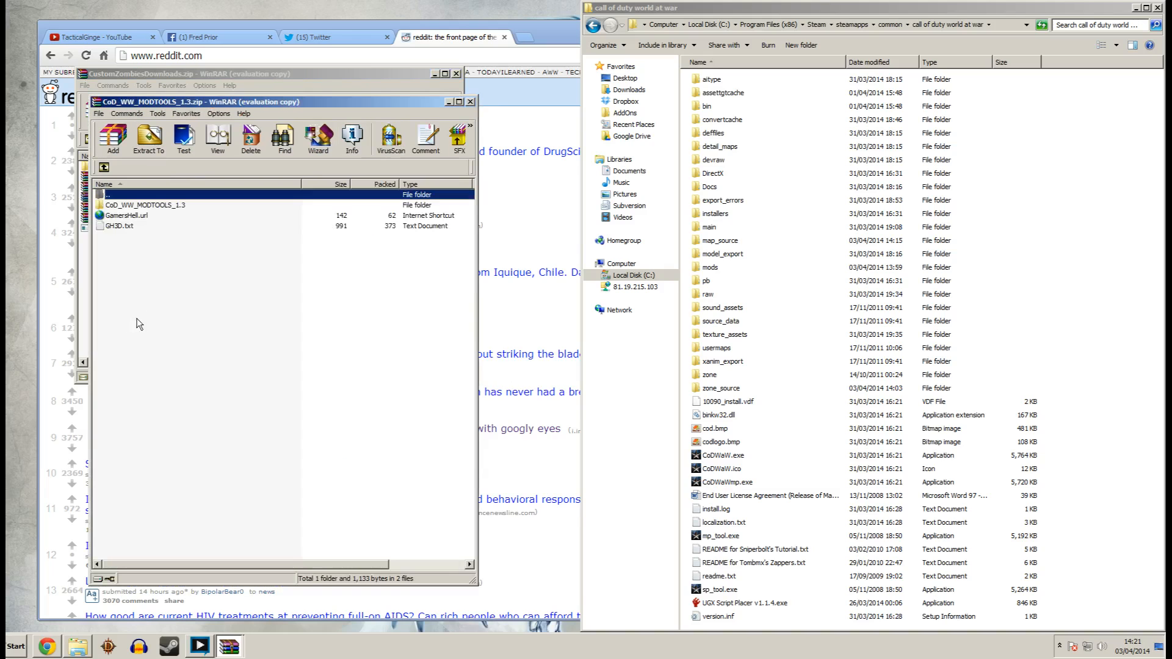
mouse_move(362, 348)
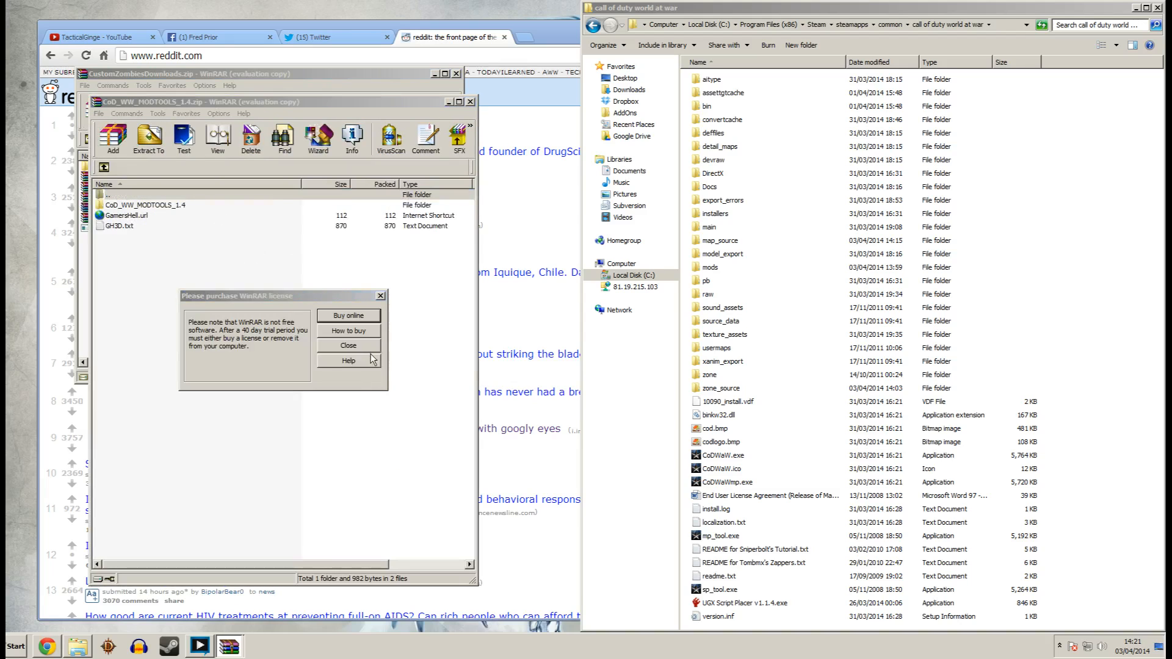
click(346, 346)
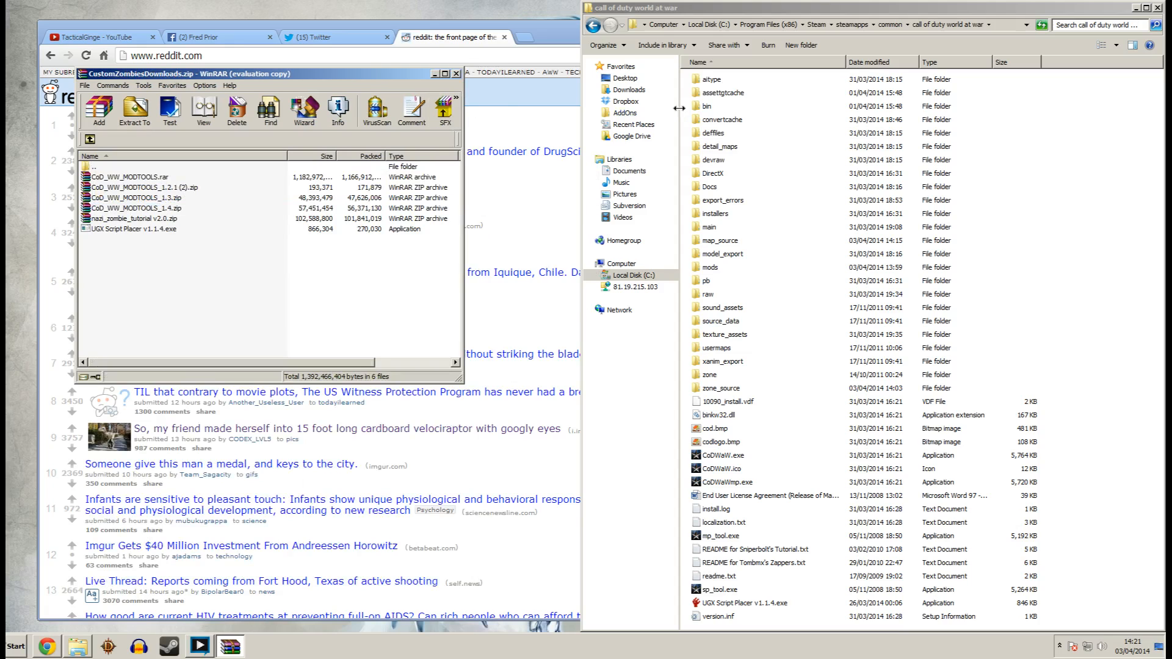
mouse_move(721, 106)
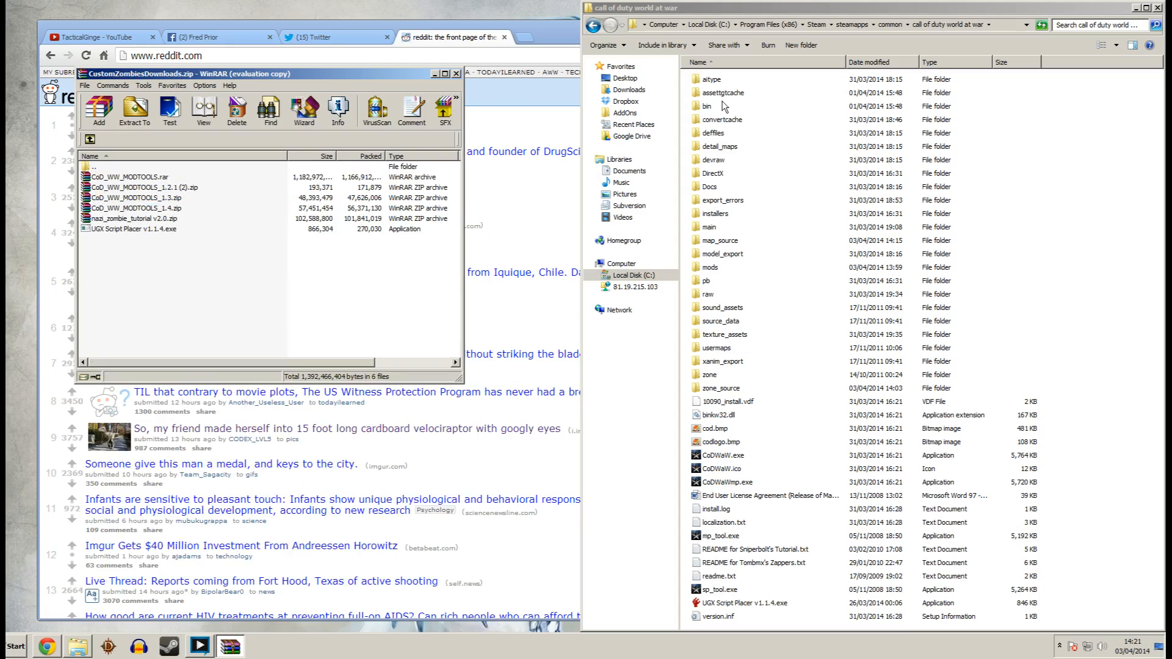
Run Launcher.exe from the game's bin folder, opening on the Compile Level tab.
double_click(706, 106)
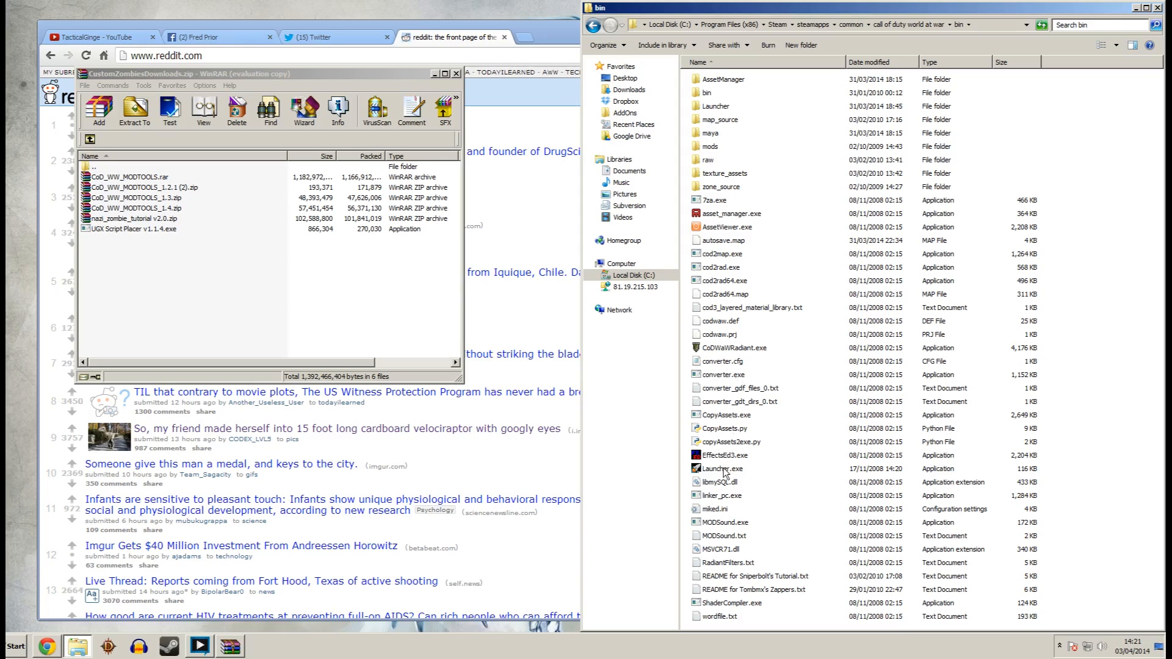
click(723, 469)
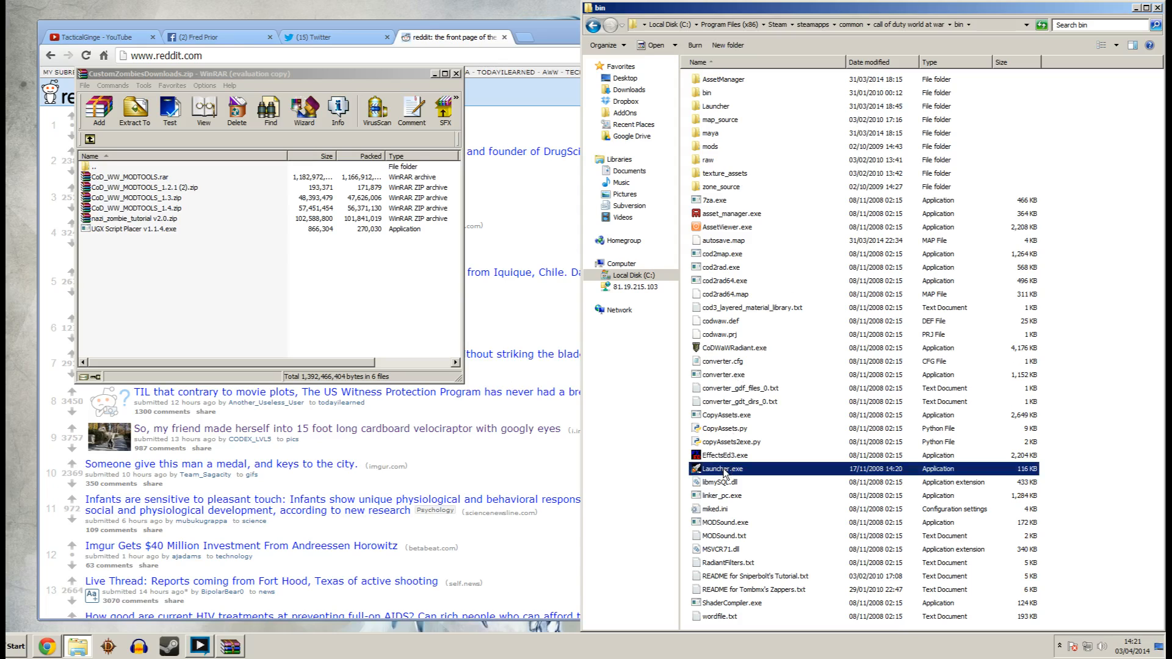
double_click(720, 469)
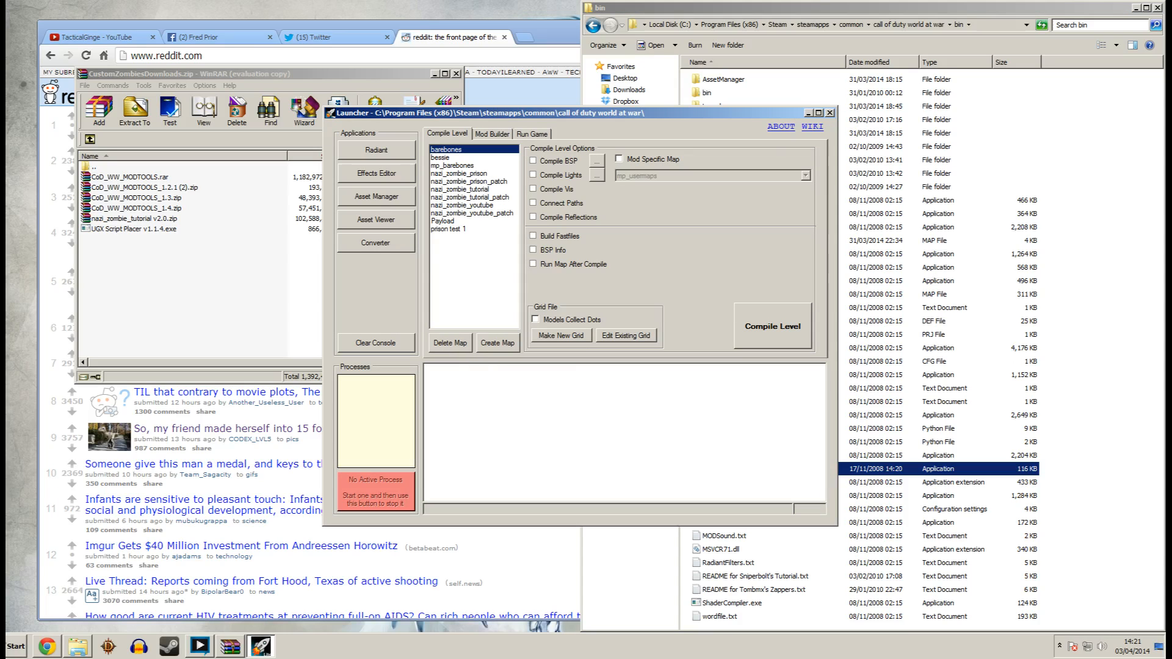
mouse_move(386, 164)
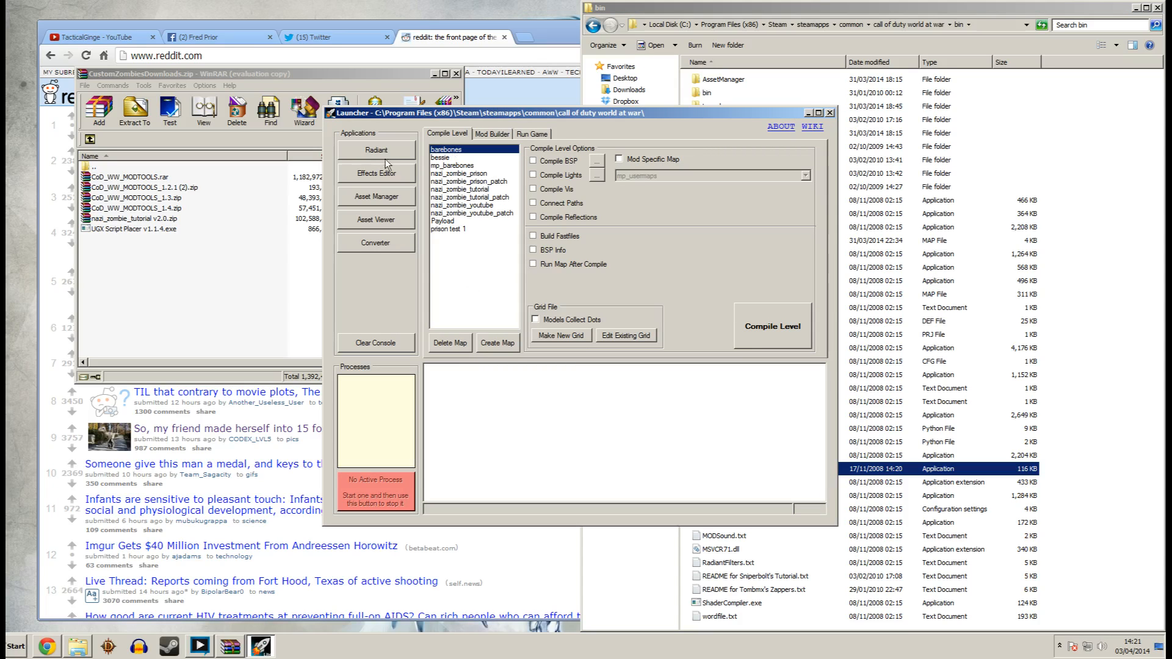
mouse_move(394, 207)
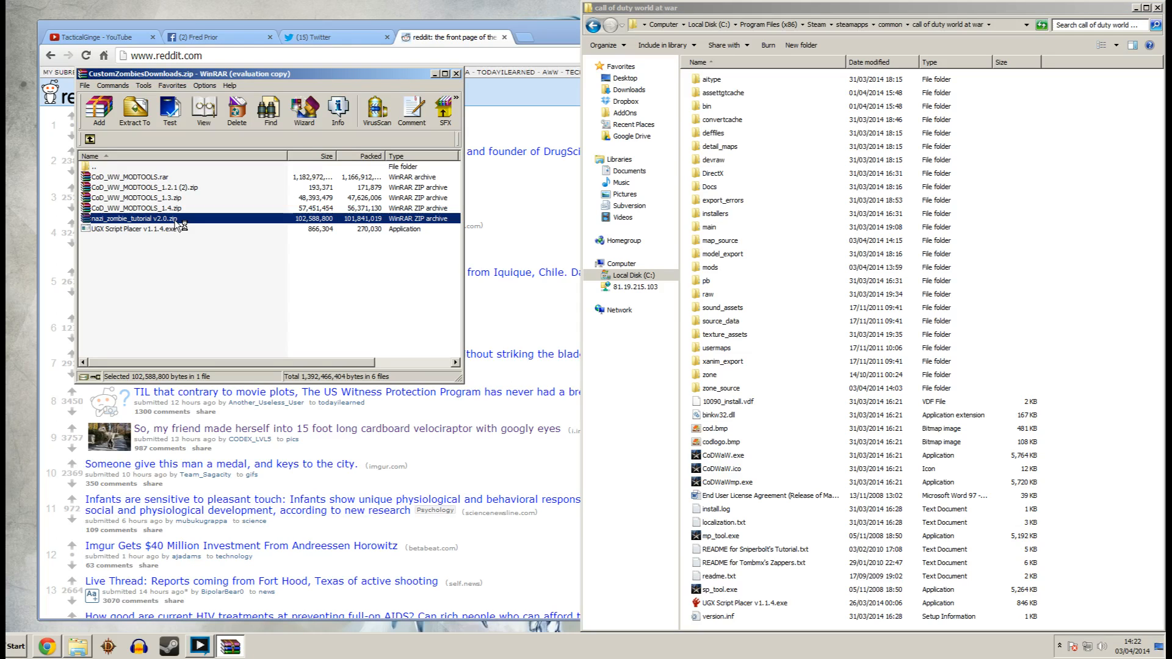
double_click(142, 218)
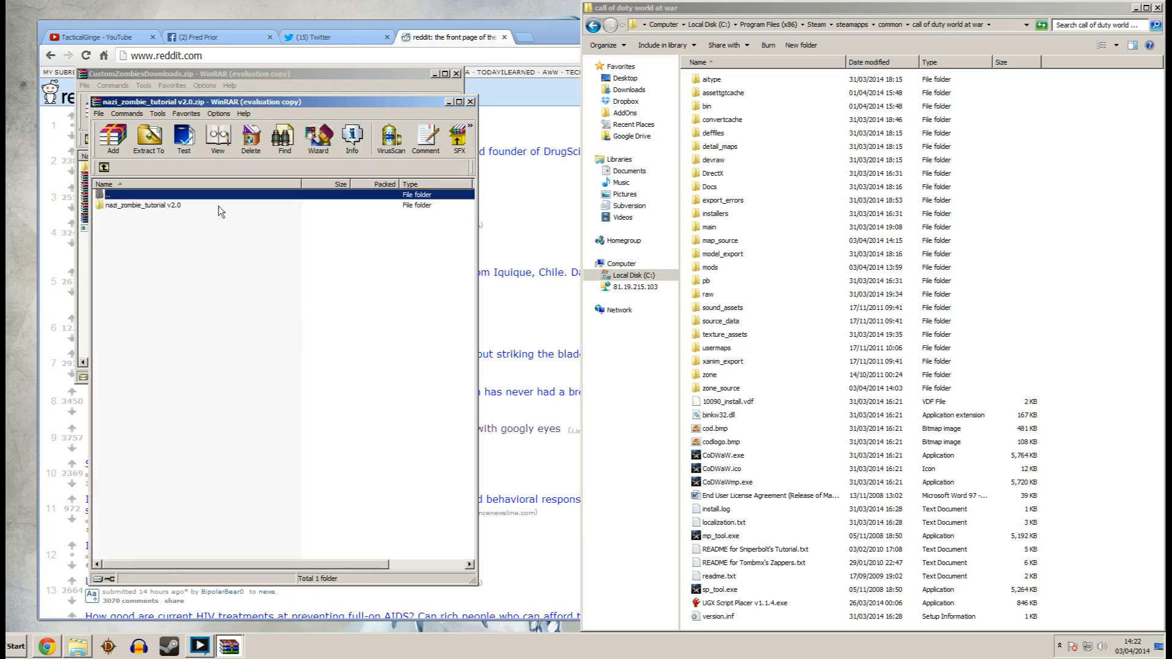
double_click(142, 204)
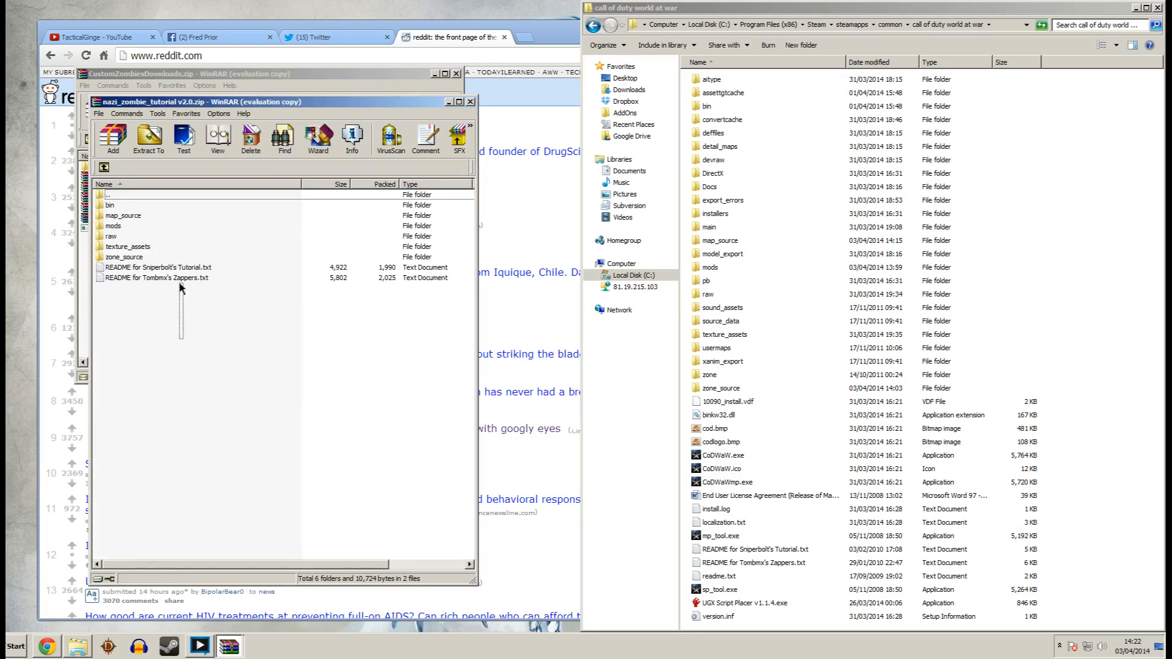
key(ctrl+a)
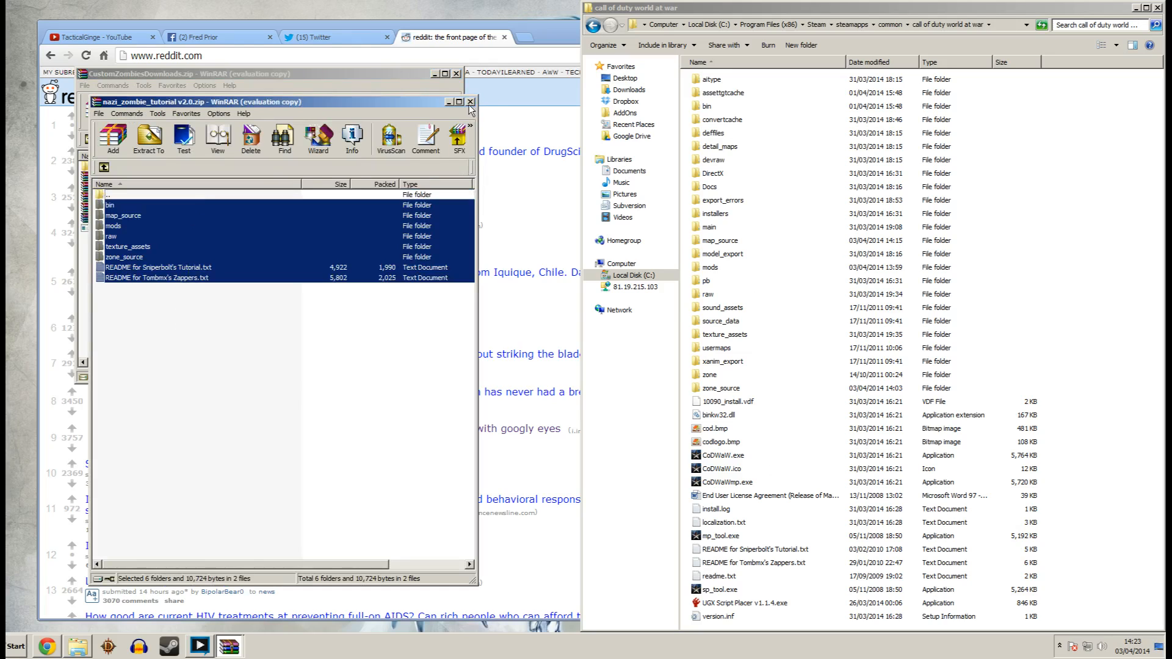
mouse_move(459, 102)
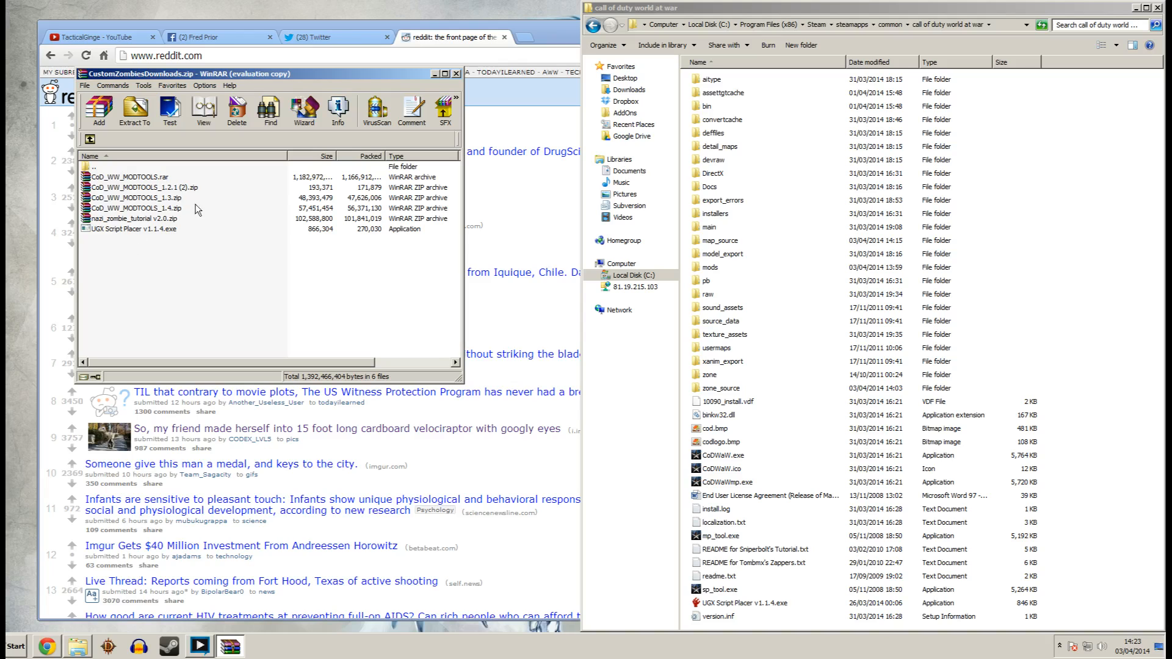
Close WinRAR, switch Chrome to the YouTube tab, and select UGX Script Placer v1.1.4.exe.
click(457, 73)
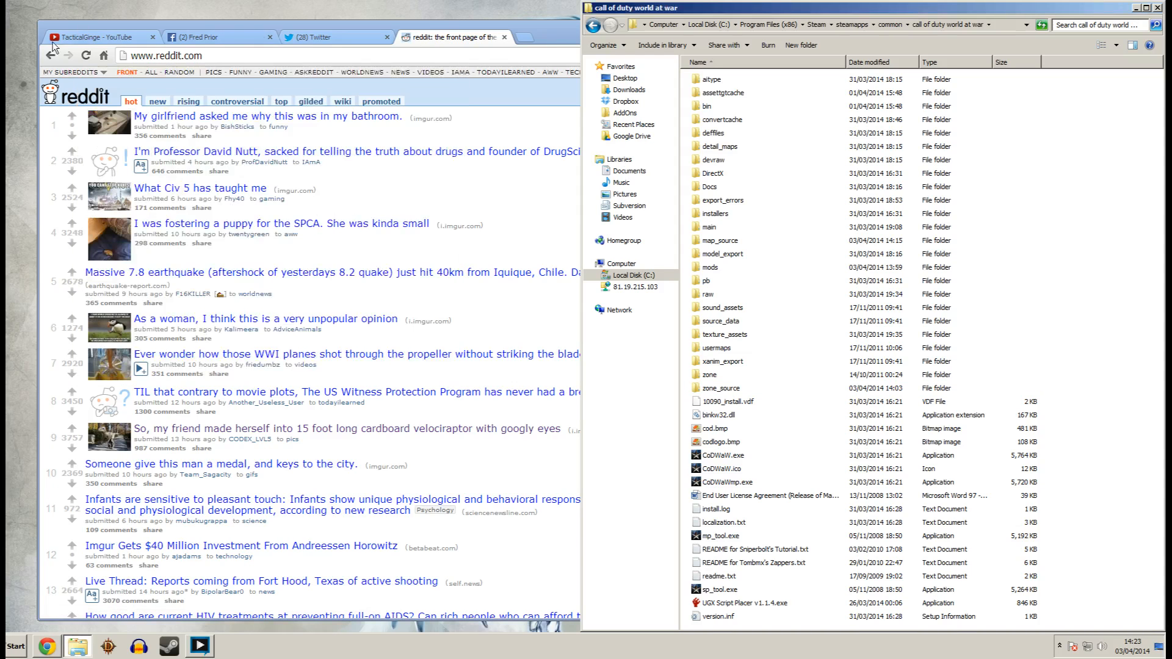
click(97, 36)
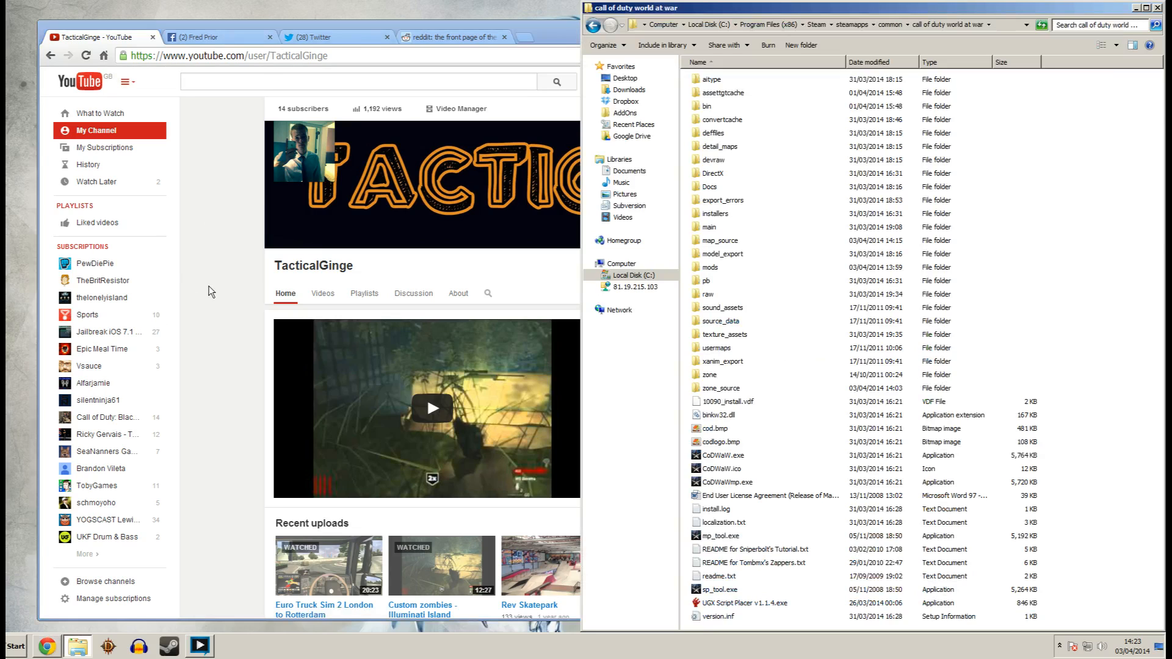
click(742, 603)
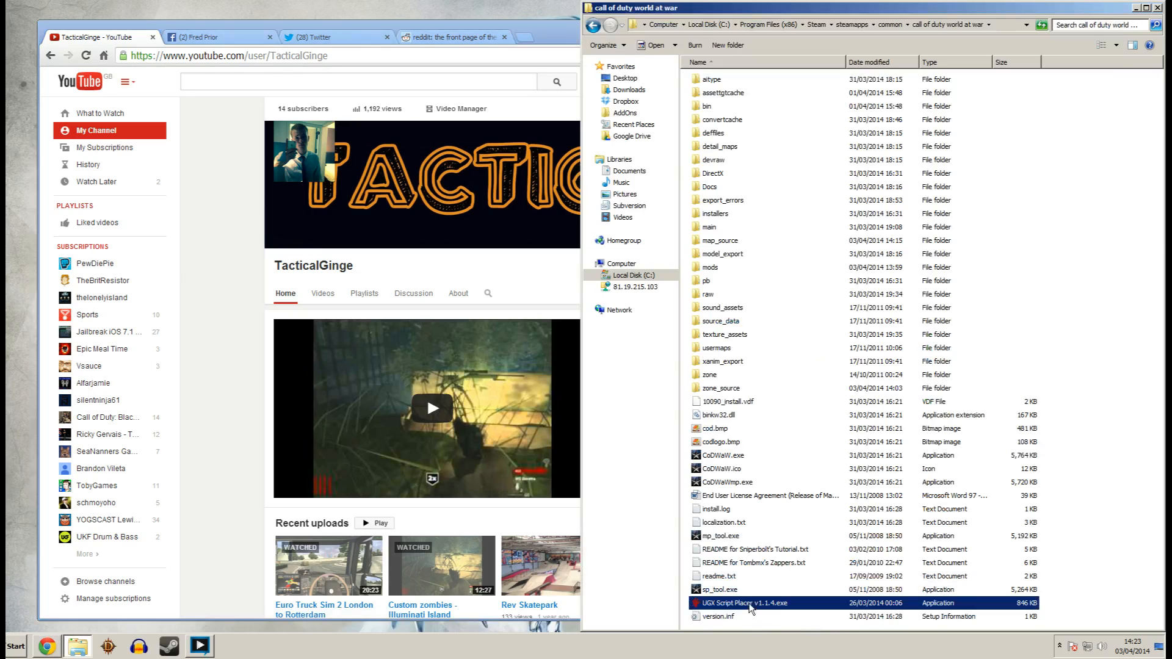
In UGX Script Placer, create map nazi_zombie_youtube with a main menu launch button.
double_click(745, 603)
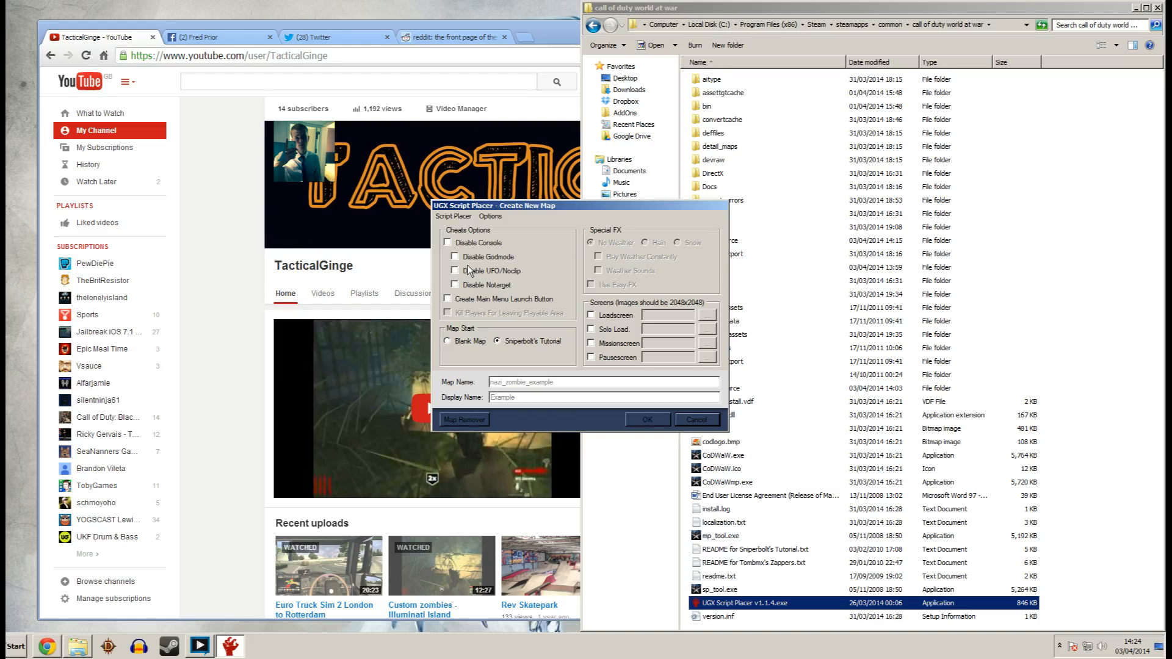
click(447, 299)
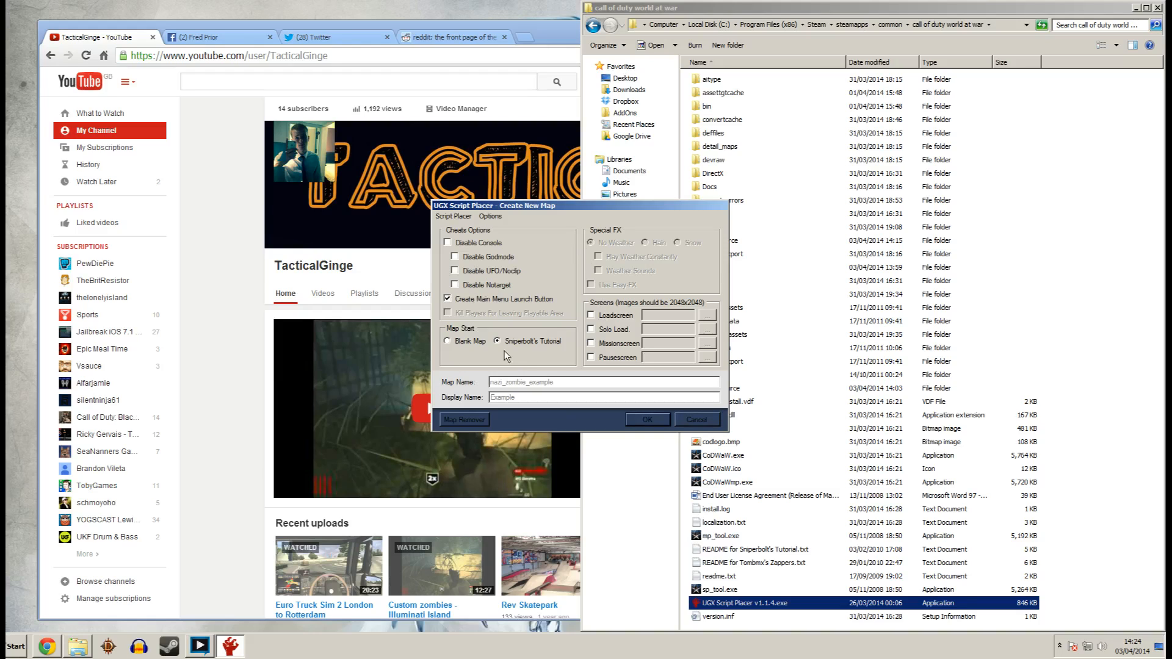
mouse_move(577, 393)
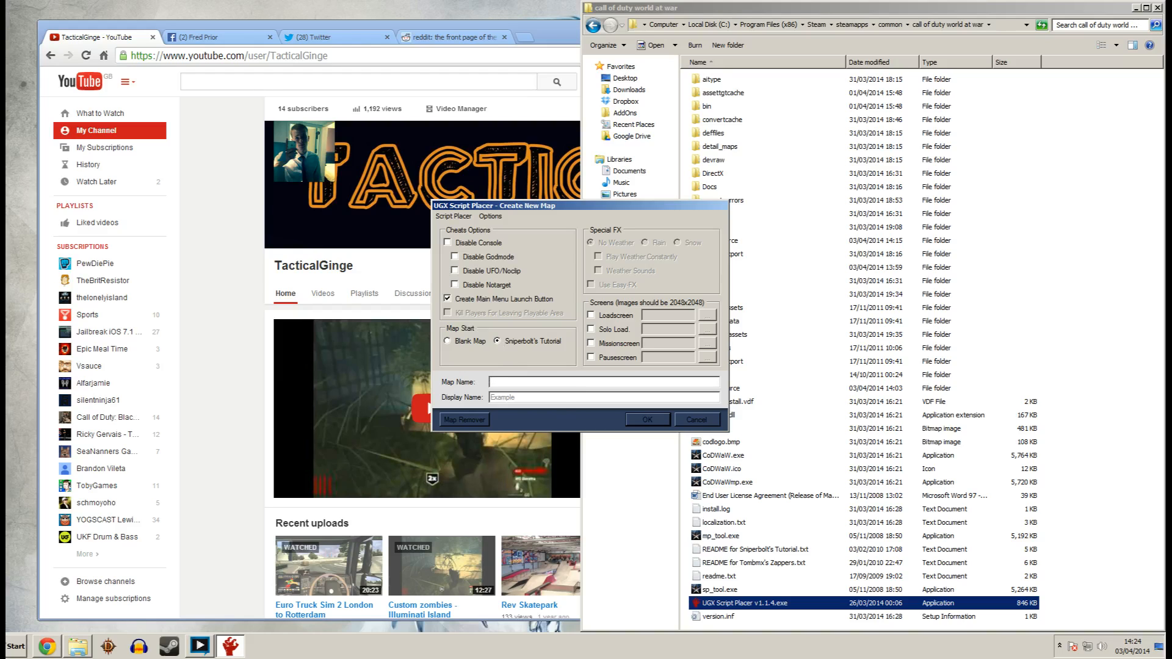
text(NAZI_)
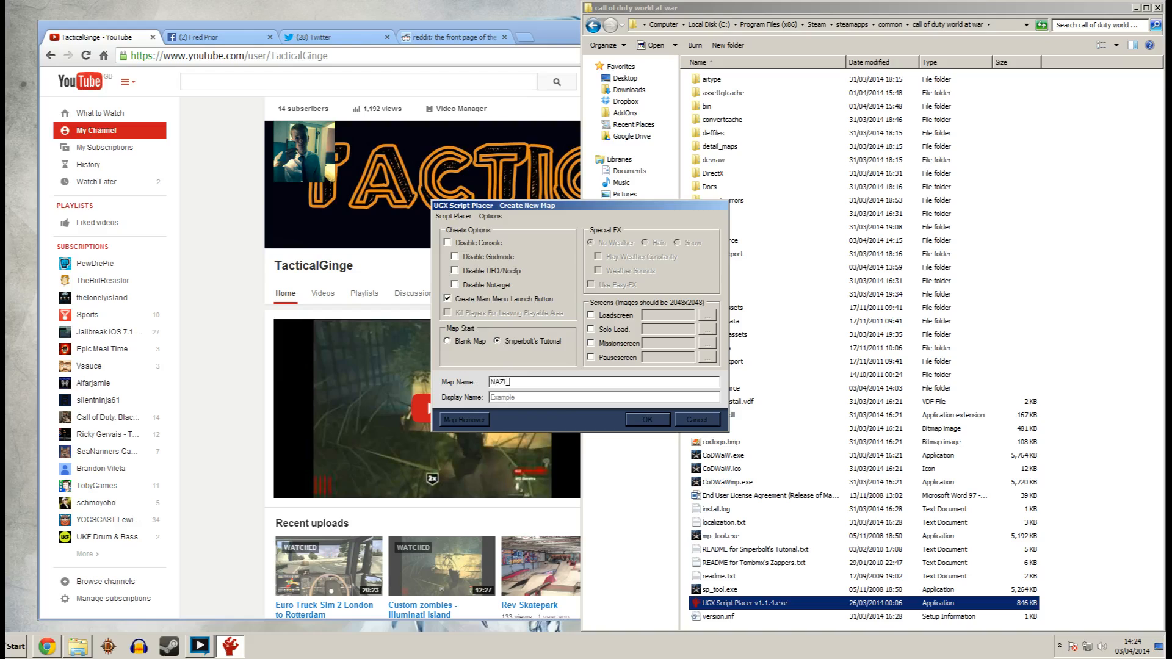
text(ZOMBIE_)
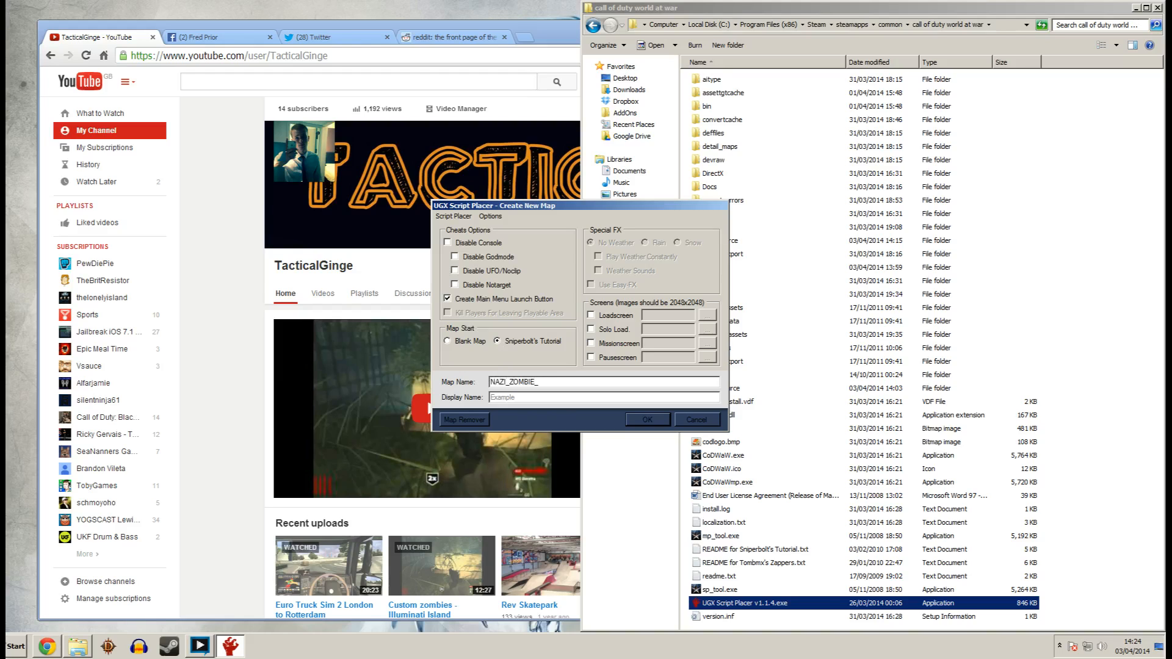
click(598, 382)
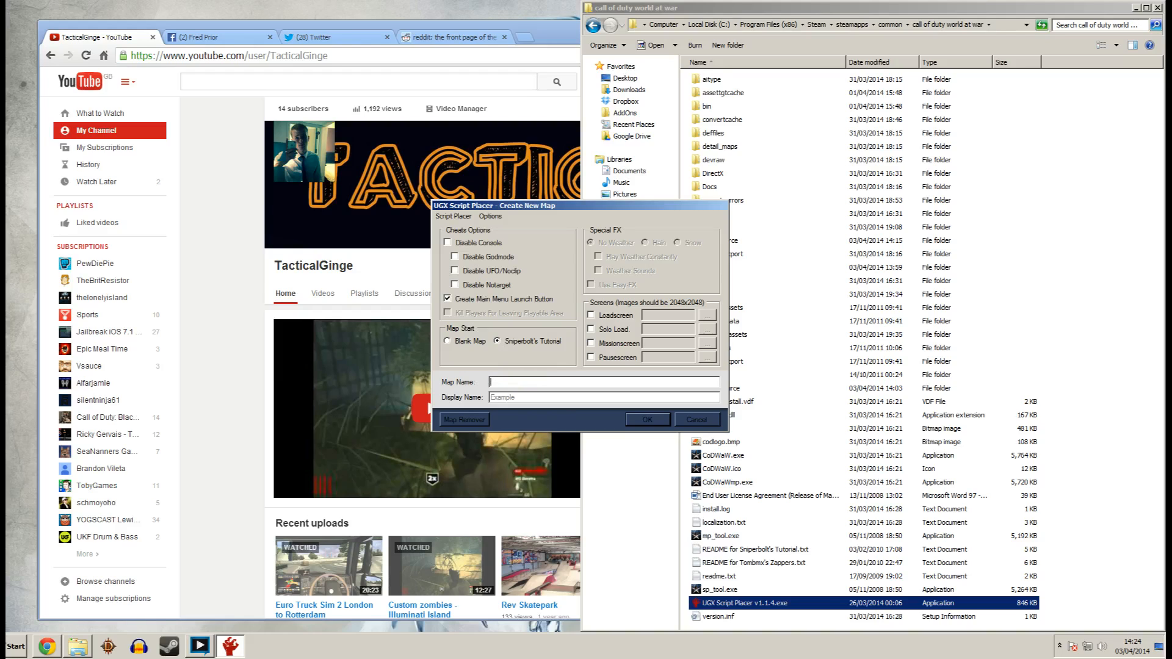
text(nazi_zombie_)
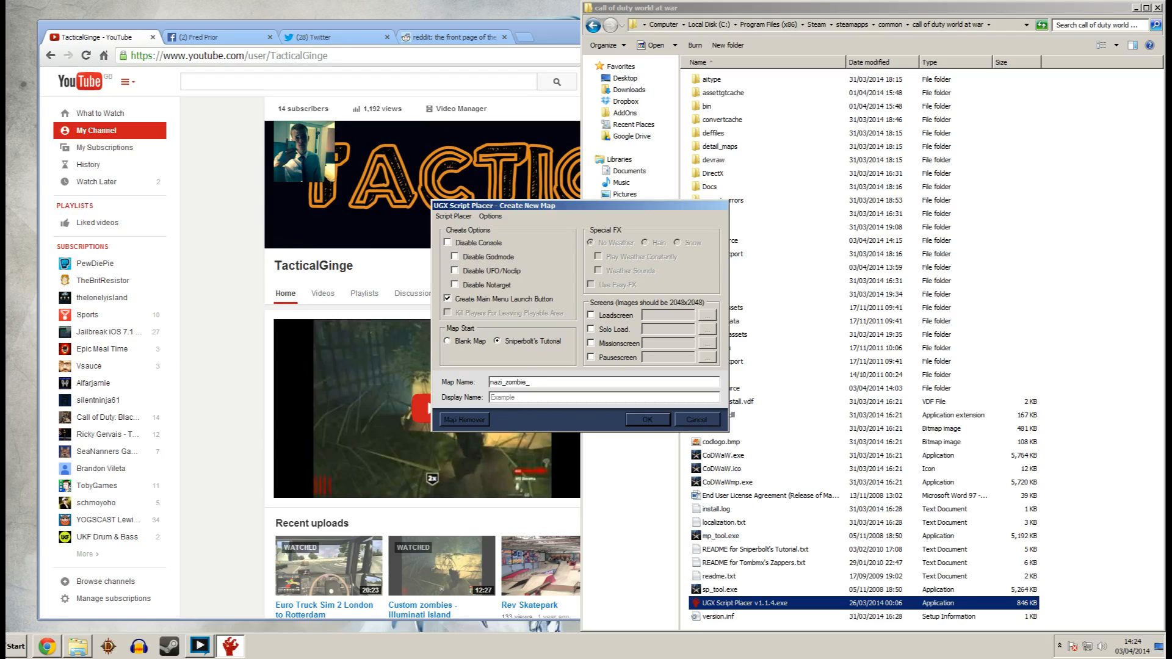
text(you)
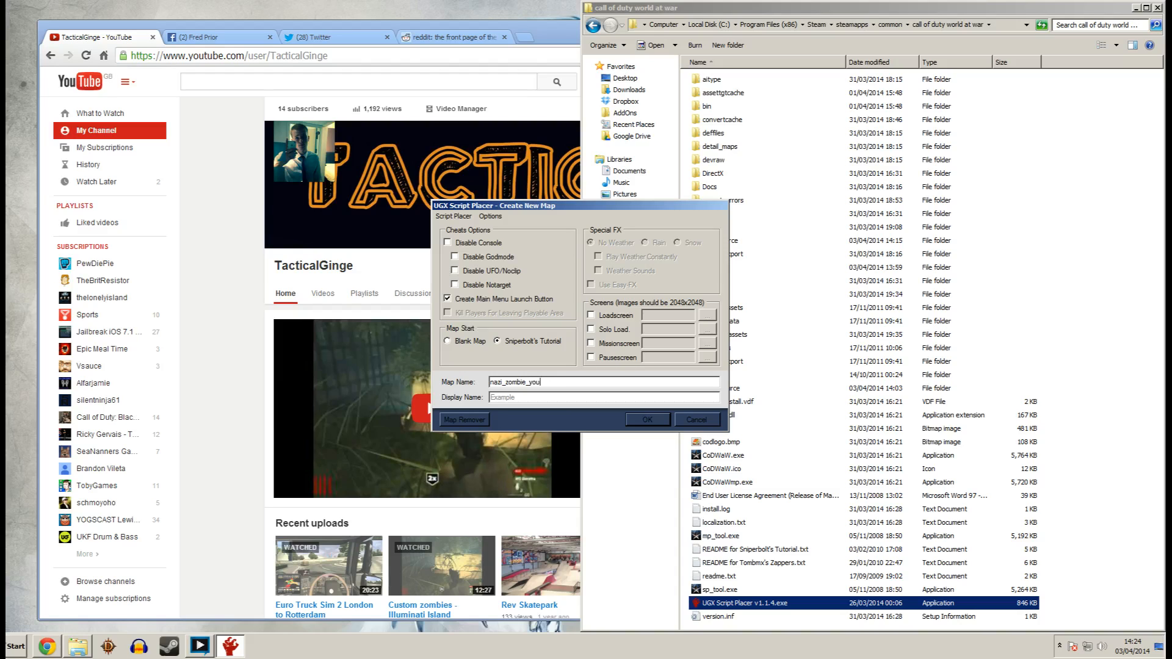
text(youtube)
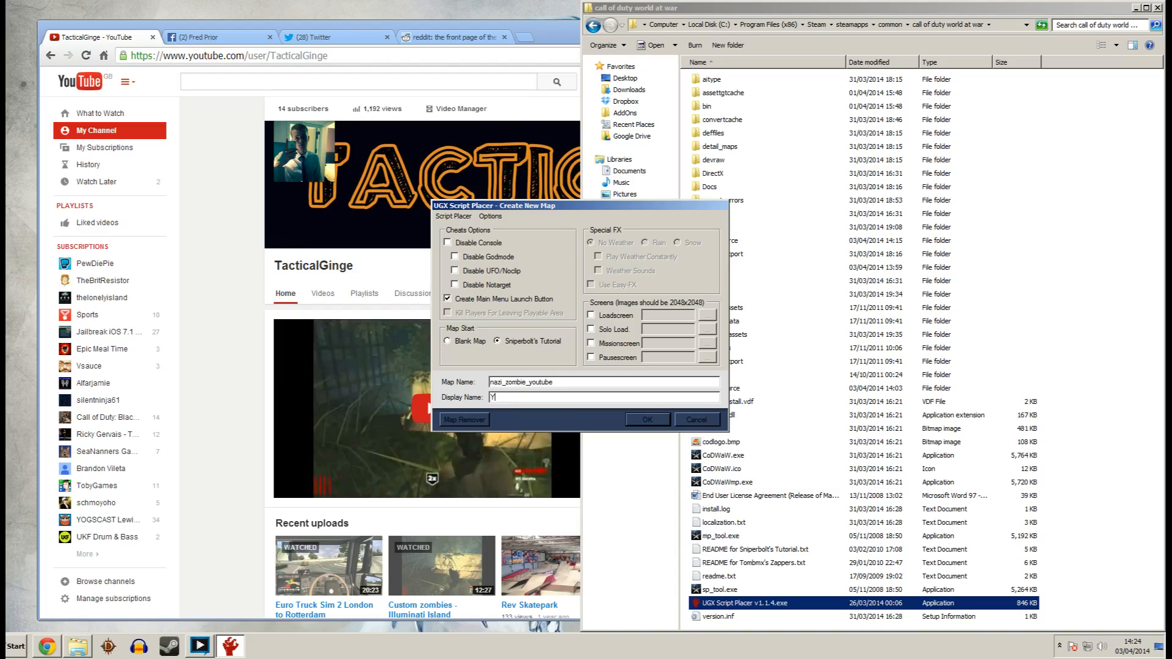
text(outube)
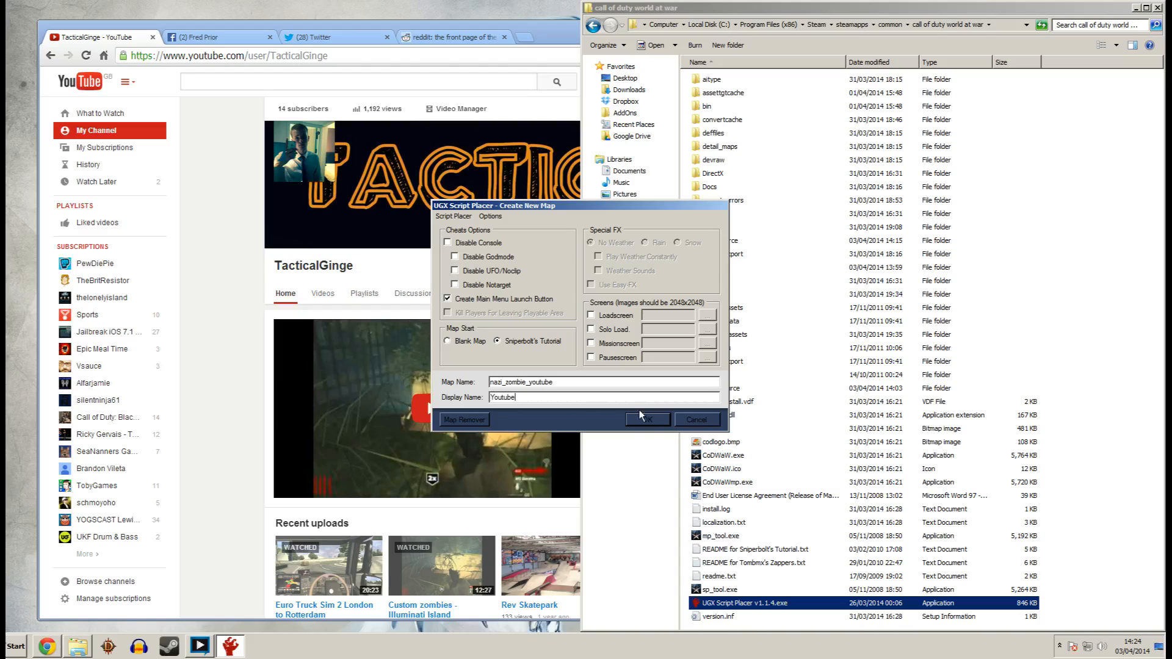
mouse_move(641, 416)
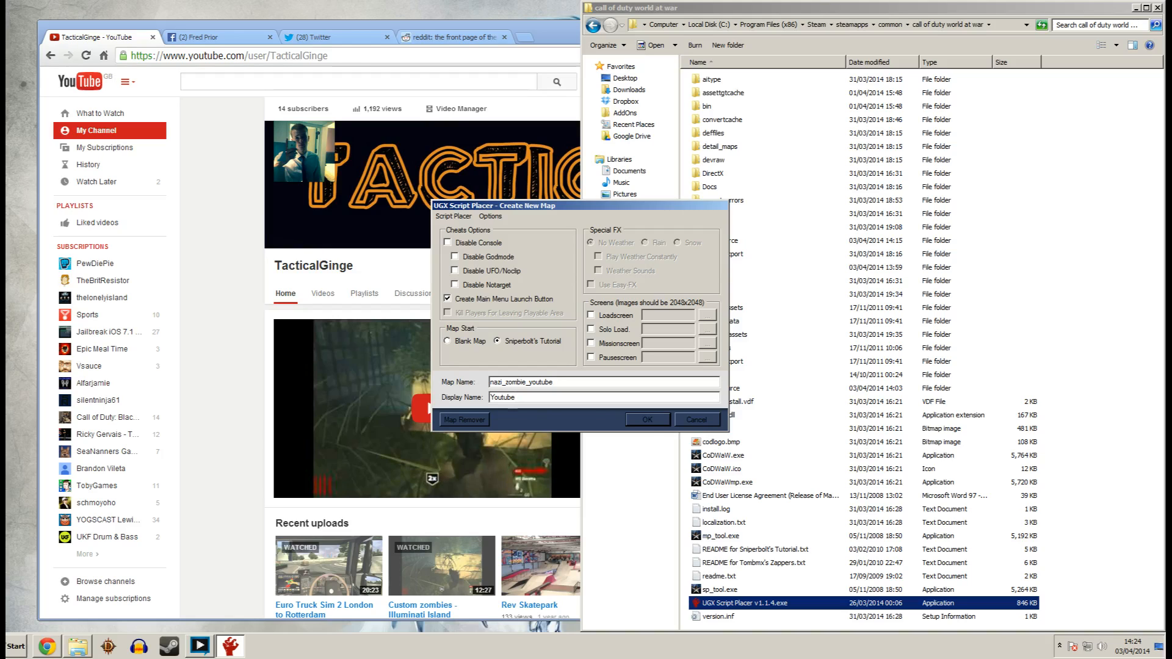
mouse_move(700, 434)
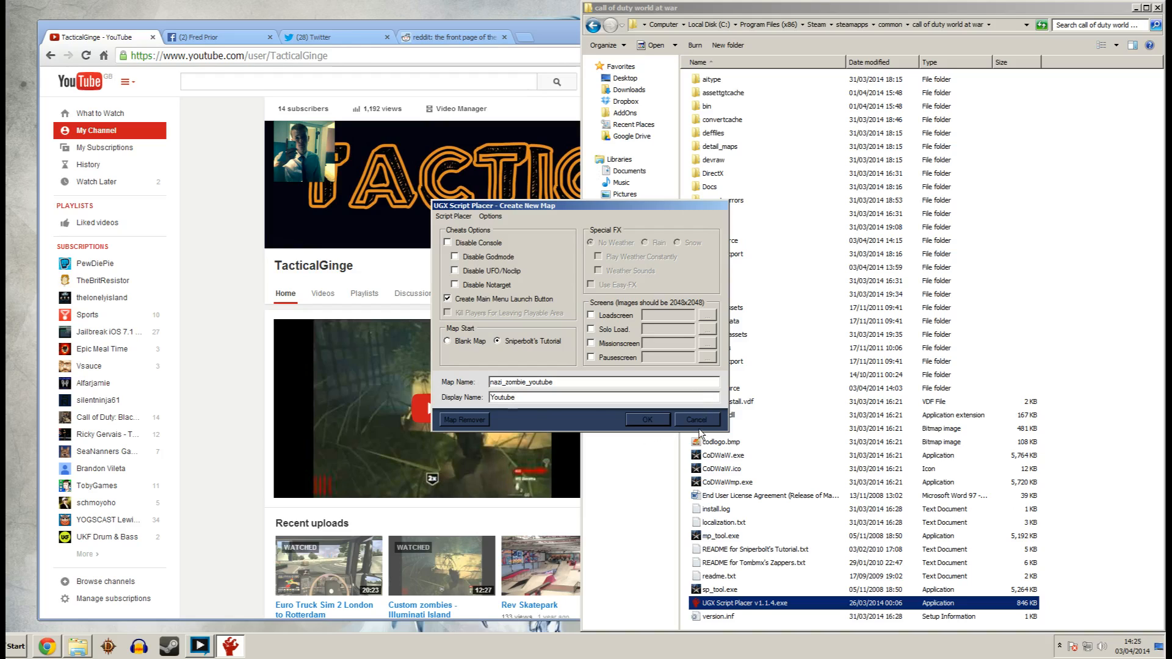
click(695, 419)
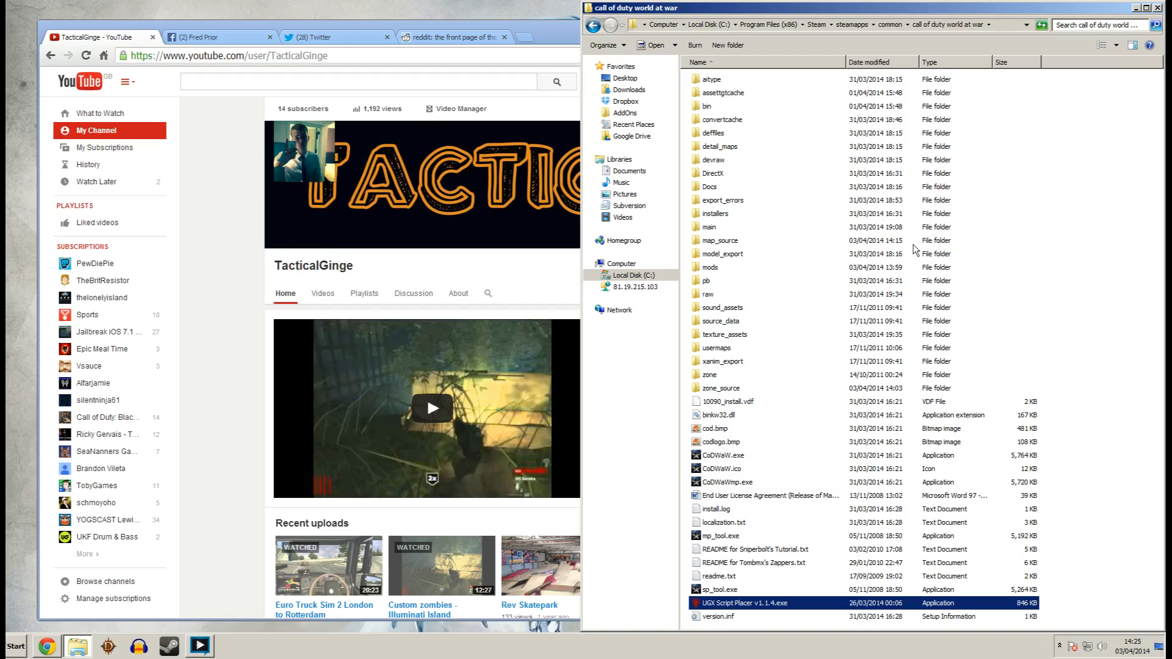
Start Launcher.exe from the bin folder.
double_click(709, 106)
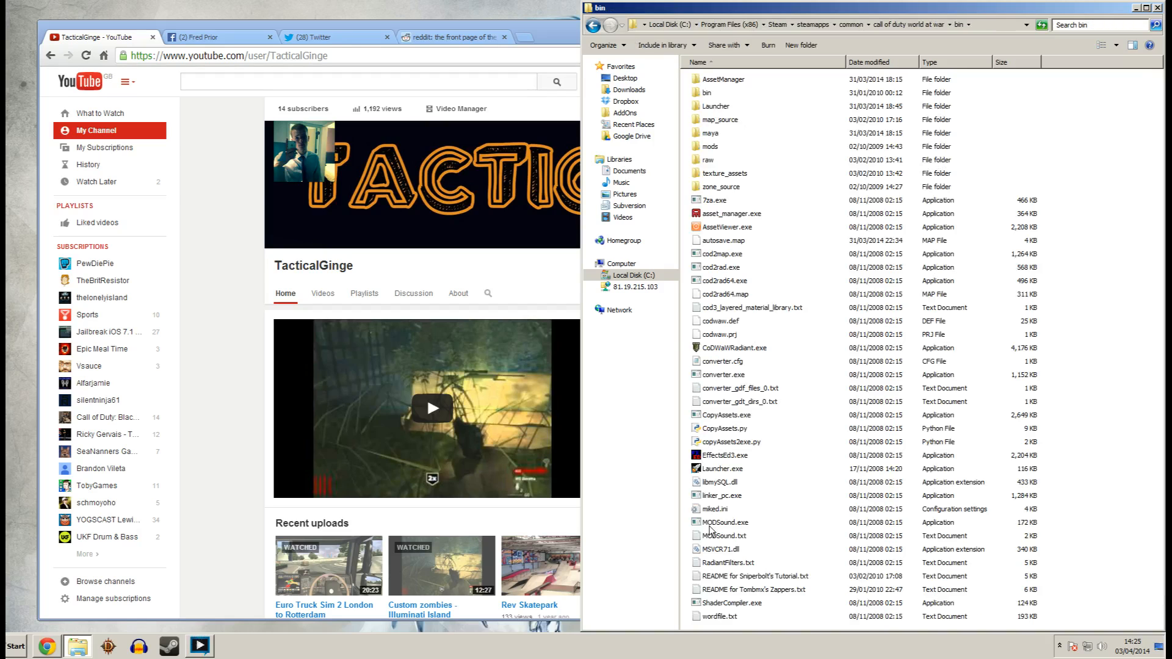
click(722, 469)
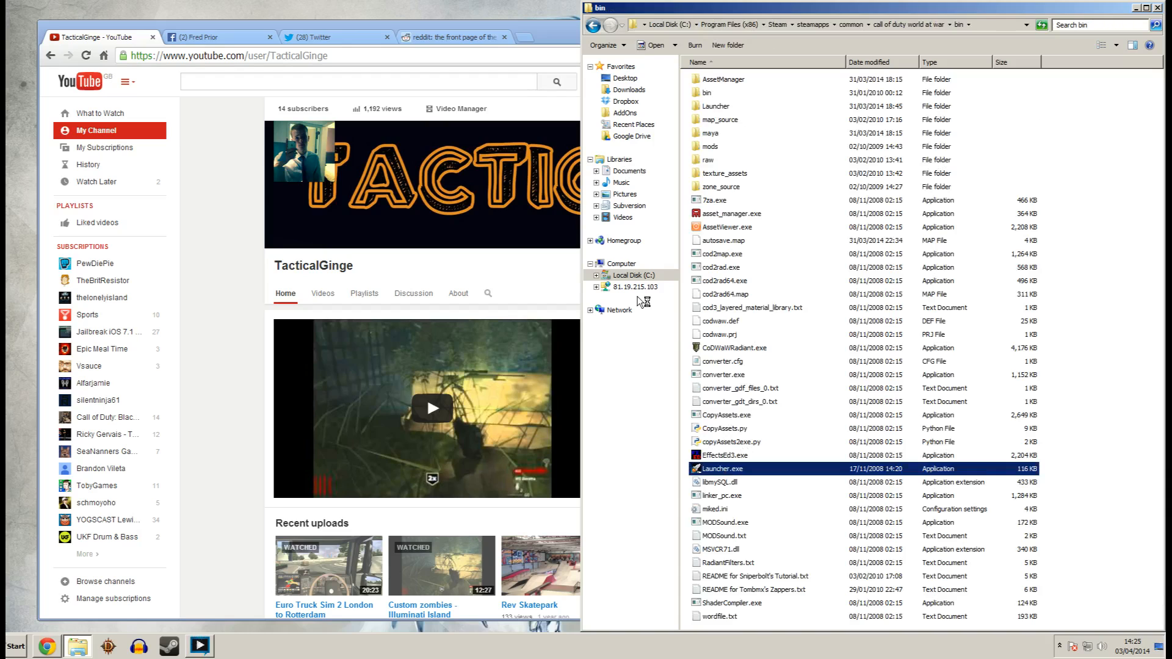
double_click(721, 469)
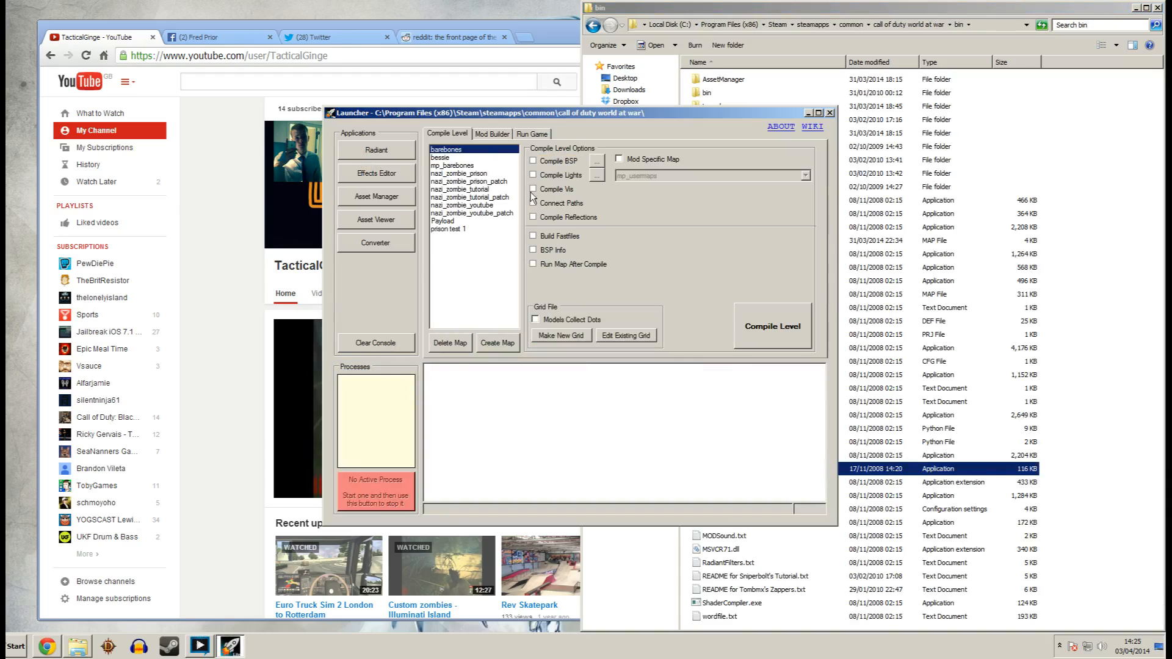
mouse_move(499, 187)
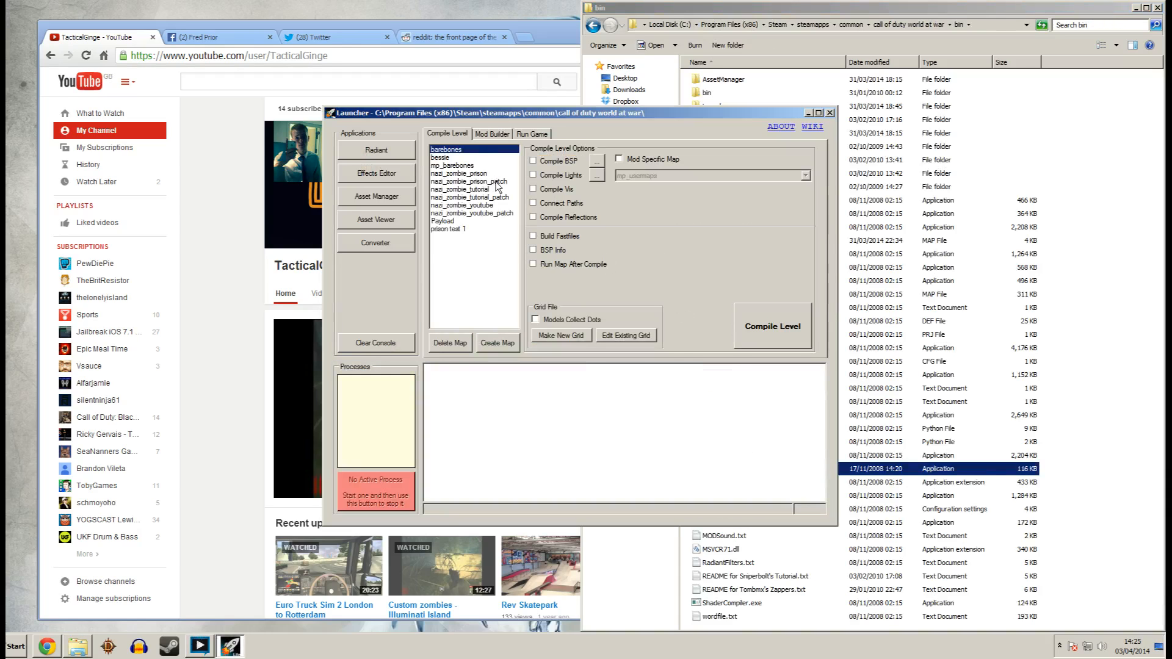
Select nazi_zombie_youtube, then nazi_zombie_youtube_patch, in the Compile Level list.
click(461, 205)
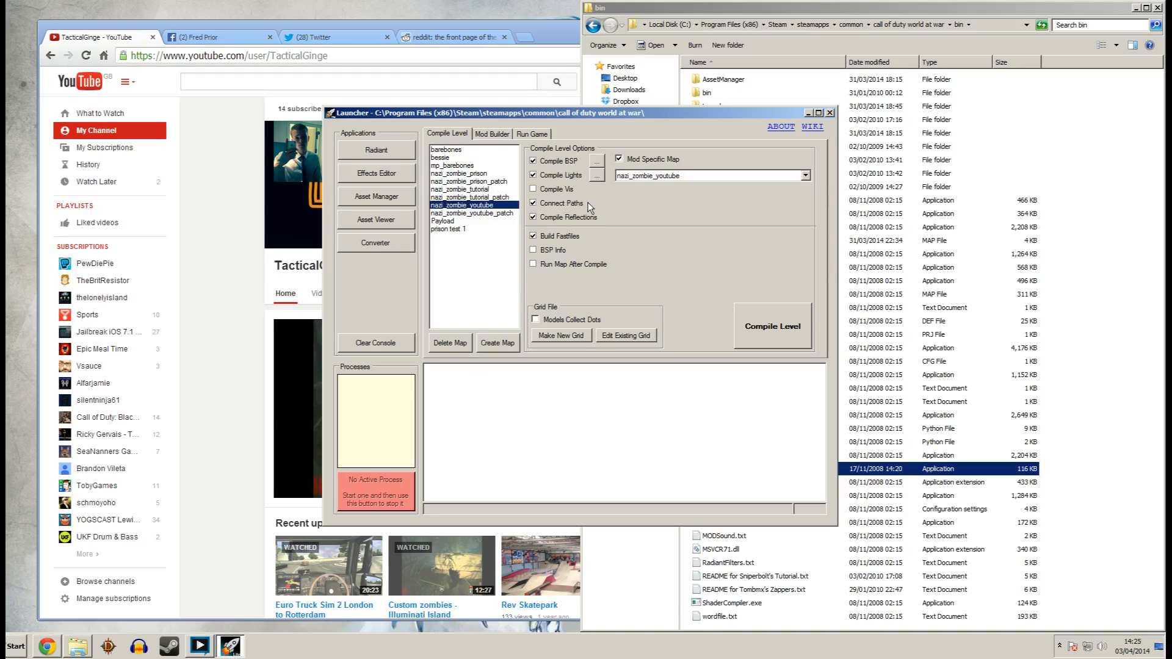
mouse_move(603, 211)
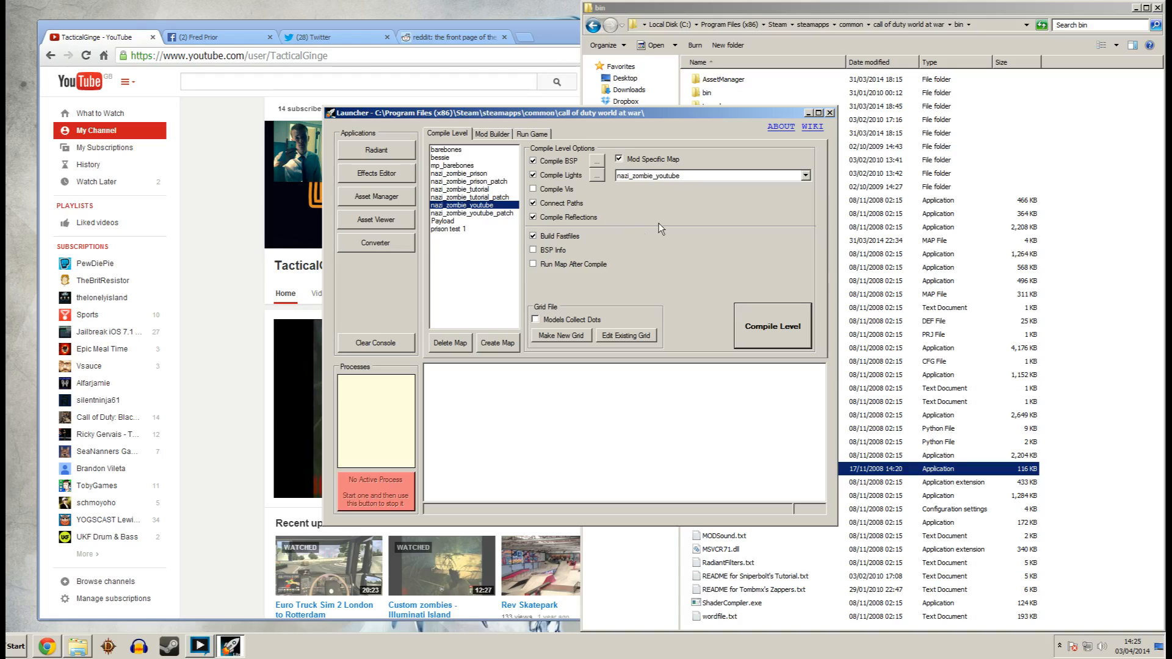
mouse_move(484, 213)
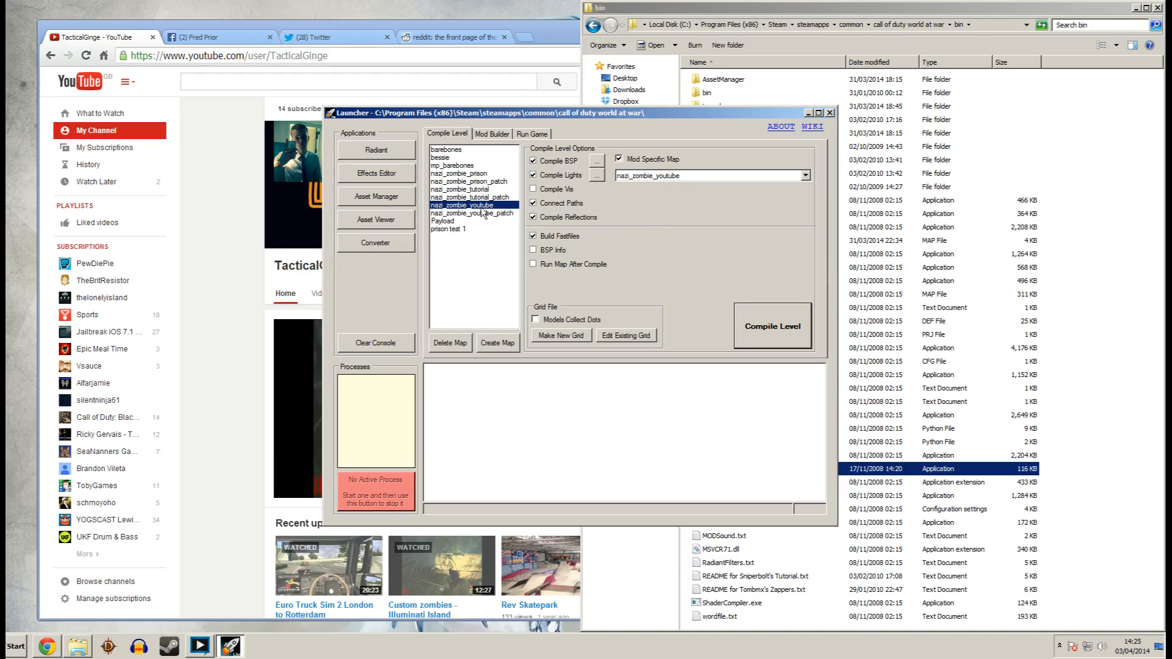
click(472, 213)
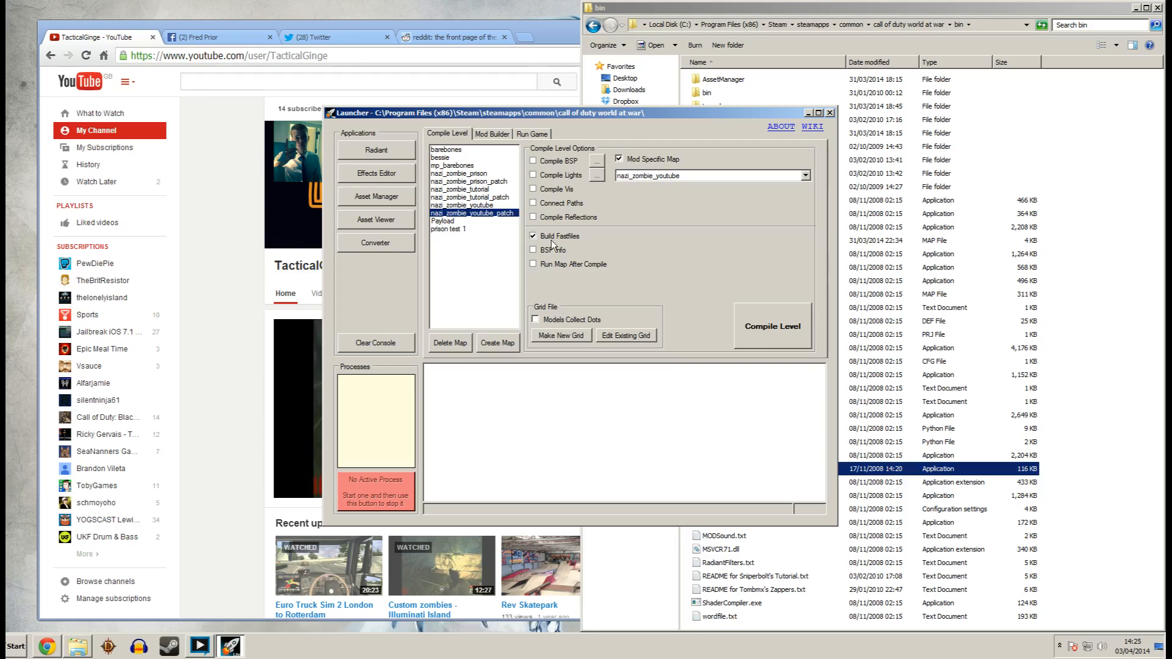
mouse_move(676, 237)
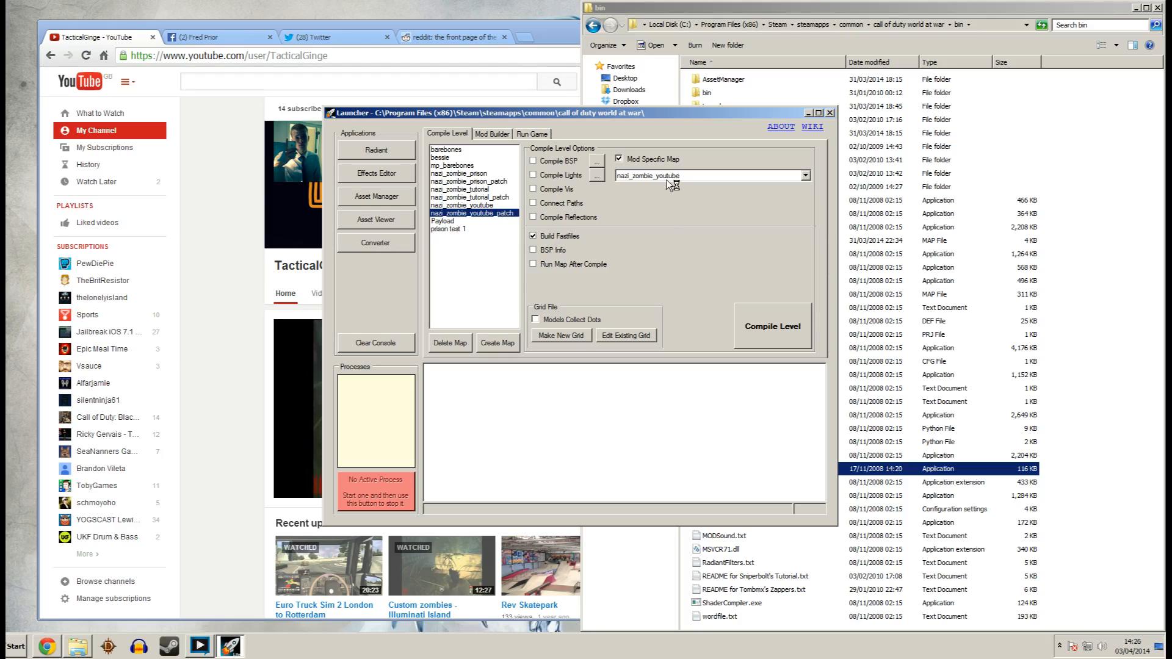
mouse_move(647, 217)
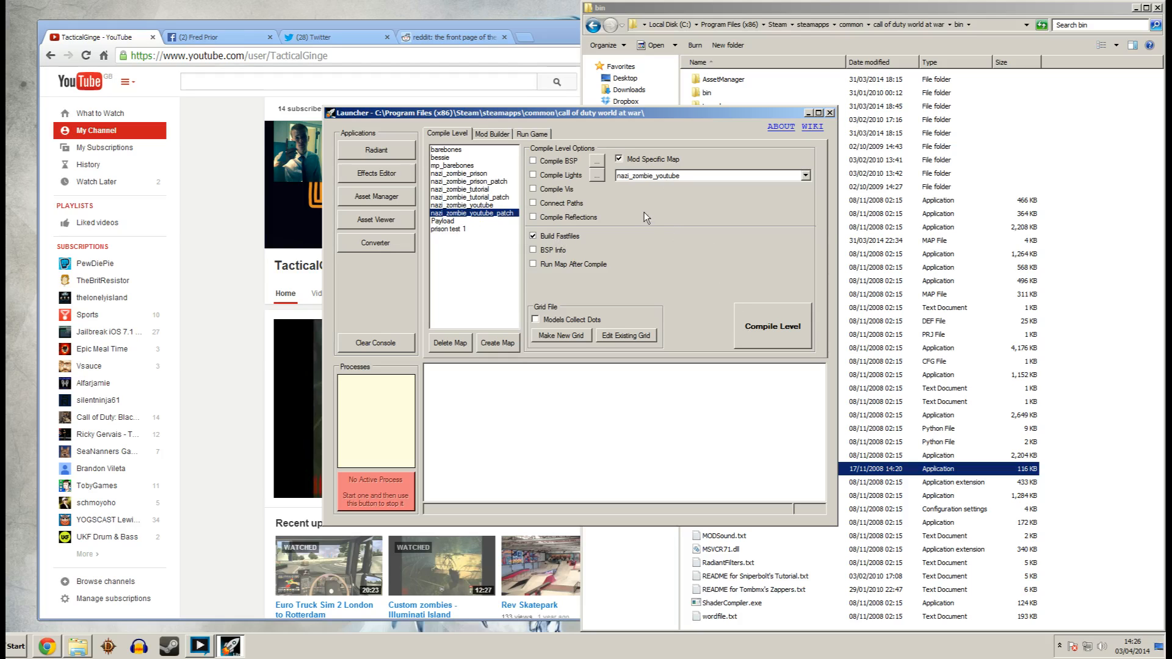
click(491, 133)
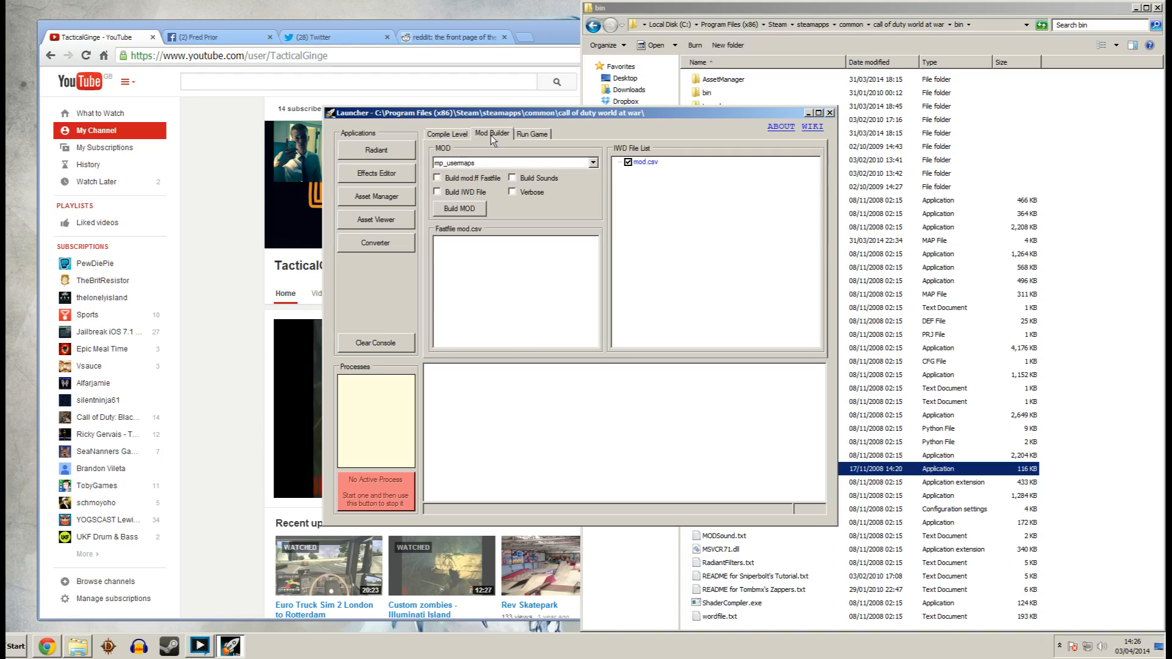
Pick nazi_zombie_youtube in Mod Builder with mod.ff Fastfile and IWD File builds ticked.
click(592, 163)
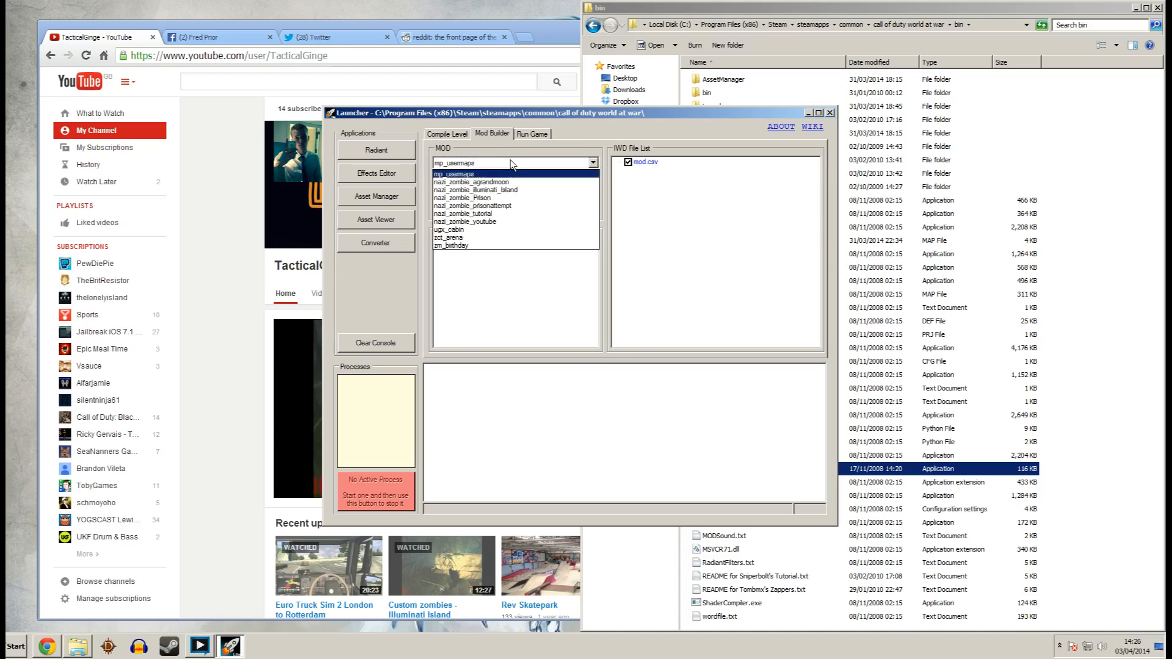
click(464, 221)
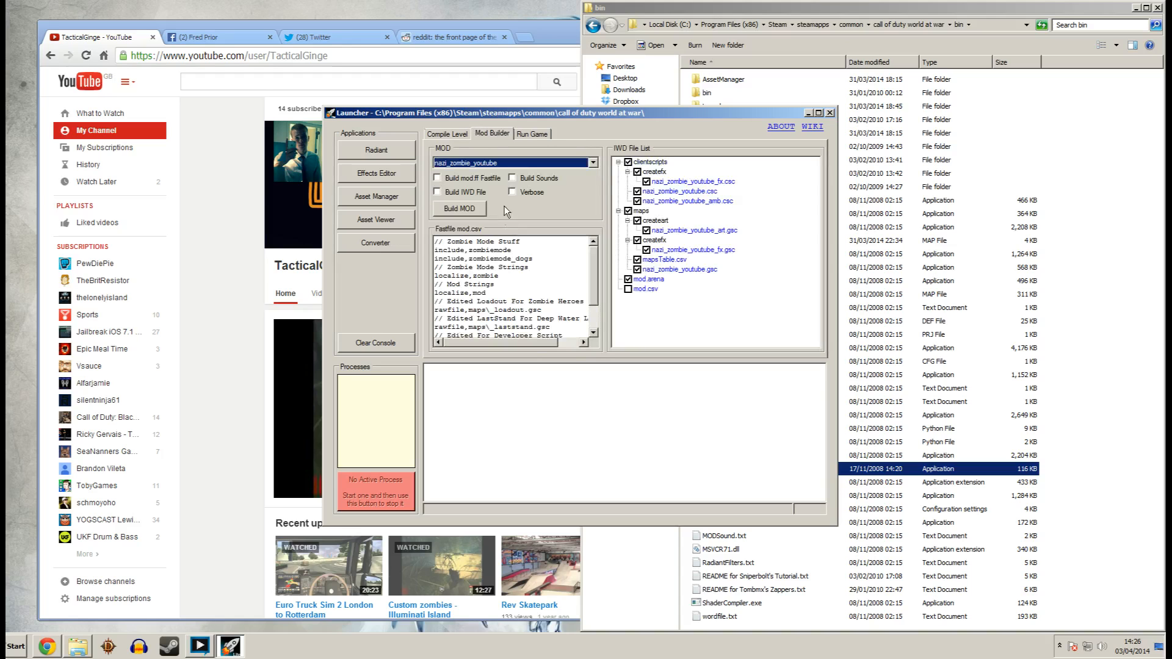
click(438, 178)
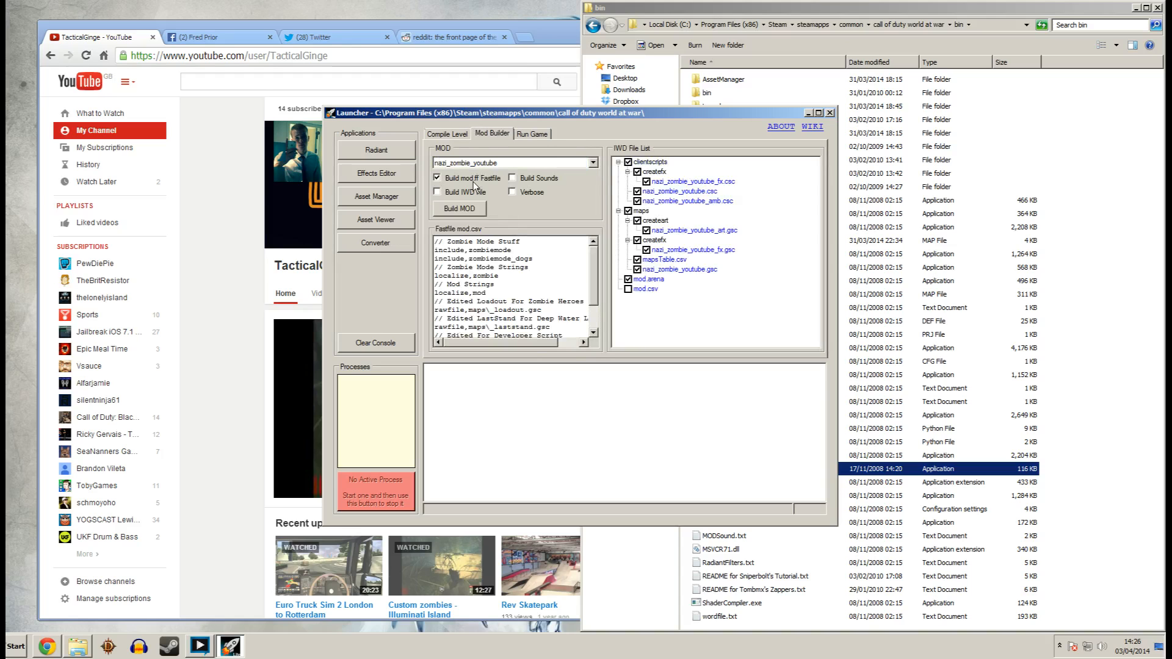
click(439, 192)
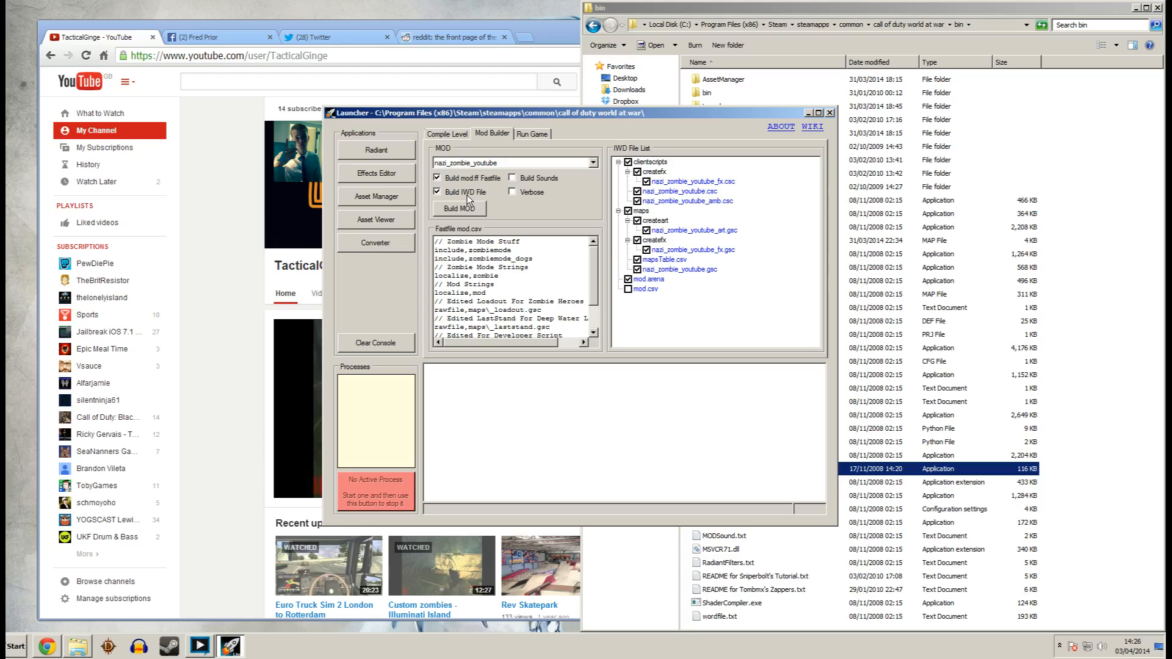
mouse_move(636, 182)
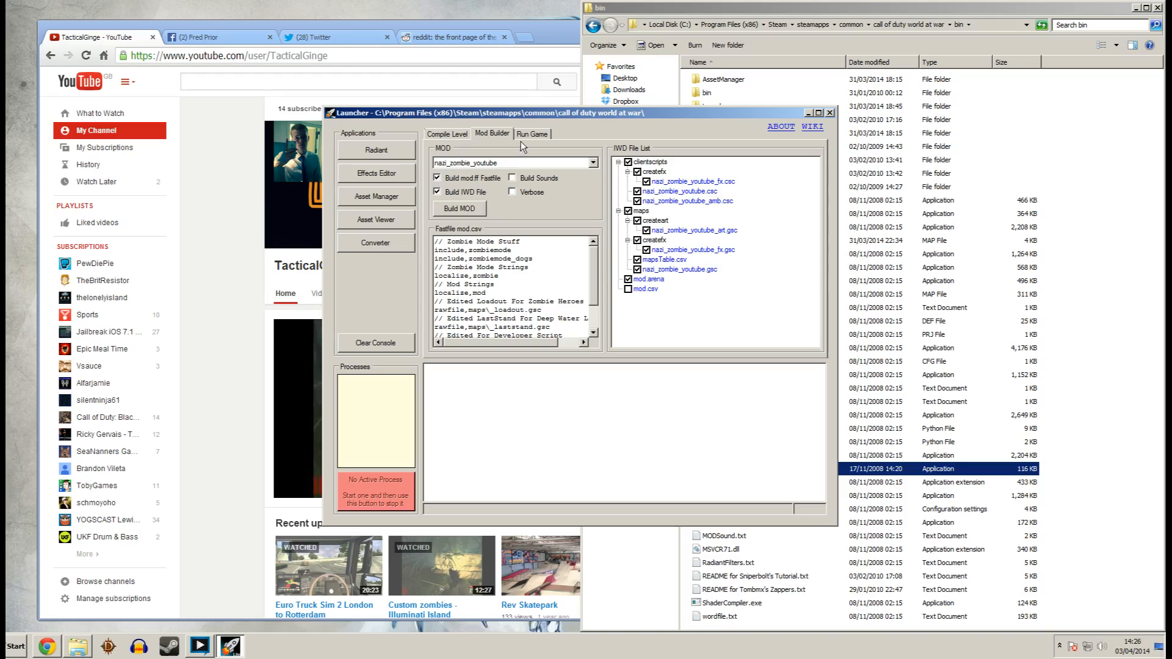
click(532, 133)
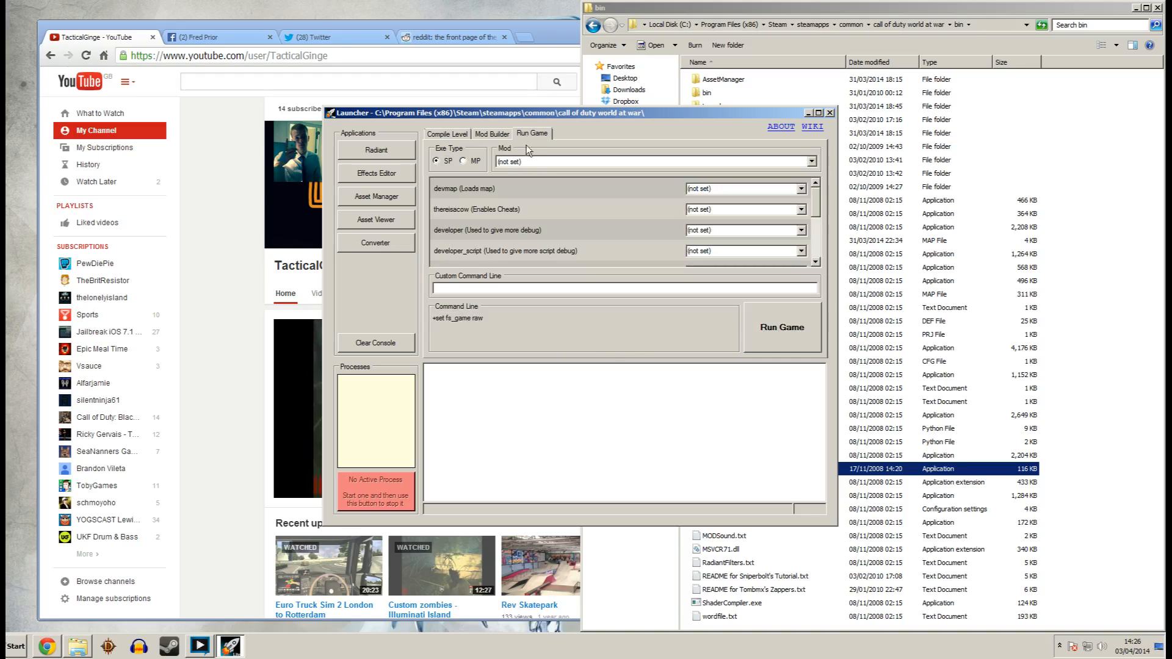
click(810, 161)
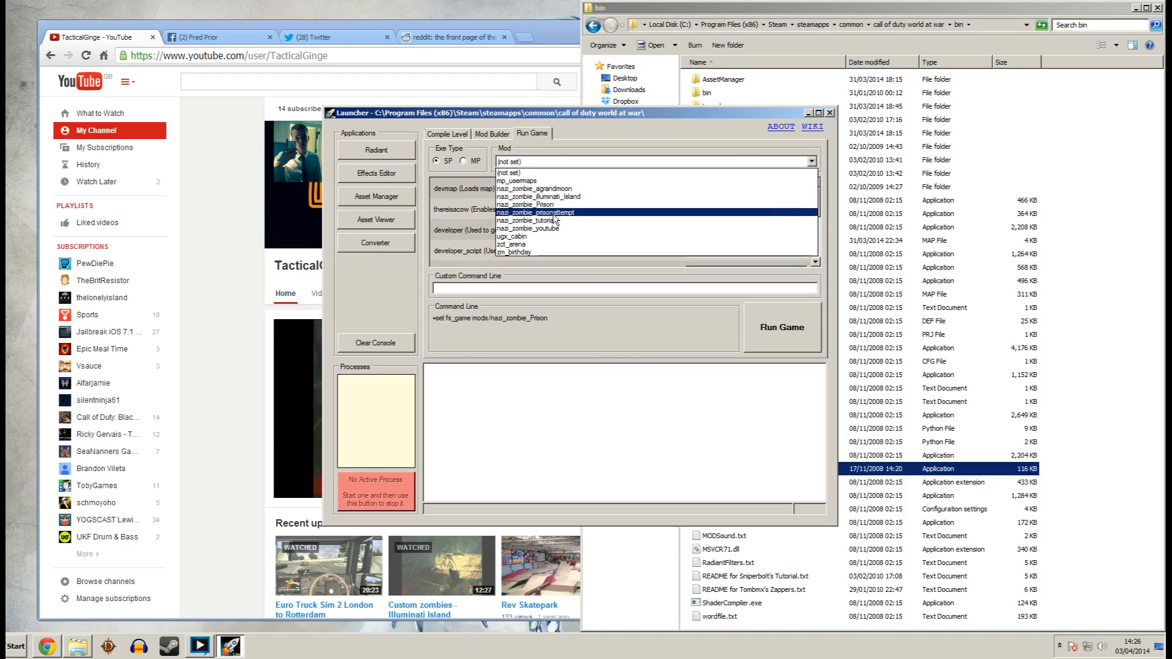
Select nazi_zombie_youtube as the mod and run the game with r_fullscreen 0.
click(527, 229)
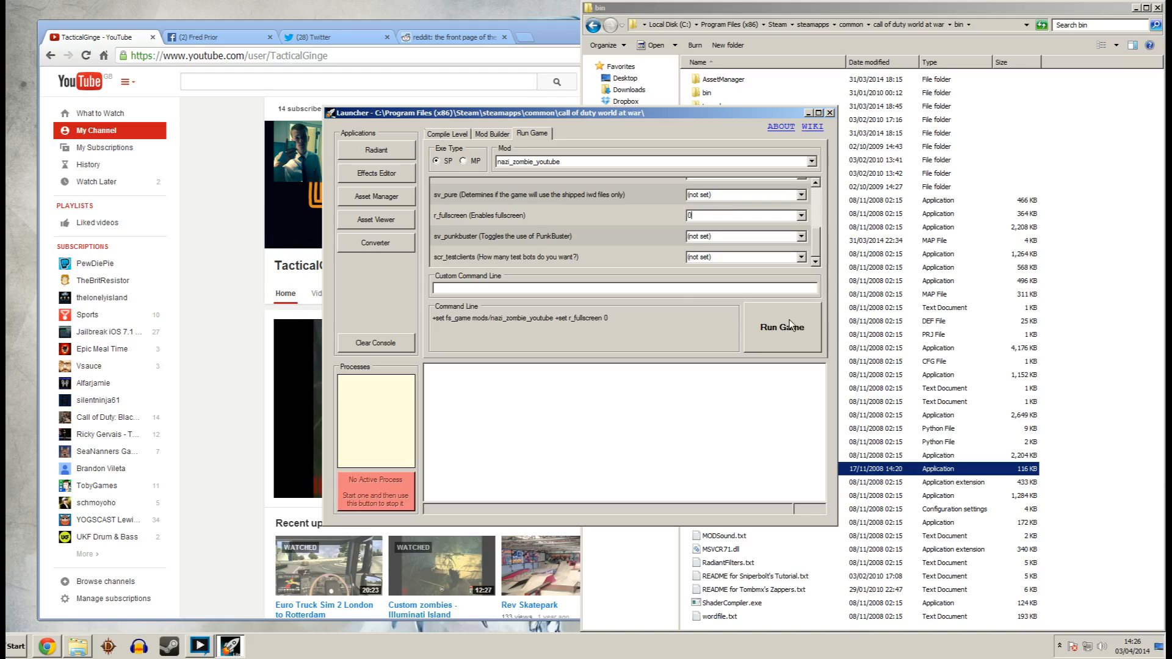
click(782, 327)
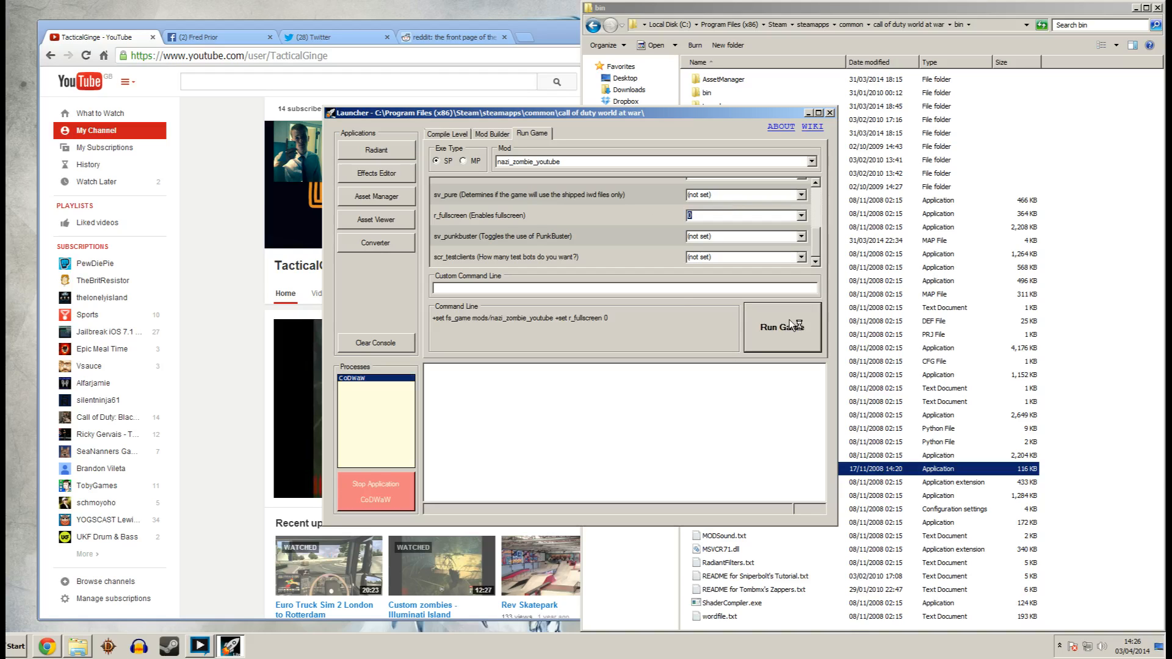
click(376, 485)
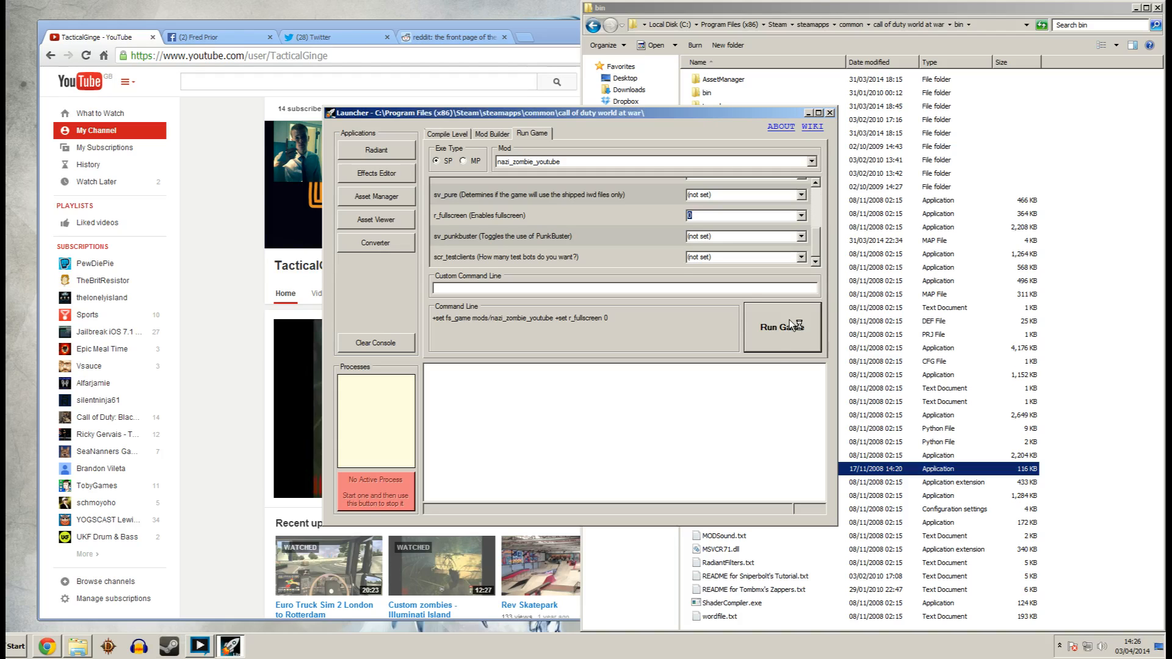
click(779, 327)
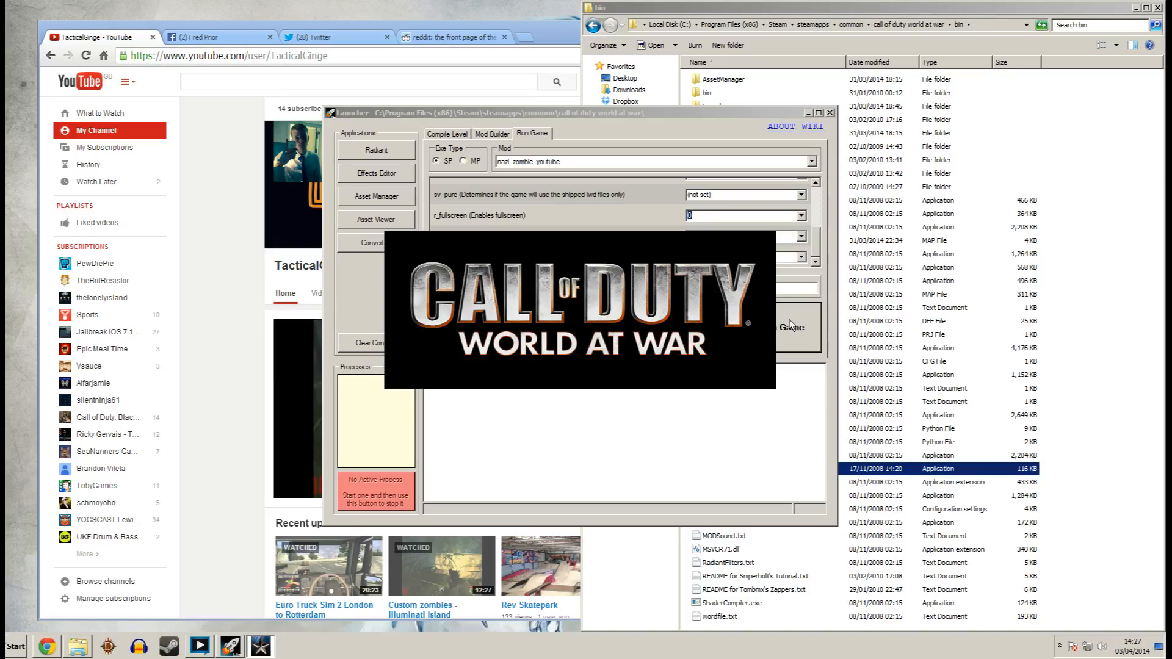
Confirm Enable Console is Yes in Game Options and return to the main menu.
click(789, 327)
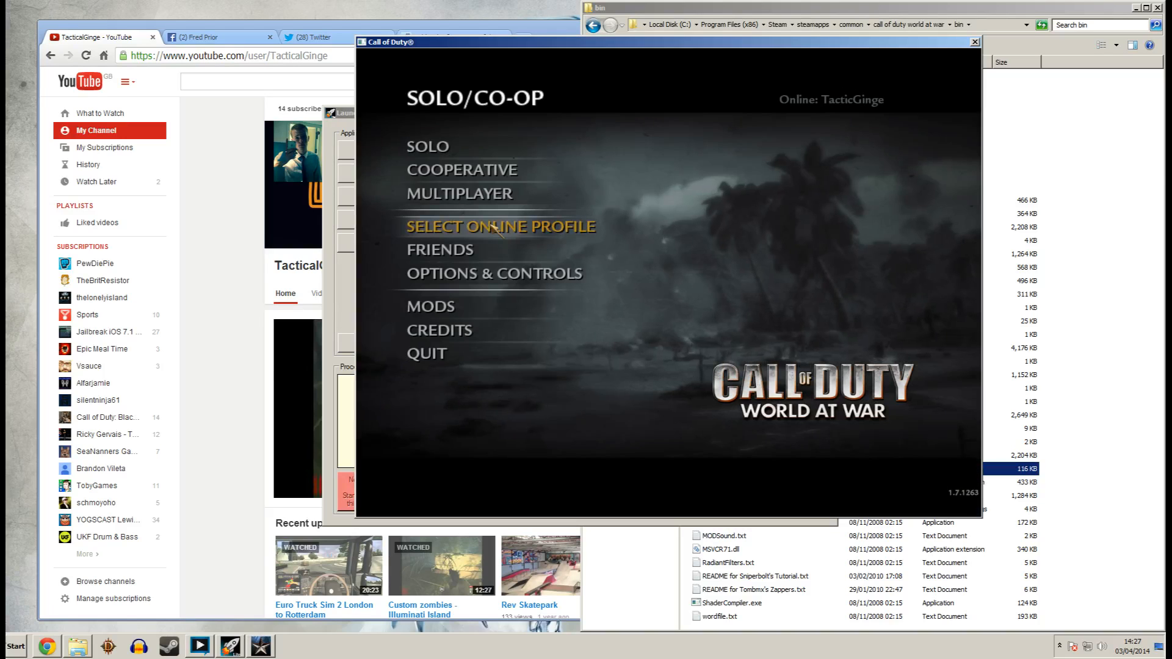
click(494, 273)
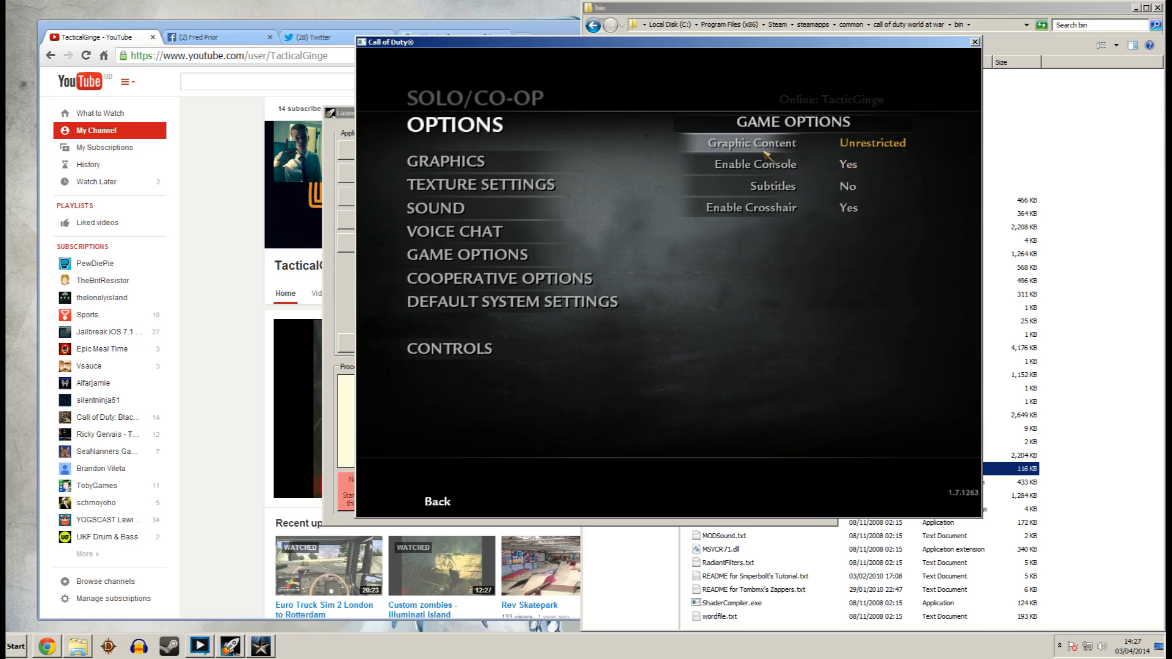
click(437, 502)
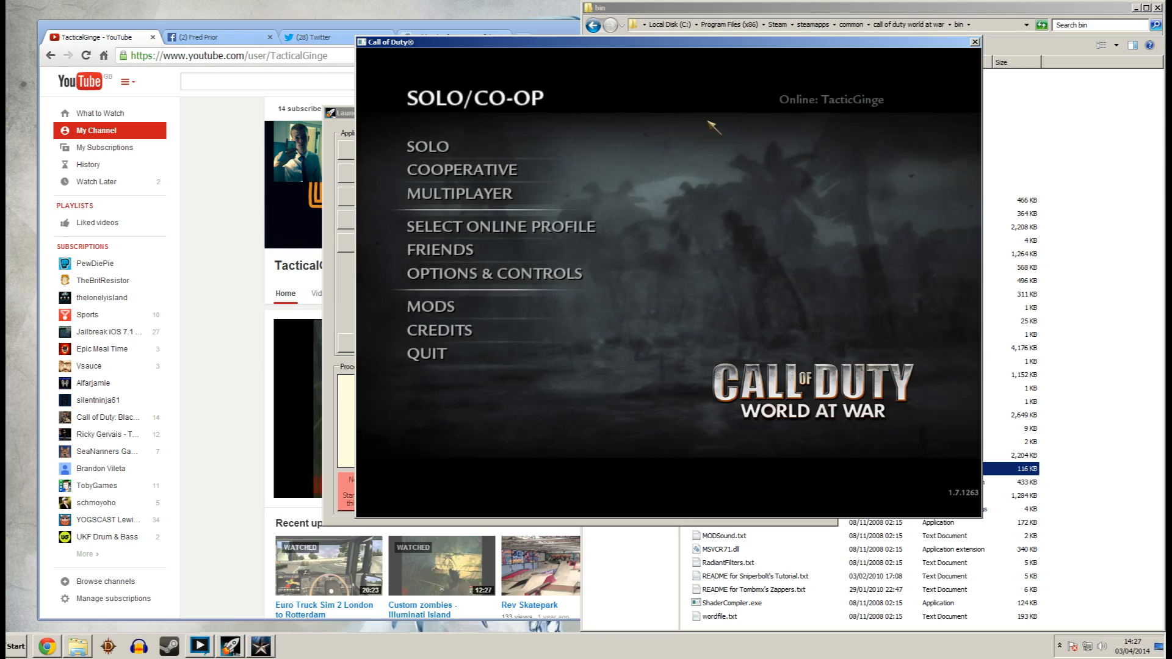
mouse_move(725, 158)
text(/)
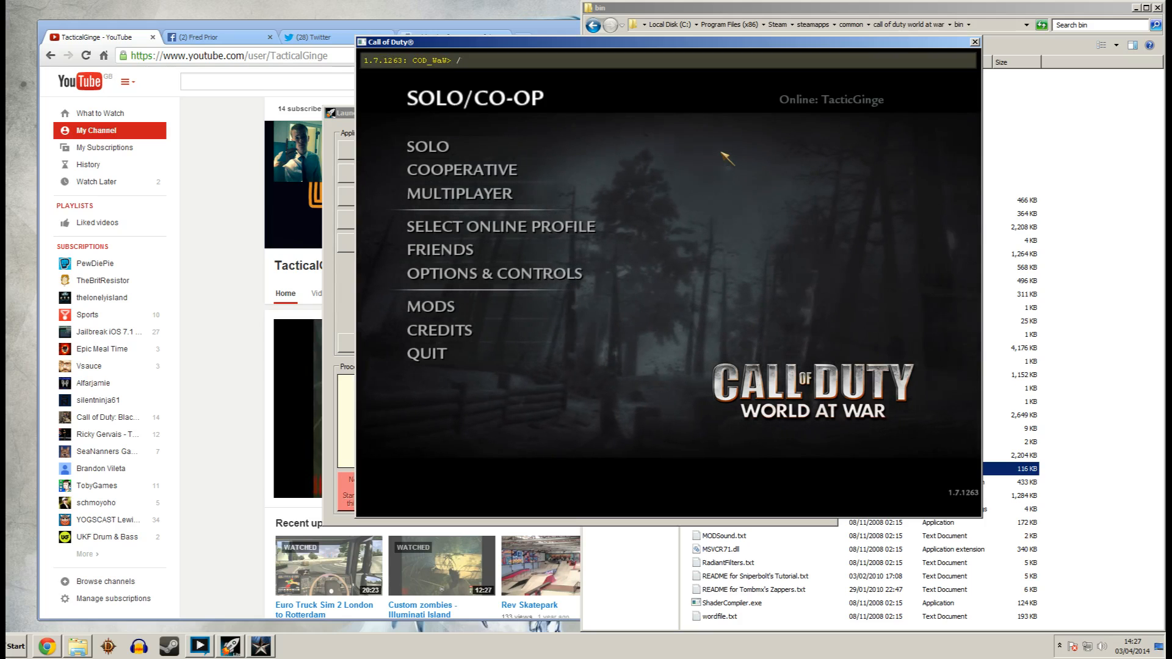
Enter the console map command for nazi_zombie_youtube and play the level.
text(mapo)
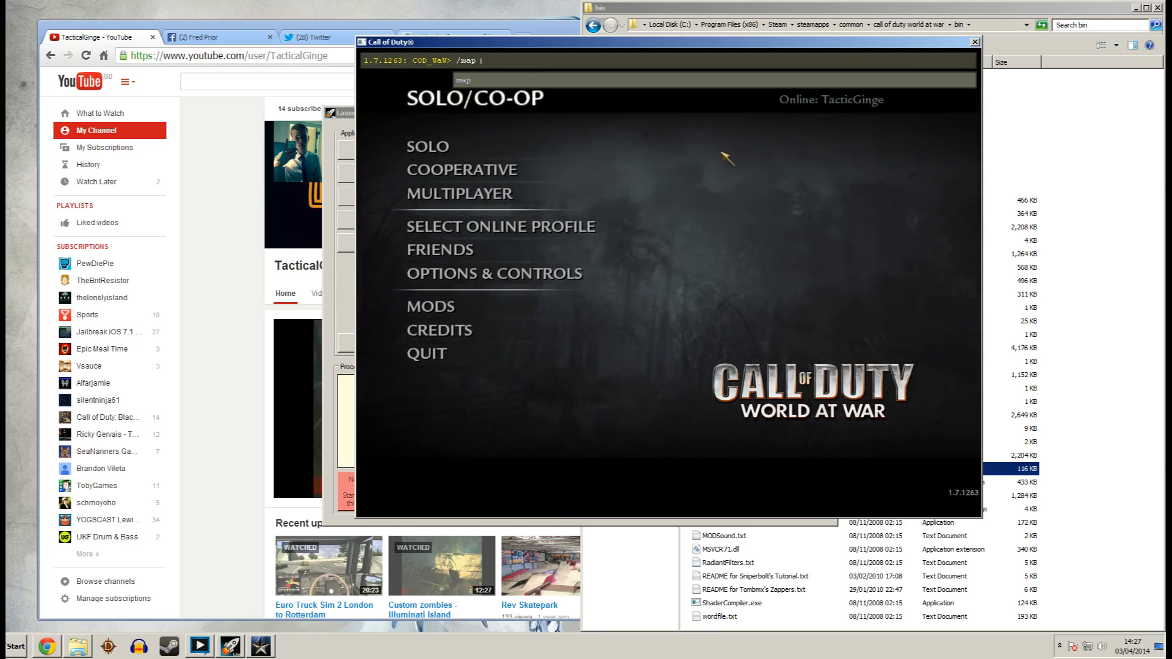
text(nazi)
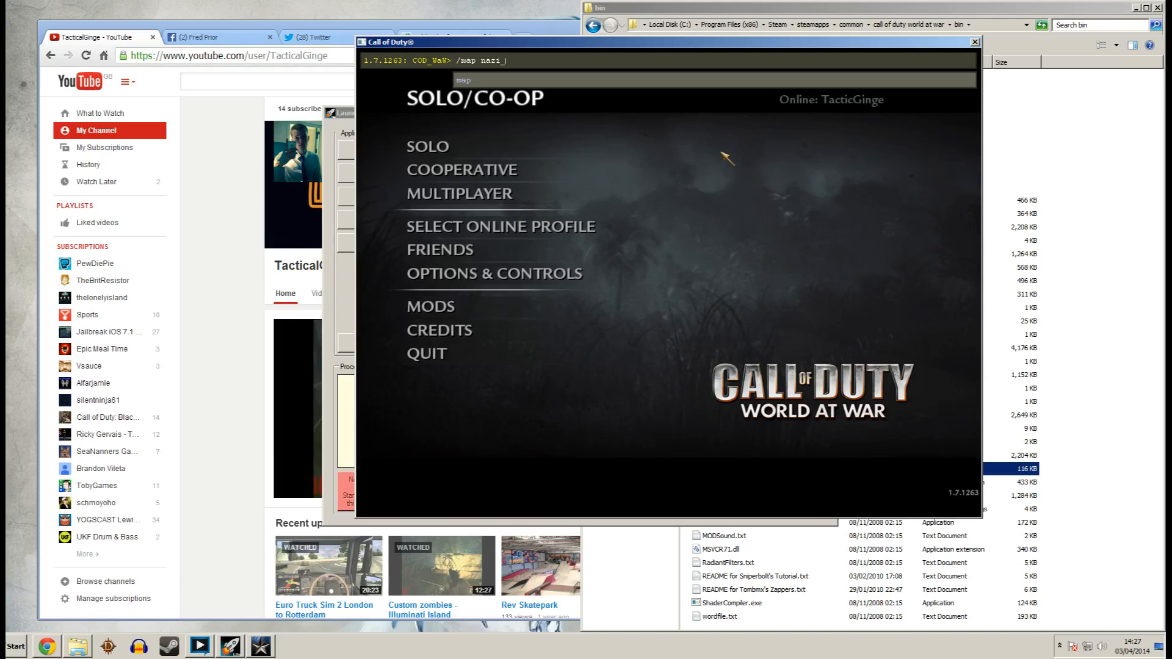
text(_zombie)
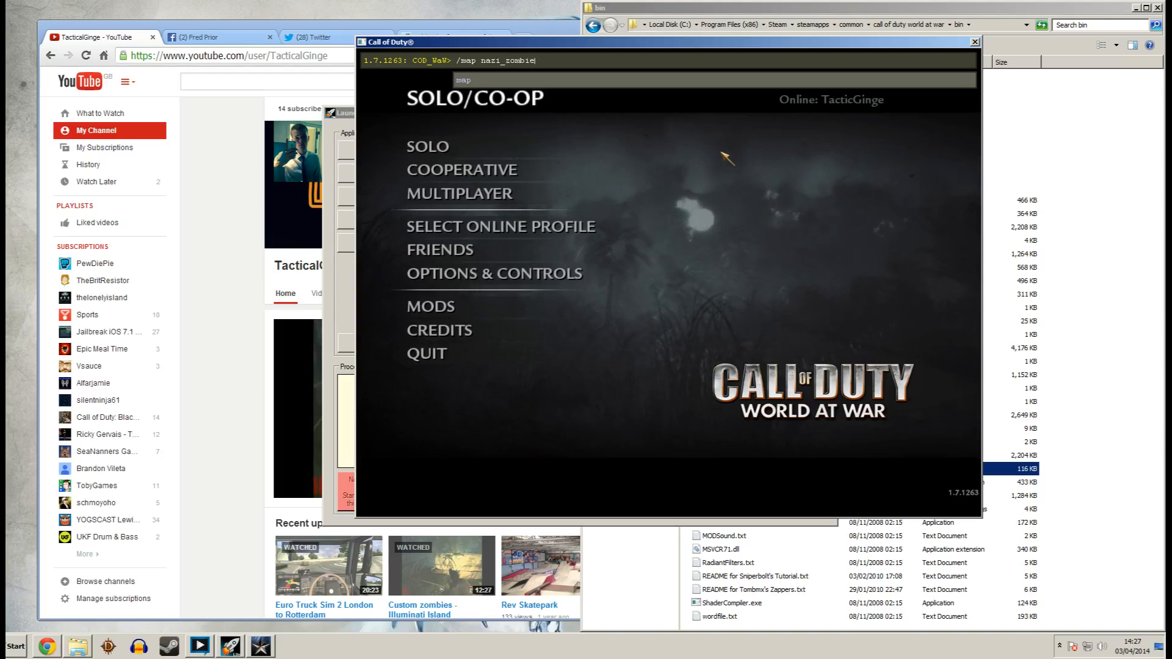
text(_yout)
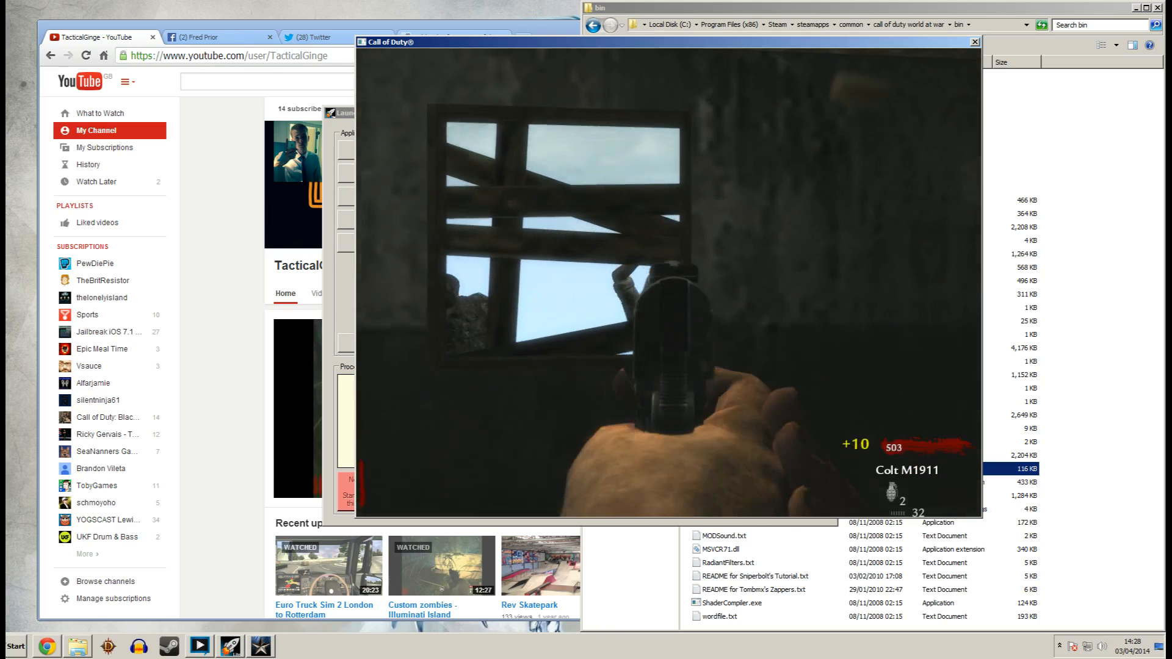
Pause the game, choose Quit and confirm the quit prompt.
key(Escape)
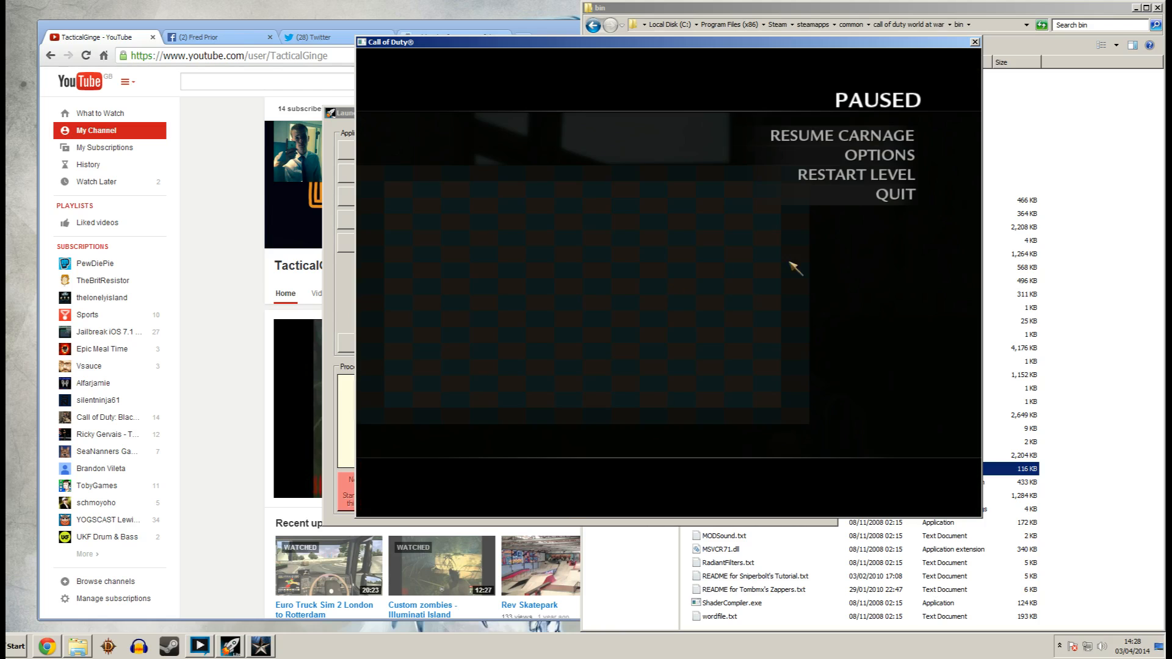
click(902, 194)
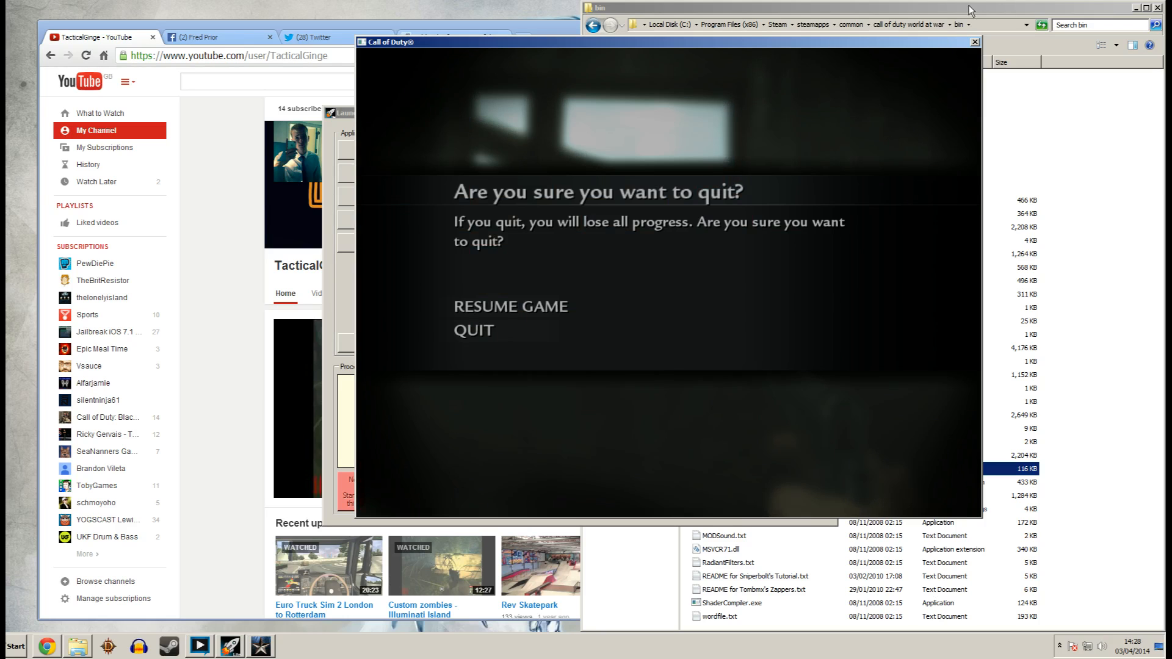
click(473, 330)
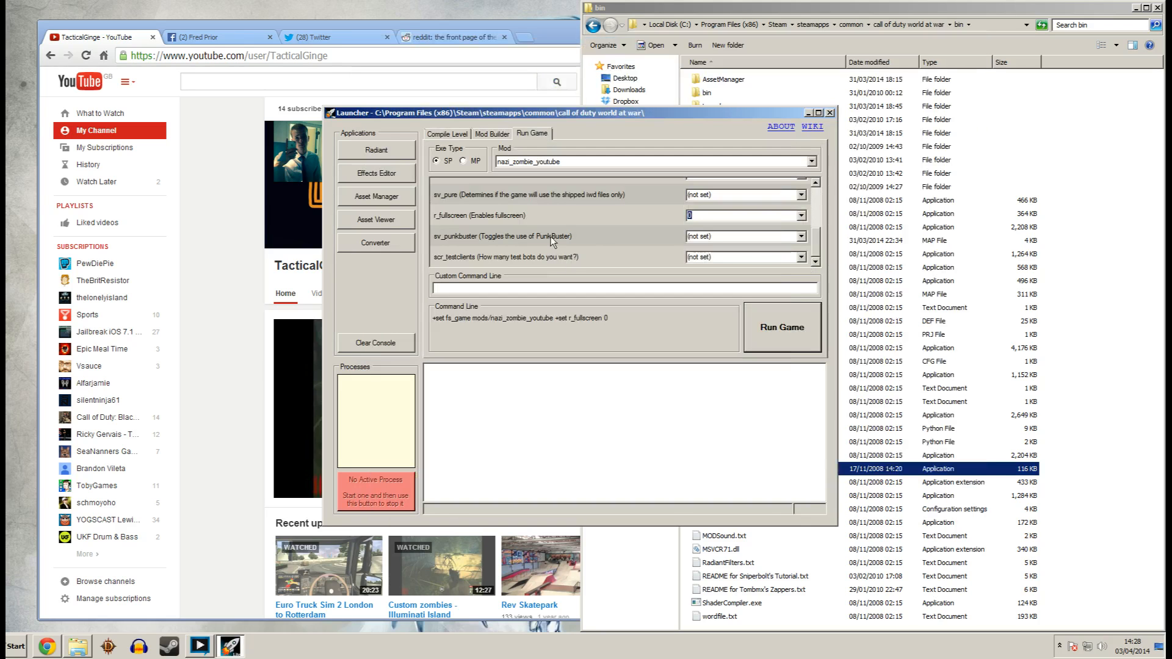
mouse_move(547, 224)
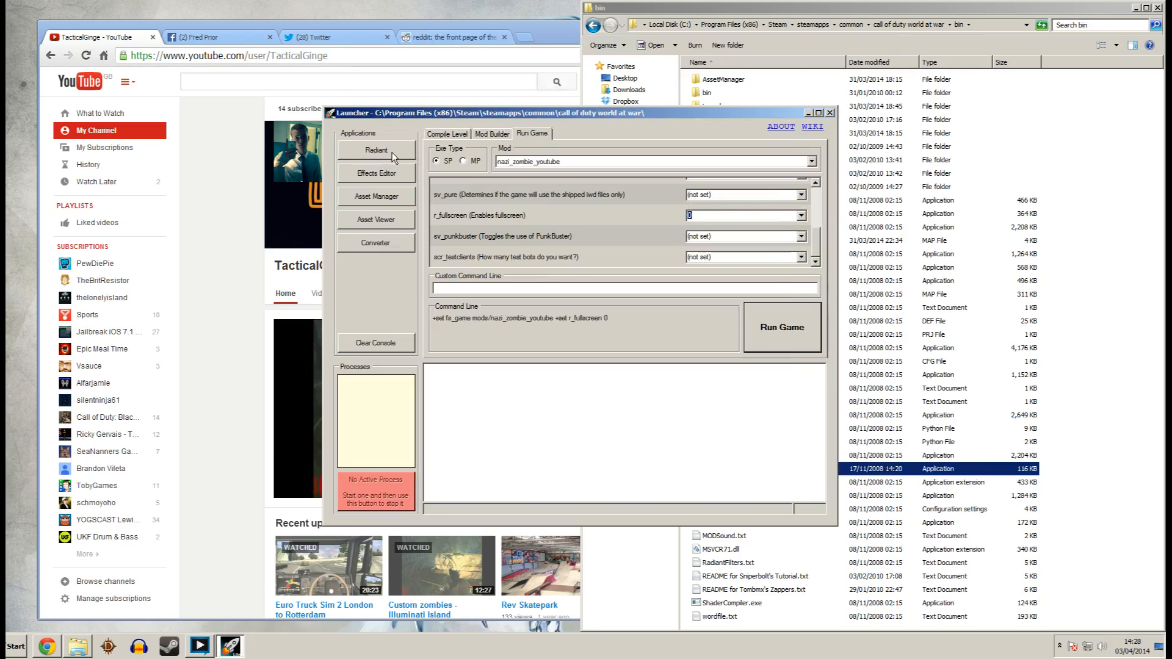
Launch Radiant from the Launcher's Applications panel.
click(375, 150)
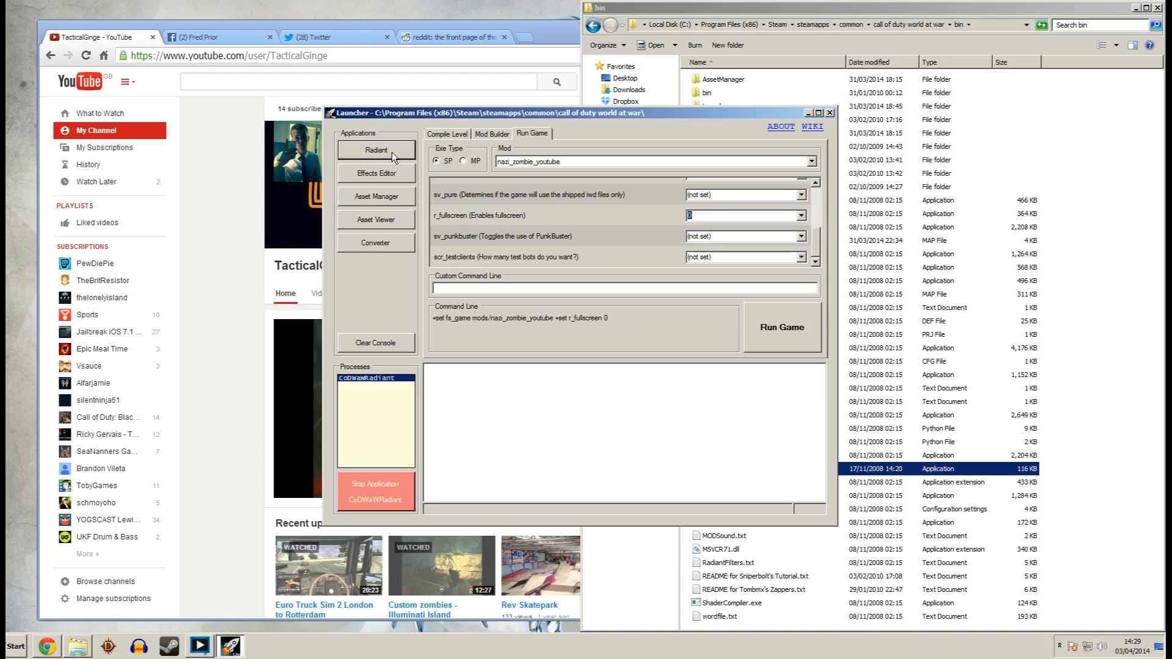
click(376, 150)
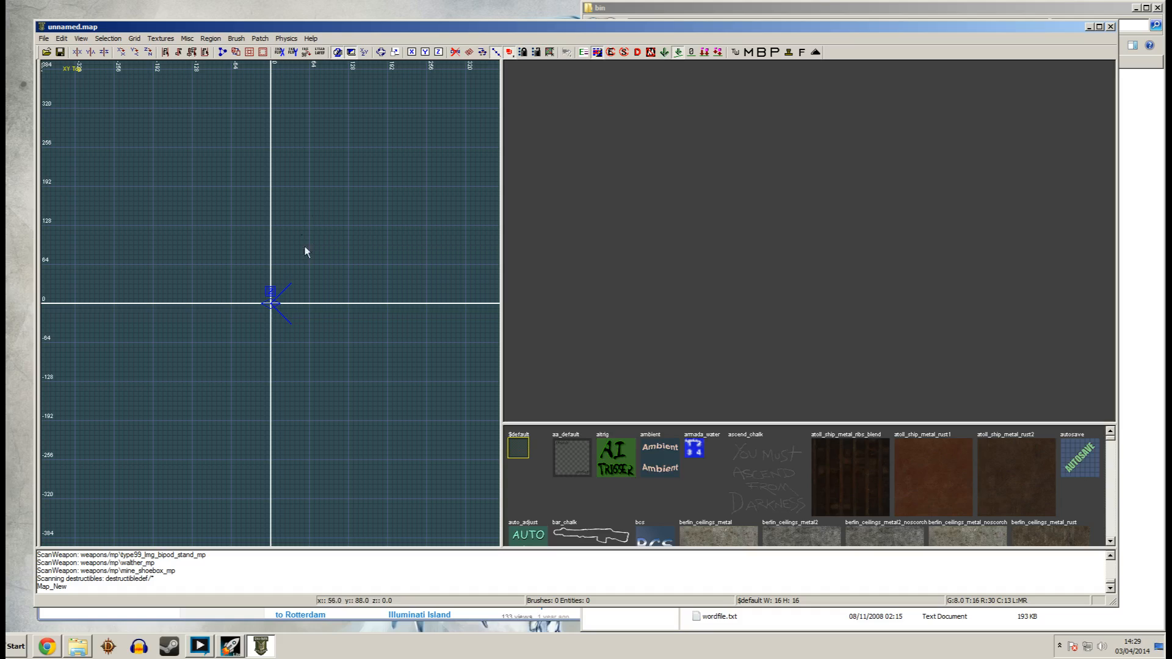
mouse_move(223, 291)
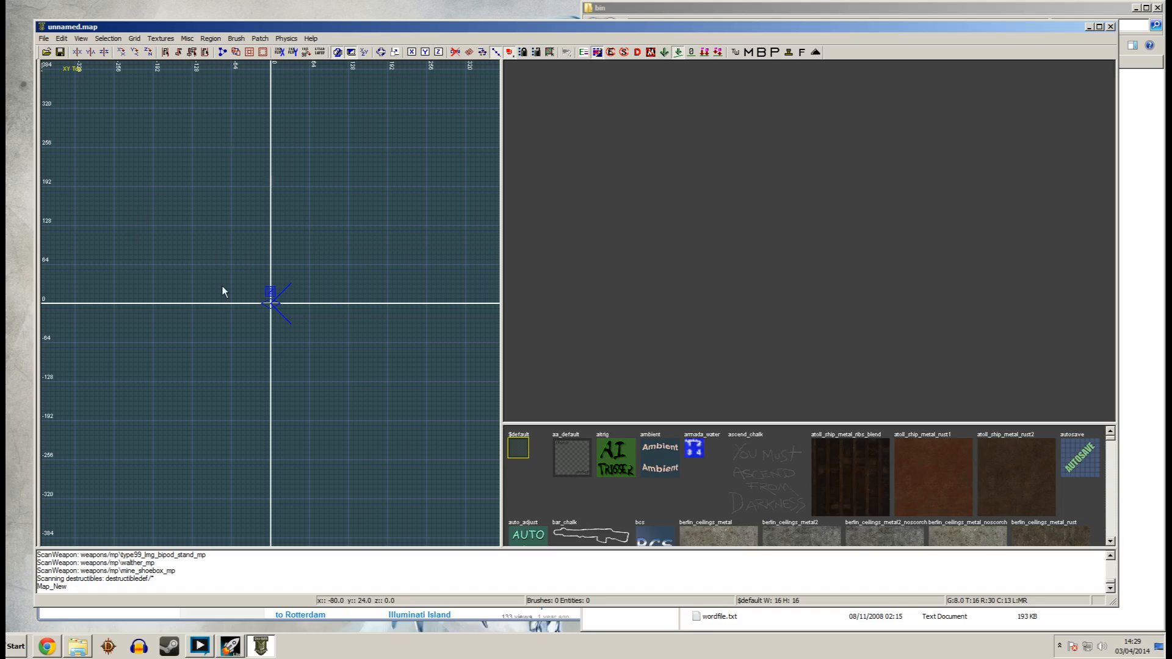
mouse_move(260, 243)
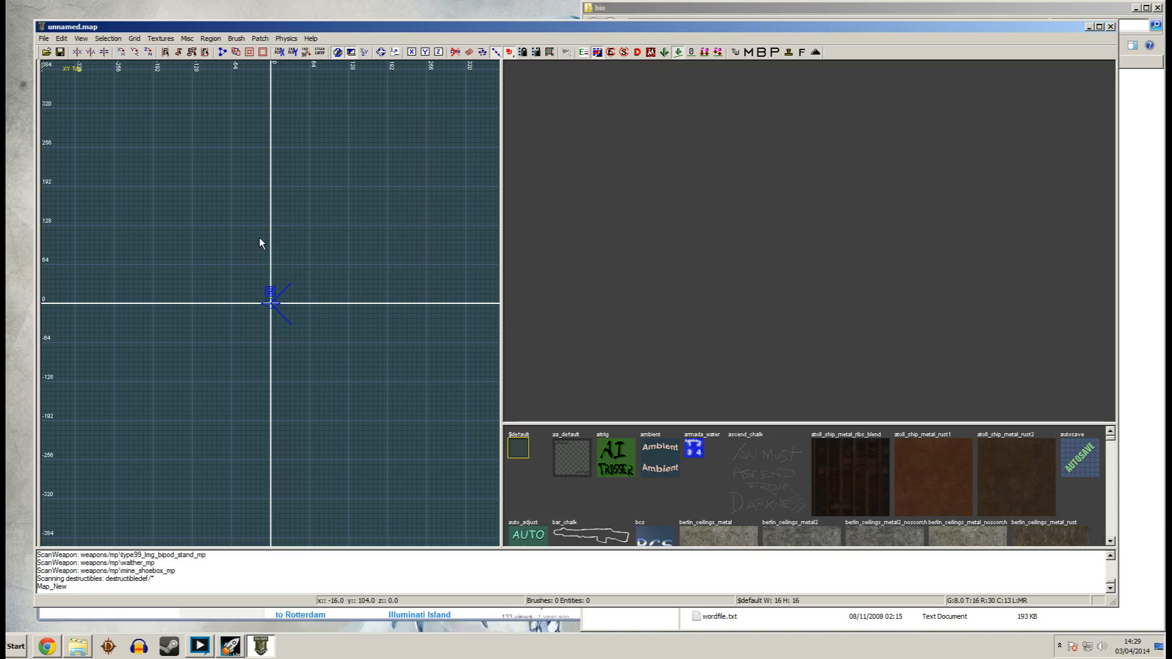
mouse_move(594, 207)
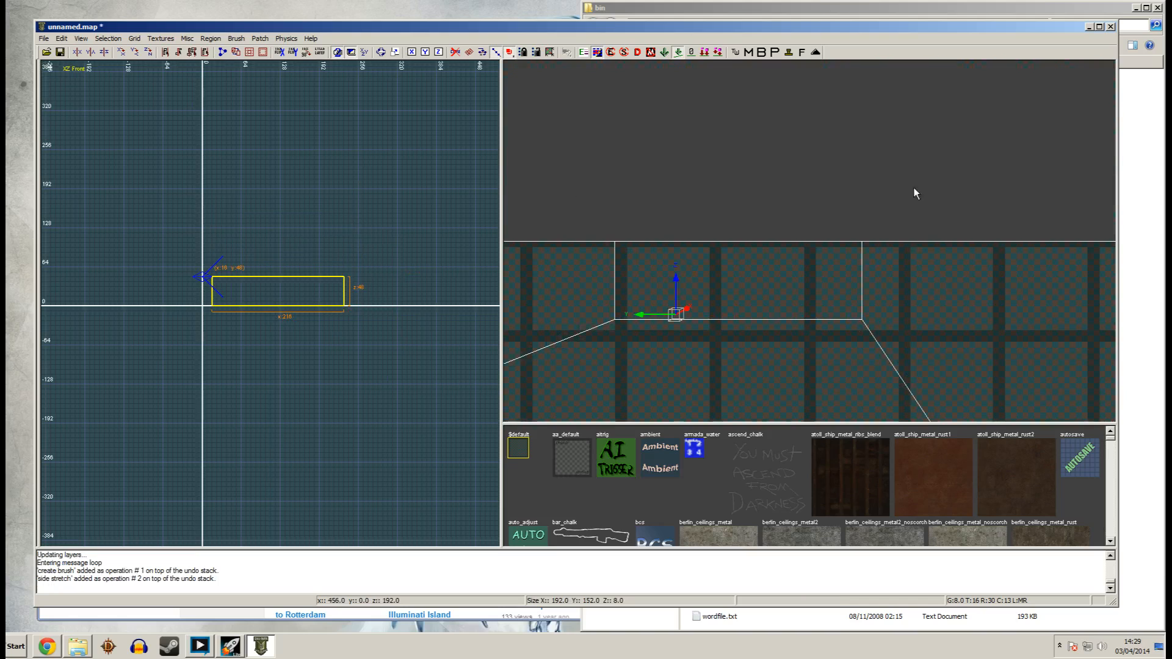
mouse_move(894, 217)
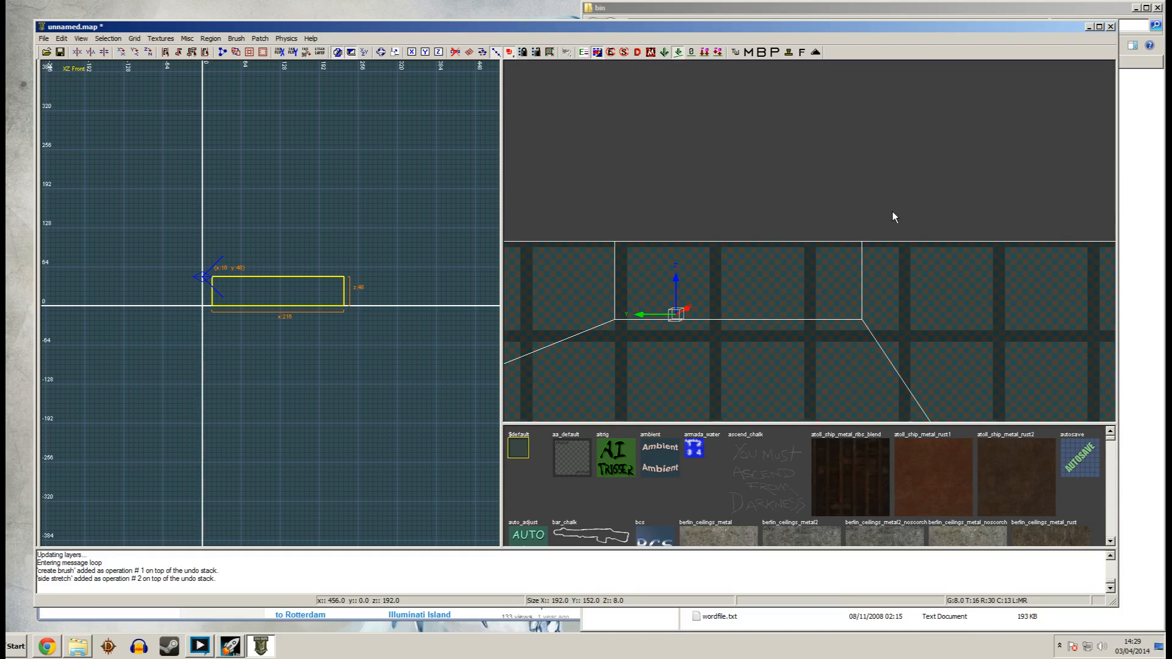
Open Radiant's File menu.
click(43, 38)
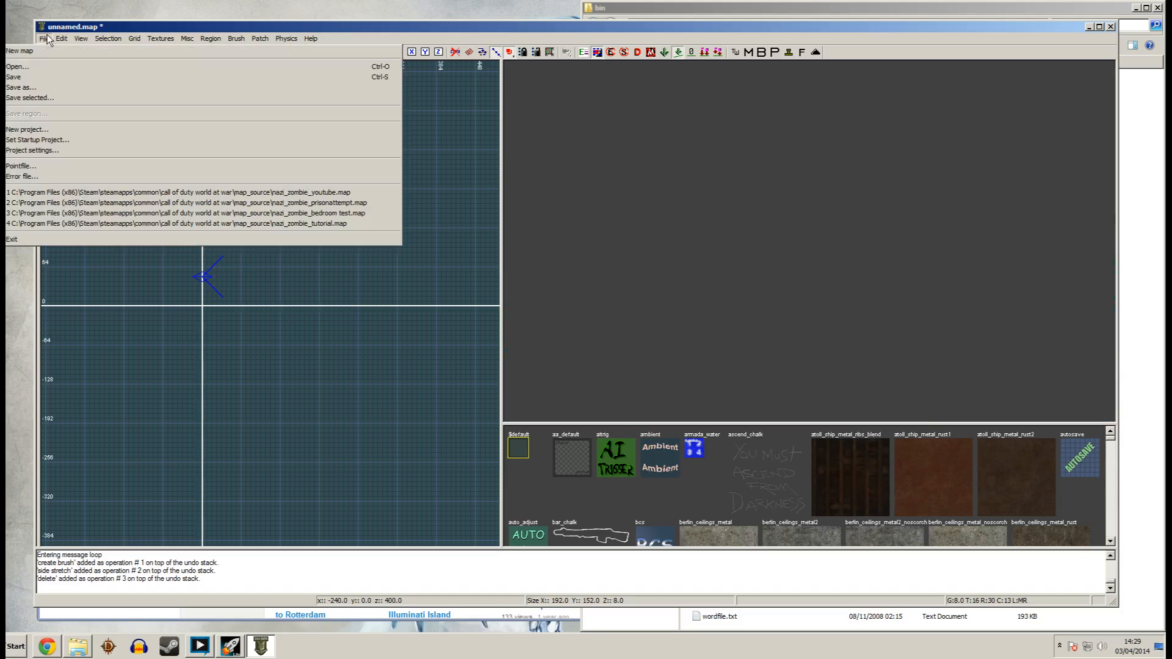
Open nazi_zombie_youtube.map without saving the blank map.
click(20, 50)
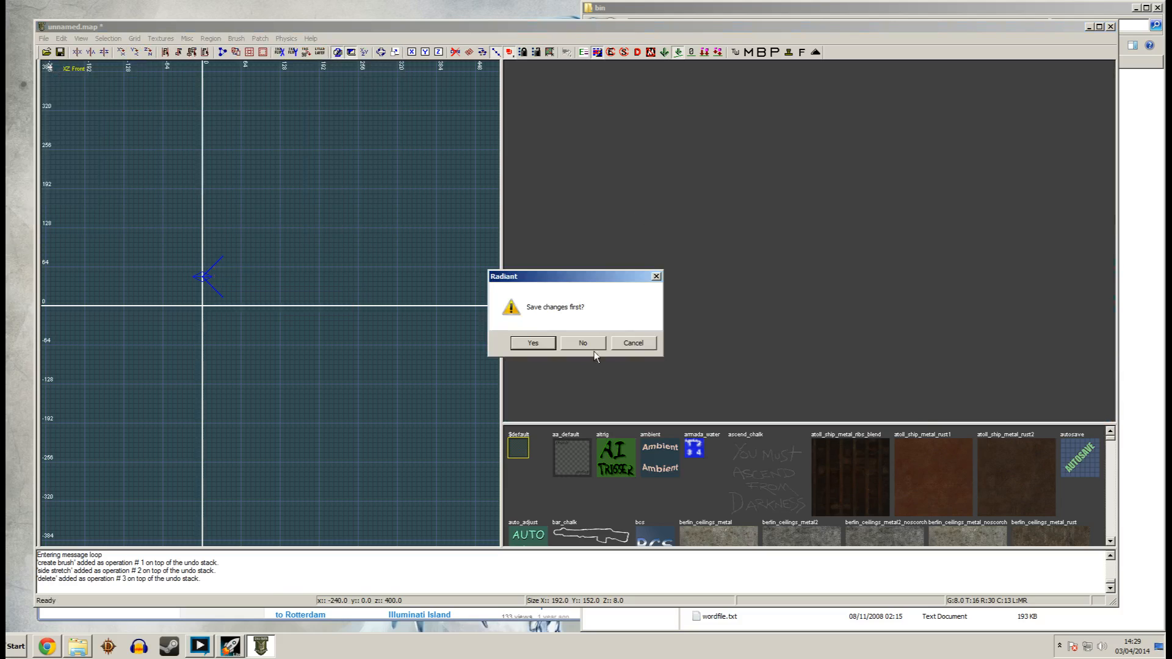
click(582, 342)
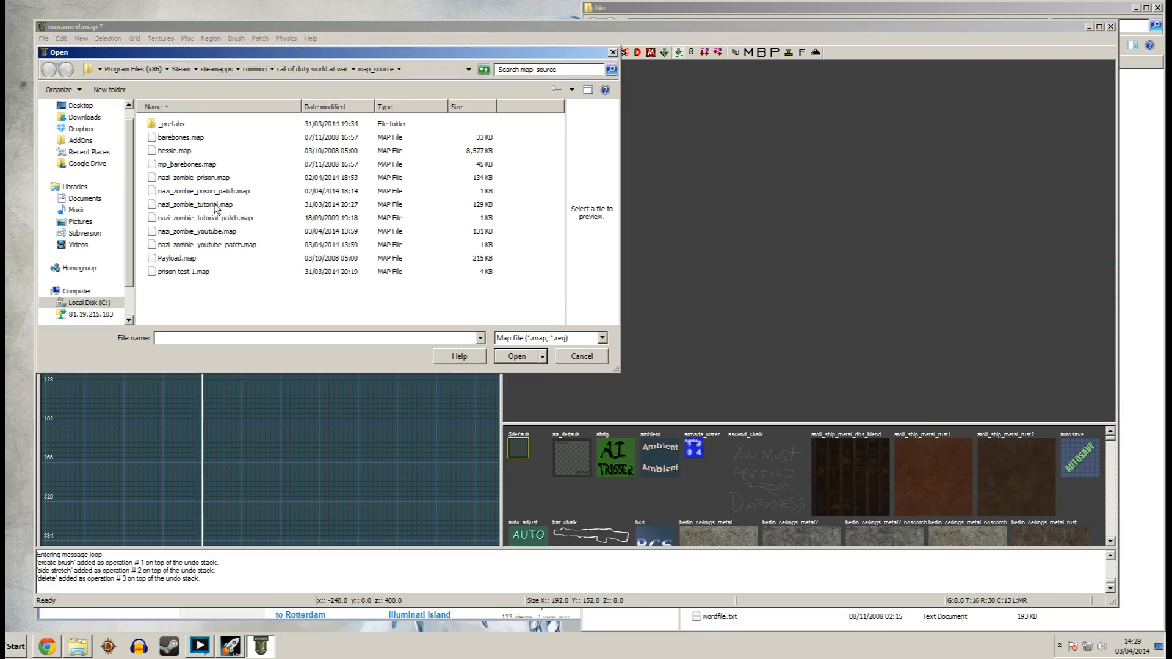
click(194, 231)
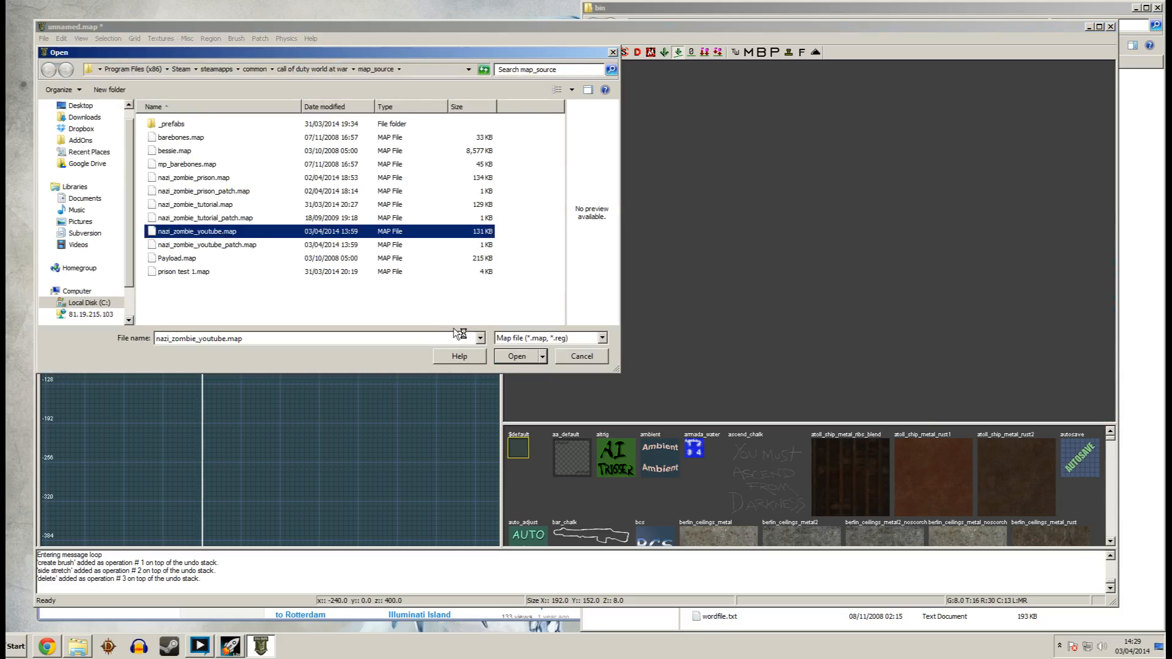
click(515, 355)
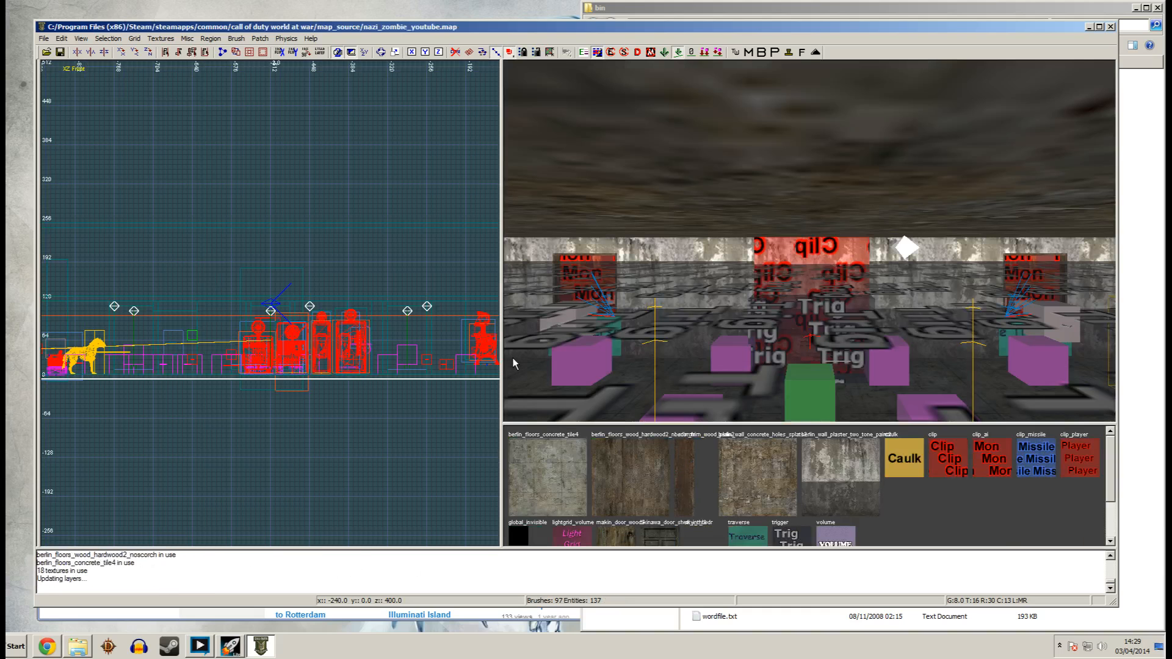
mouse_move(310, 169)
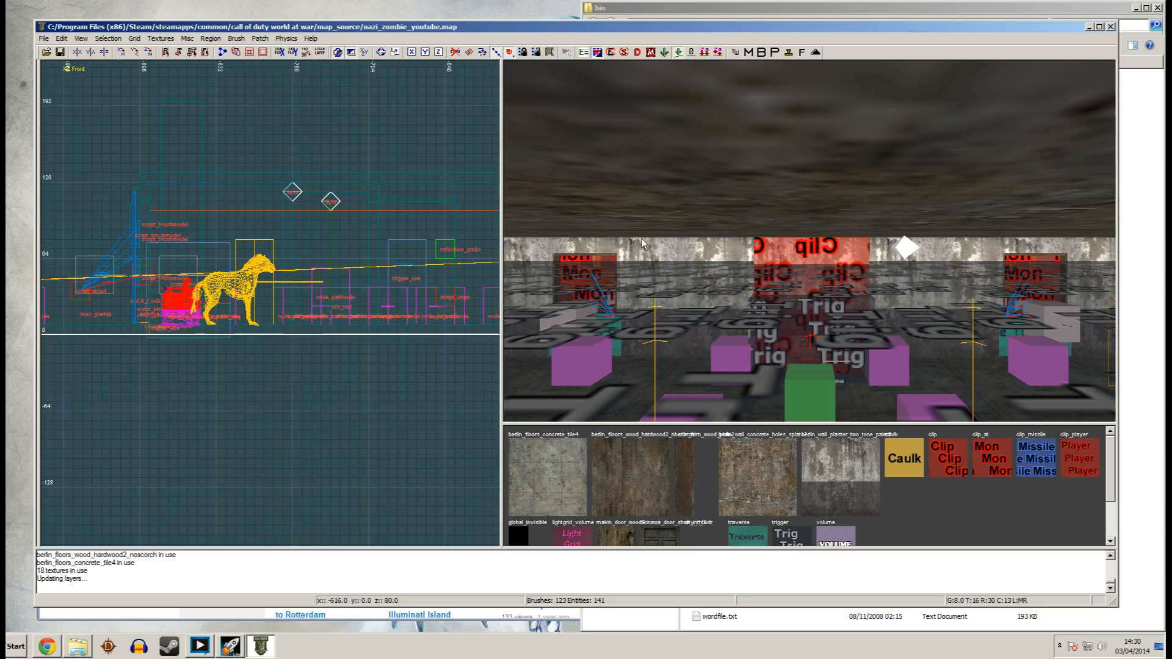
mouse_move(775, 290)
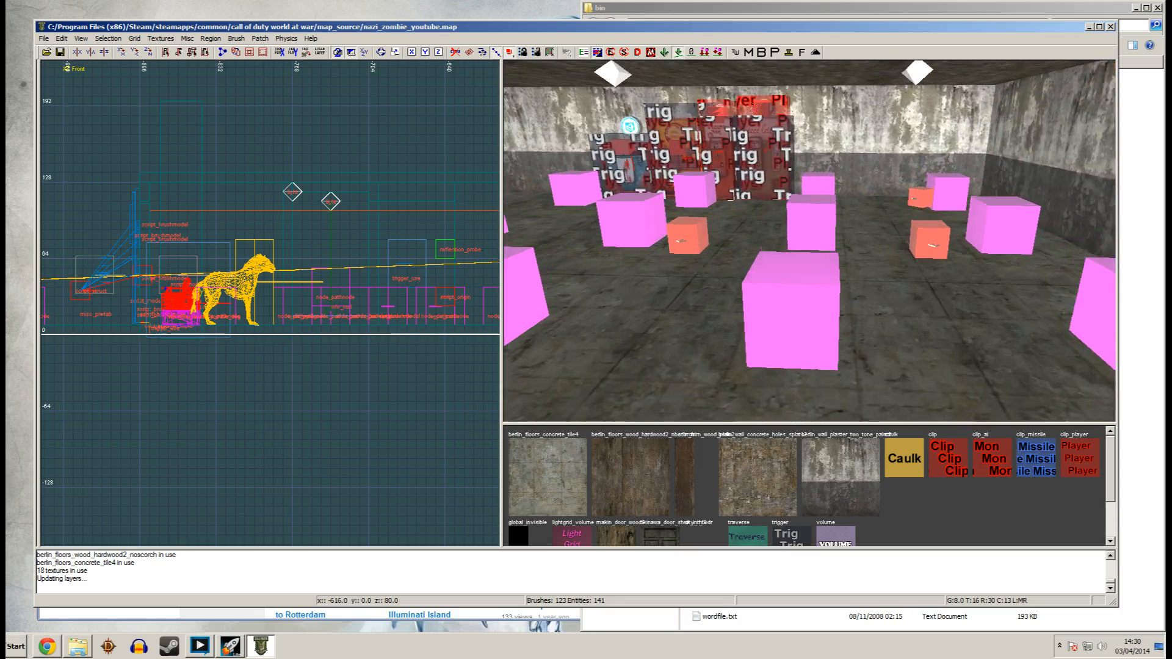
Look around the room of pink blocks and select an entity to delete.
drag(785, 224, 779, 290)
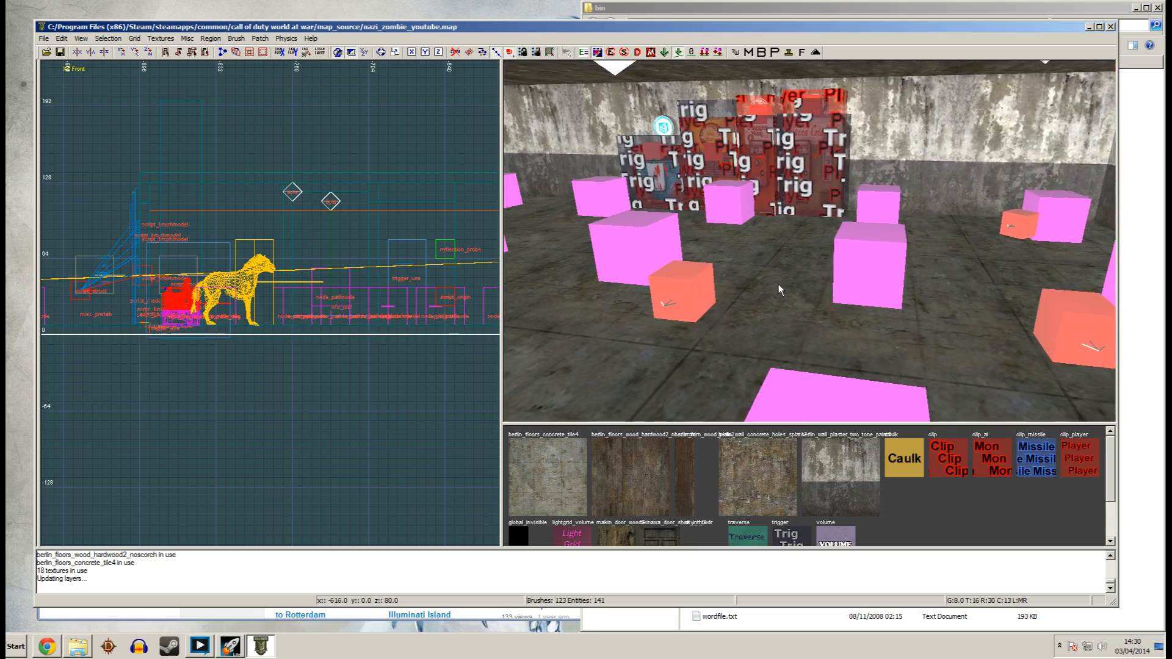
click(867, 262)
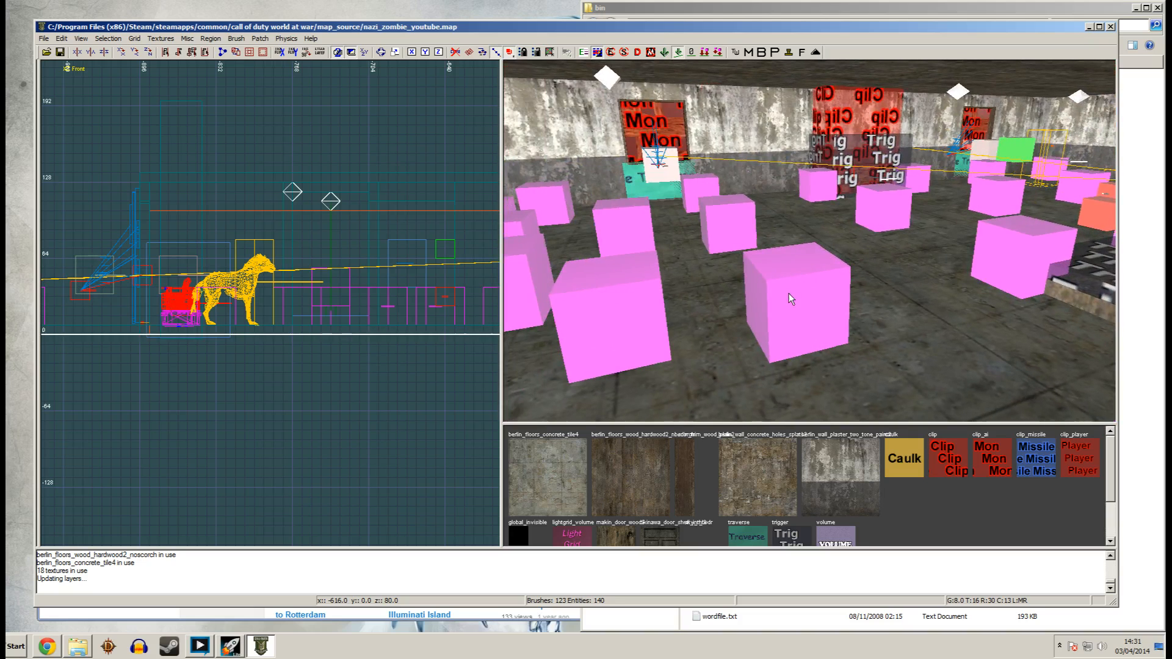
mouse_move(840, 209)
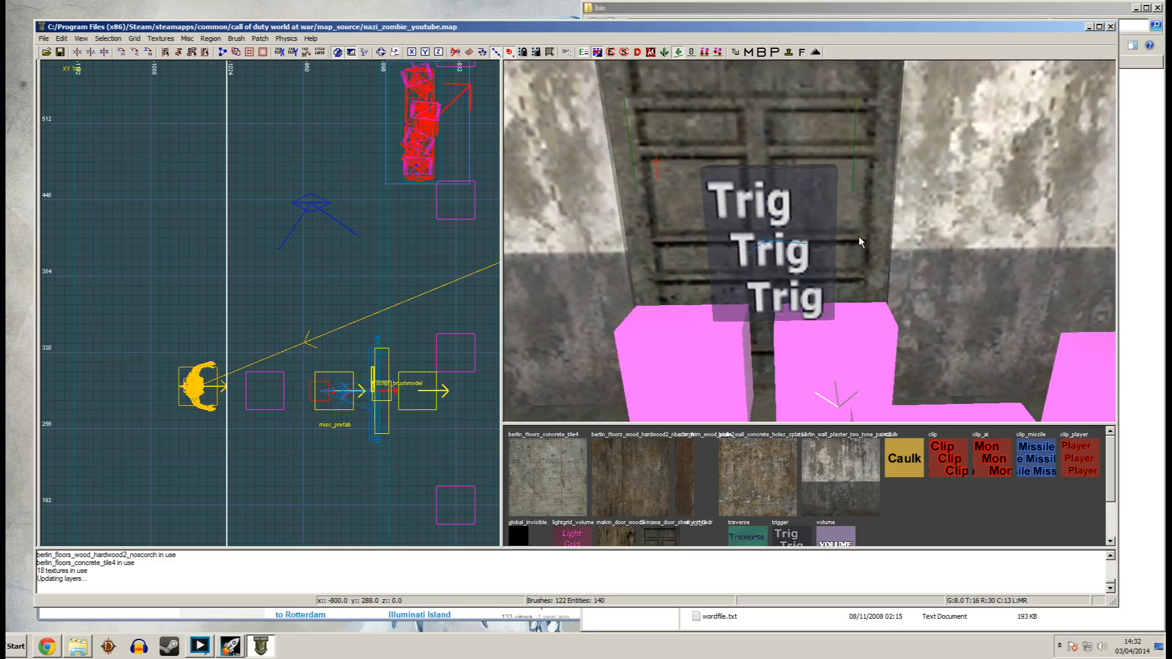
mouse_move(813, 193)
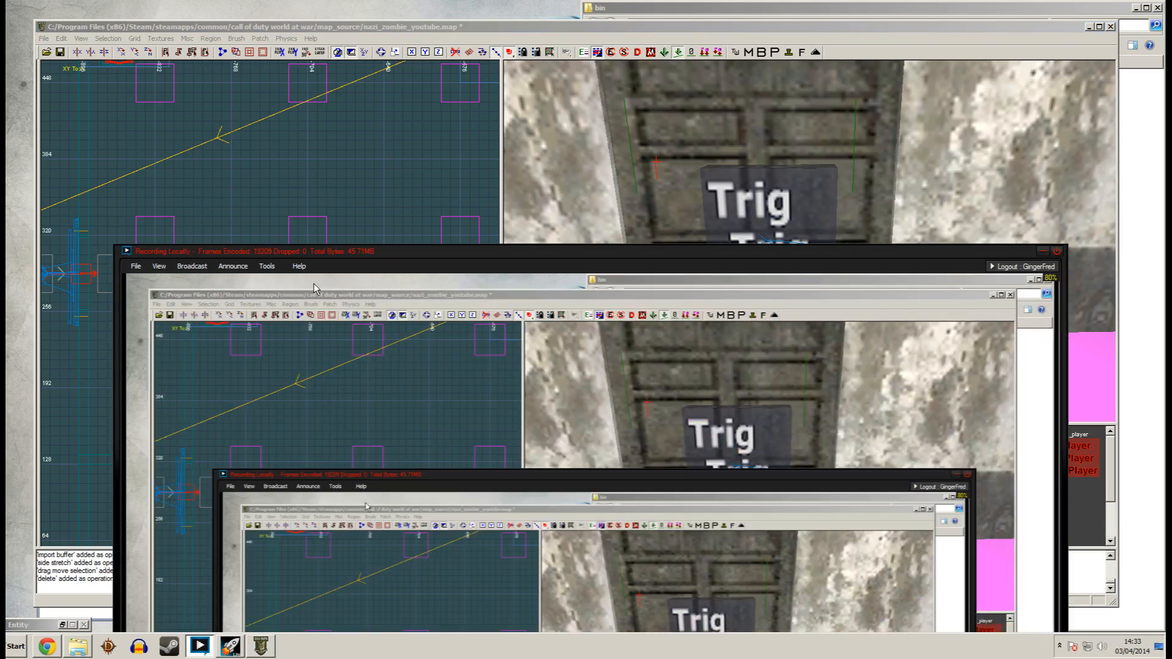
Show XSplit Broadcaster's Broadcast channel list with the Local Recording entry.
click(191, 266)
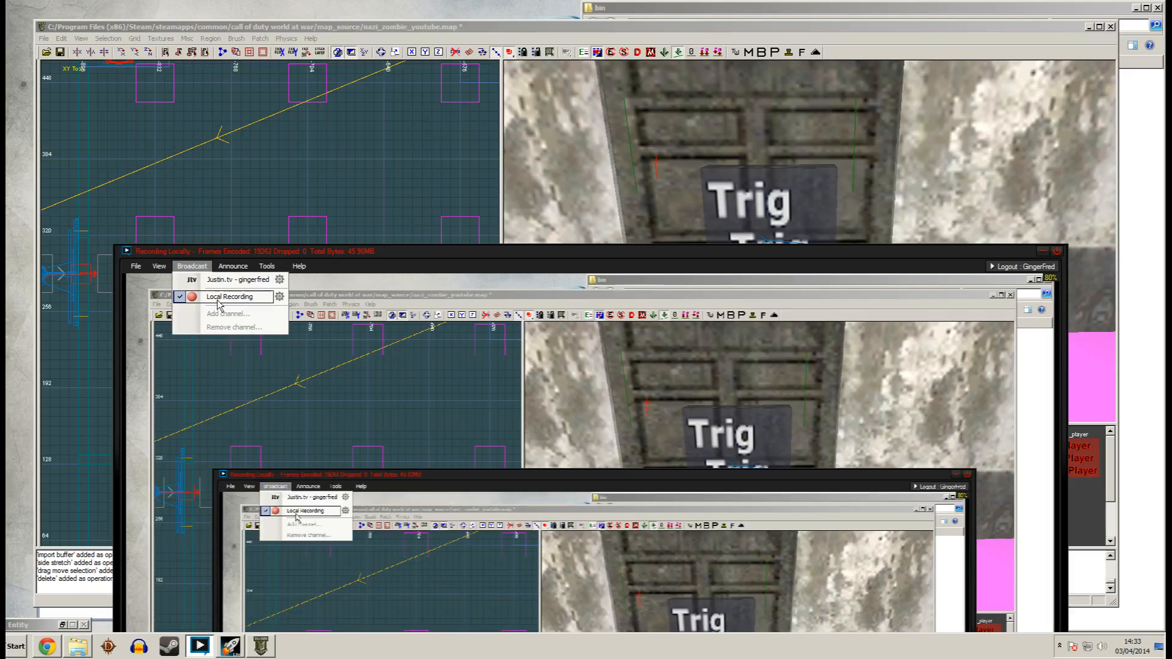